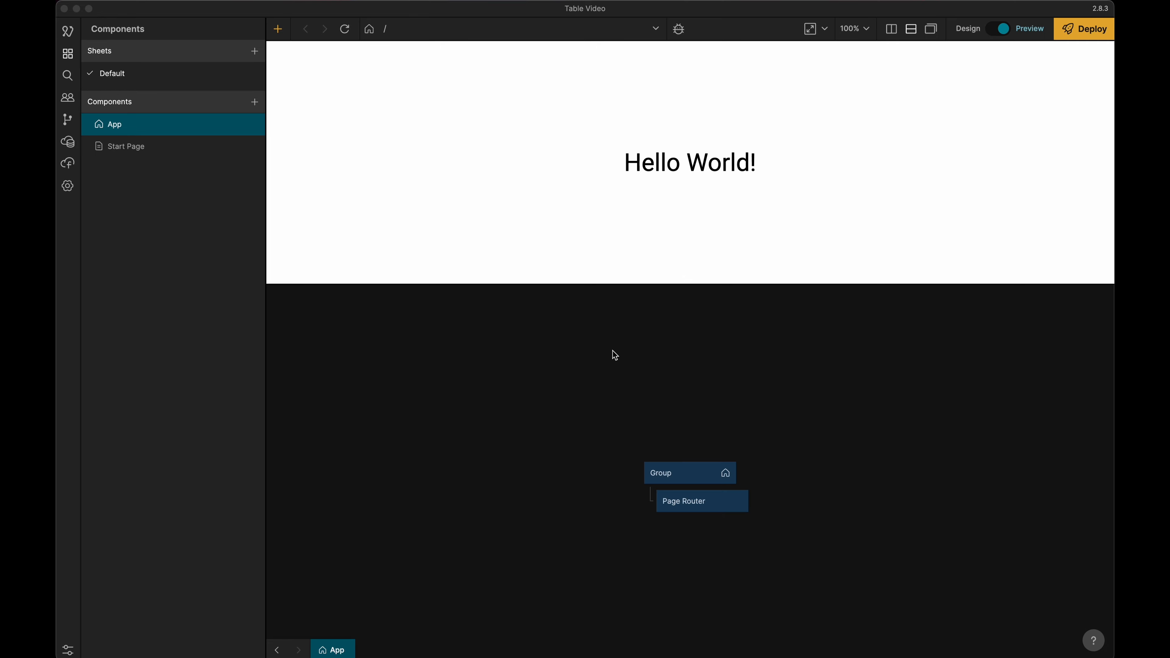
mouse_move(87, 153)
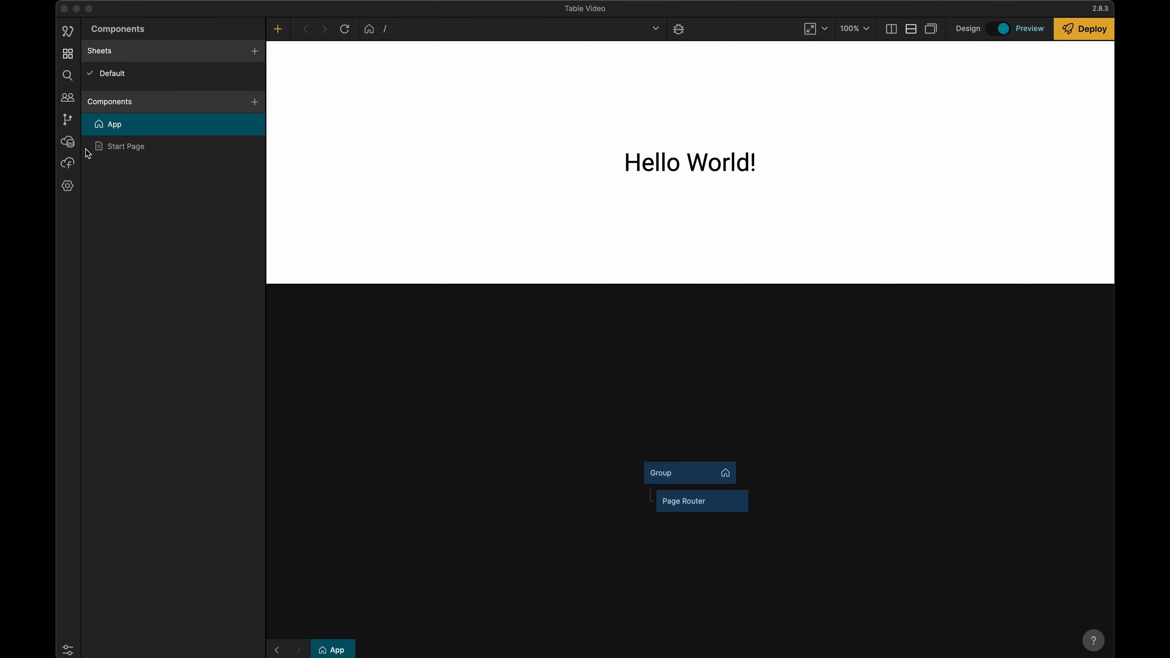
- Open the Parse Dashboard from Cloud Services and view the Parks class records
left_click(67, 142)
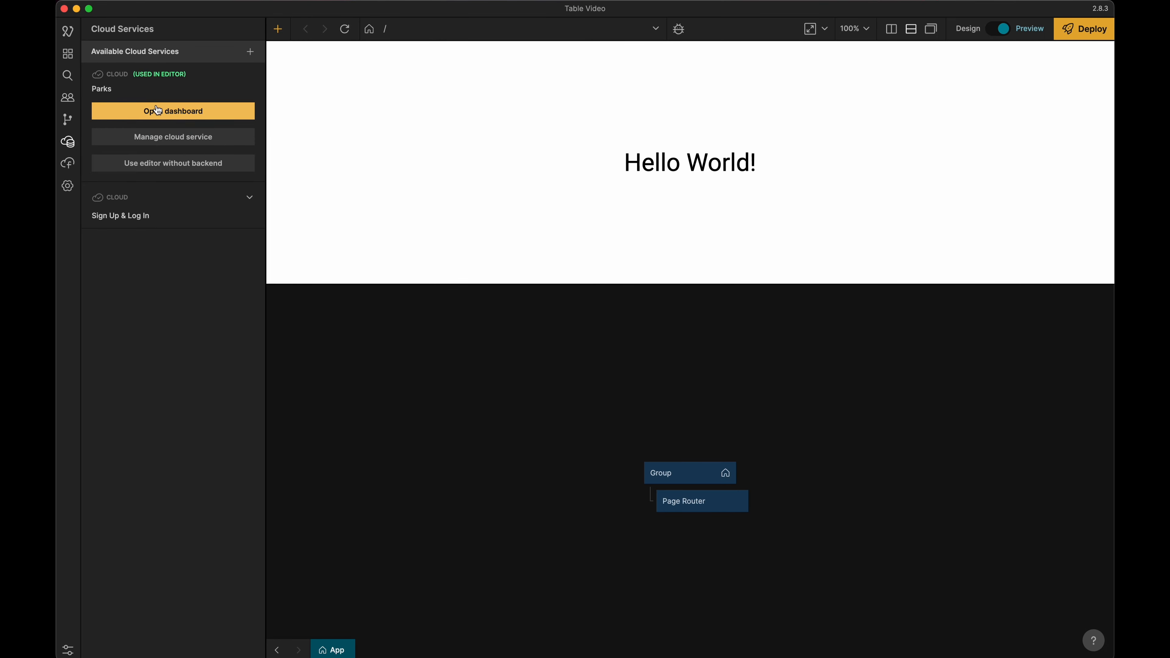
left_click(172, 110)
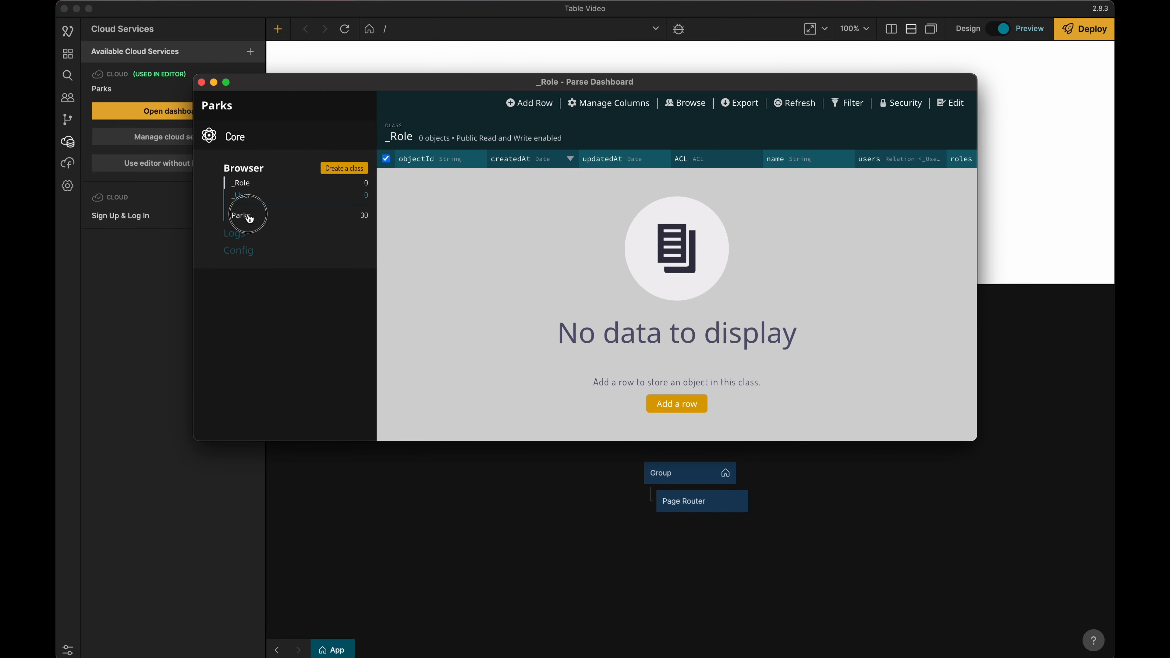
left_click(241, 215)
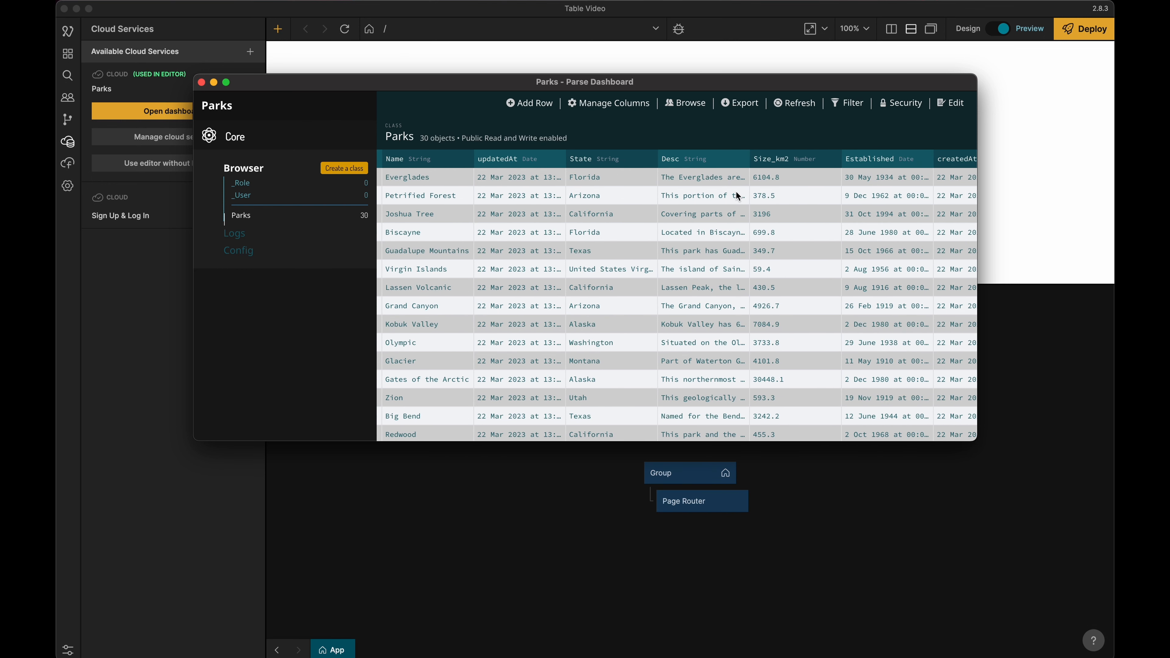
mouse_move(701, 199)
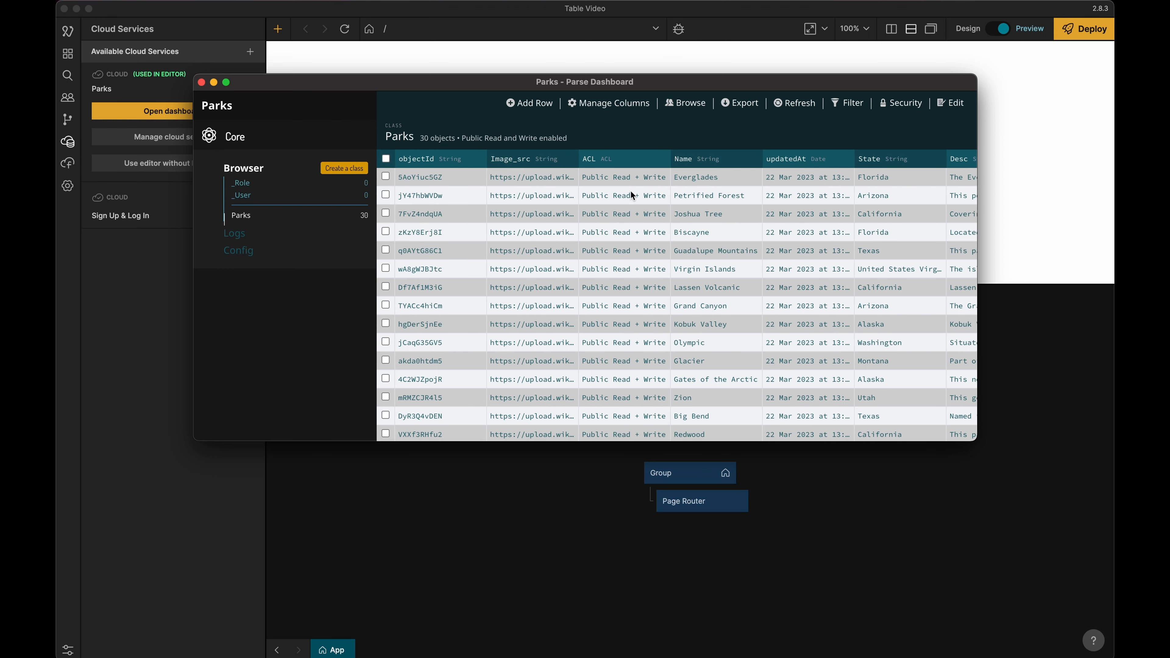
mouse_move(249, 93)
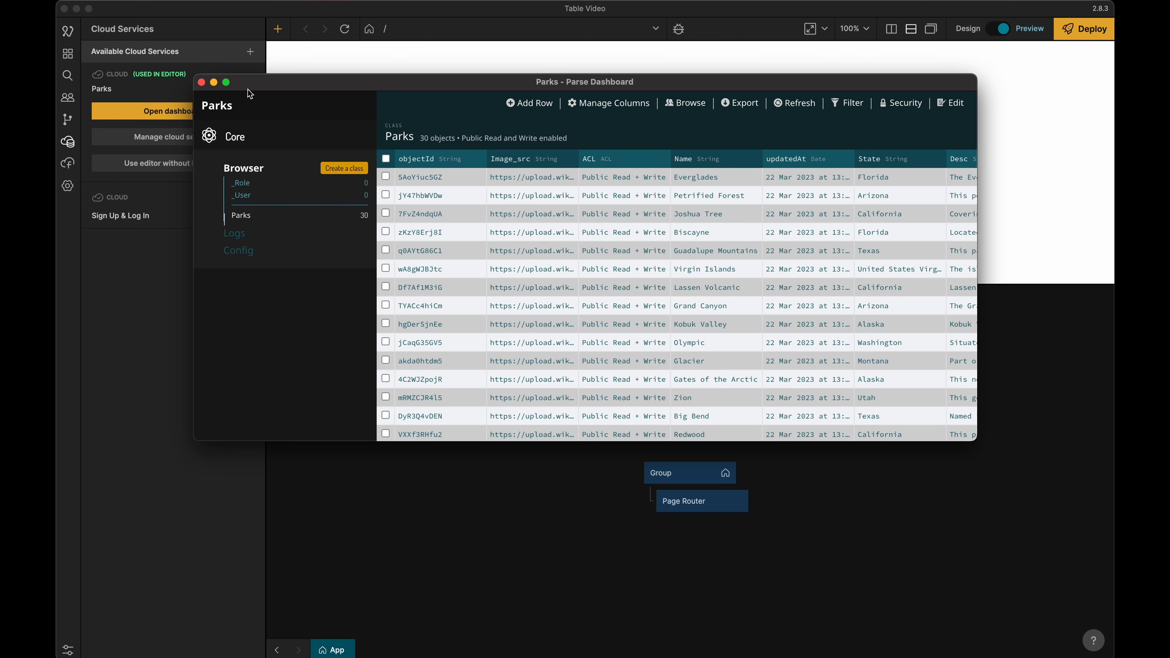
- Close the dashboard, open the Start Page and give its Page node 80 px top/left/right padding
left_click(201, 83)
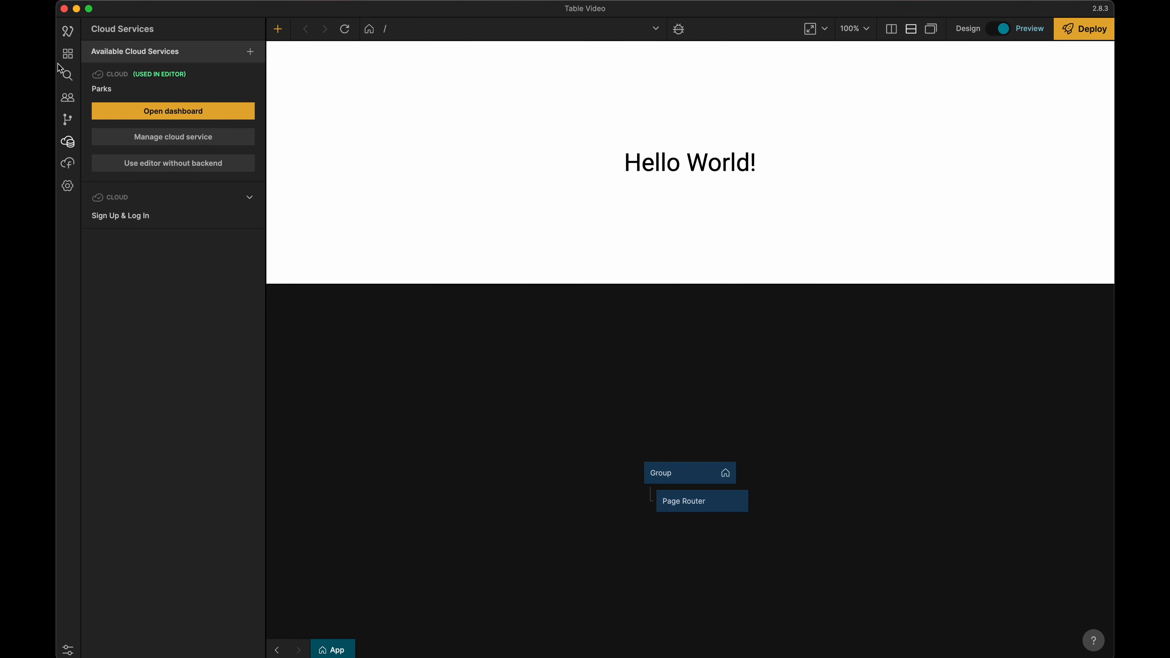
left_click(67, 53)
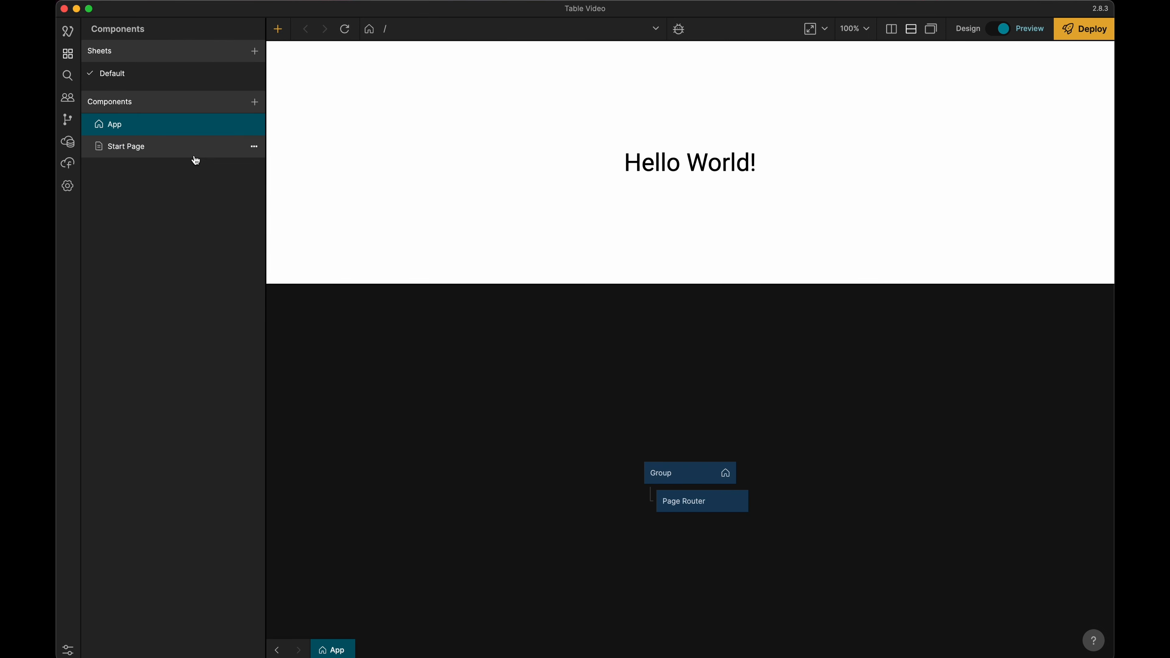
mouse_move(137, 150)
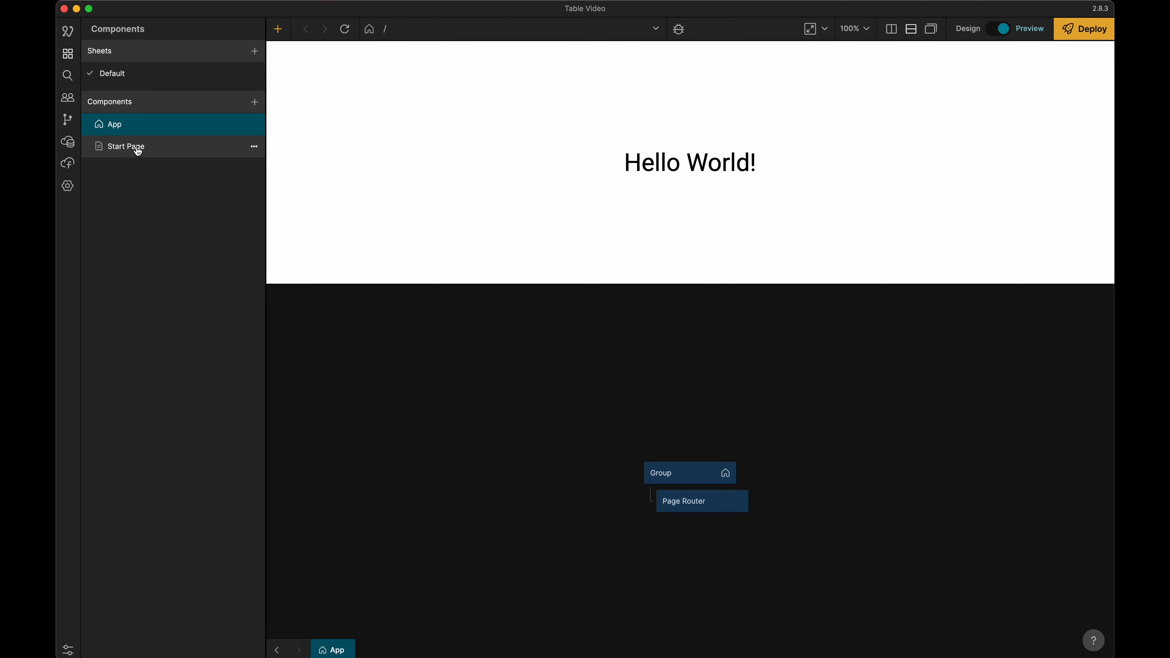
left_click(126, 146)
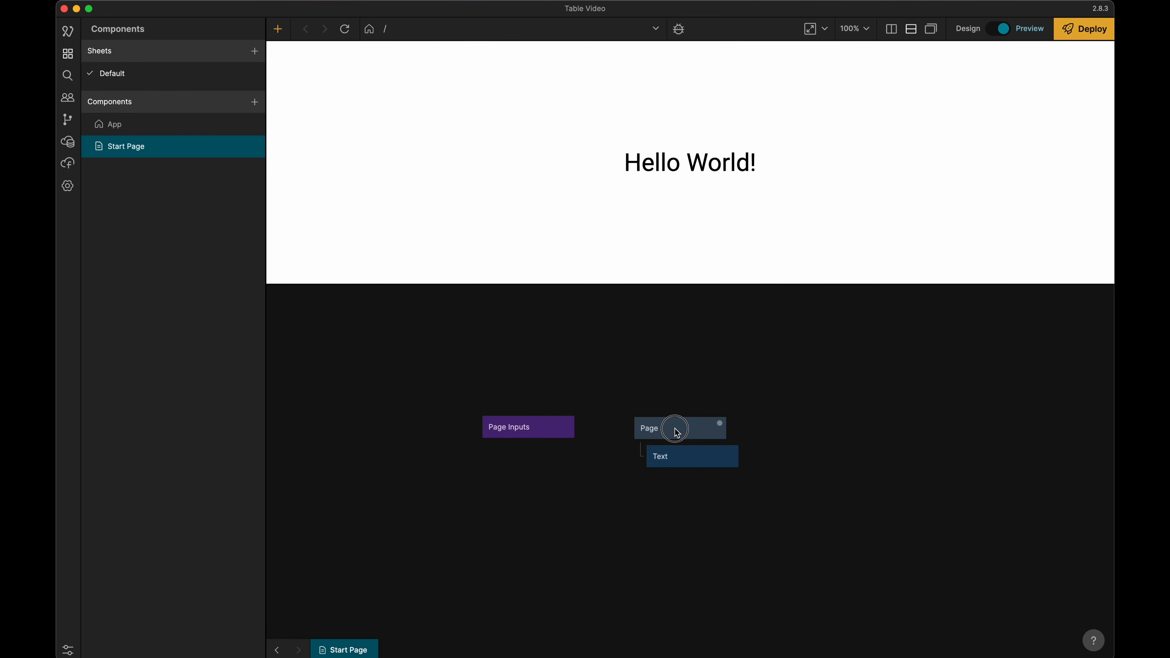
left_click(675, 428)
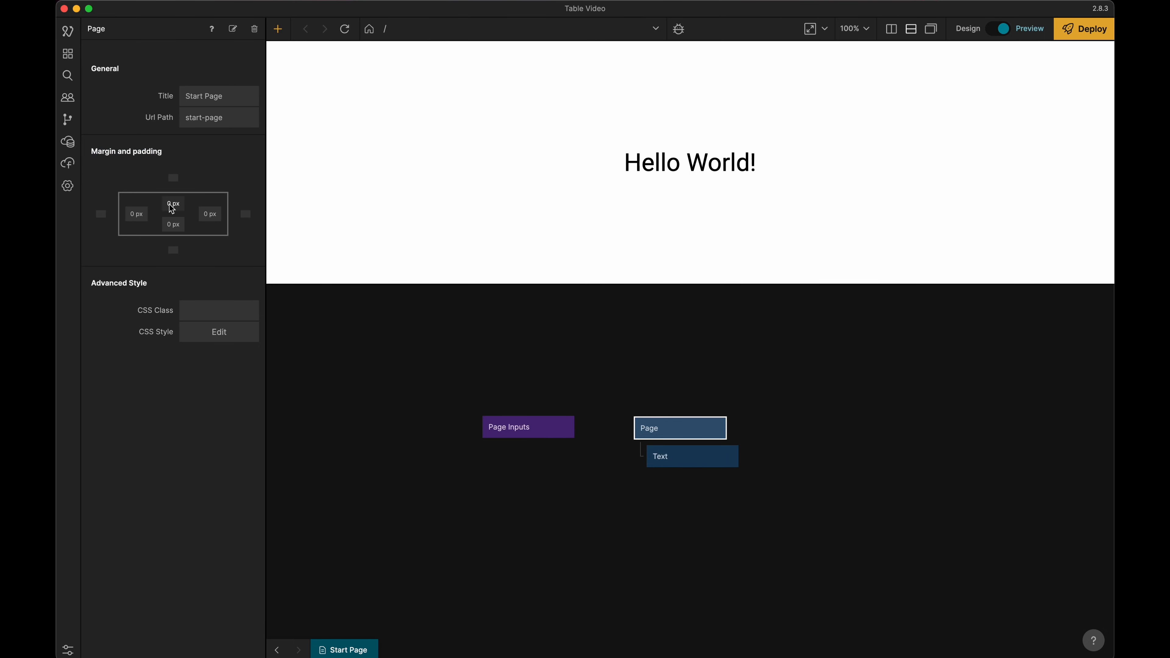
type("80")
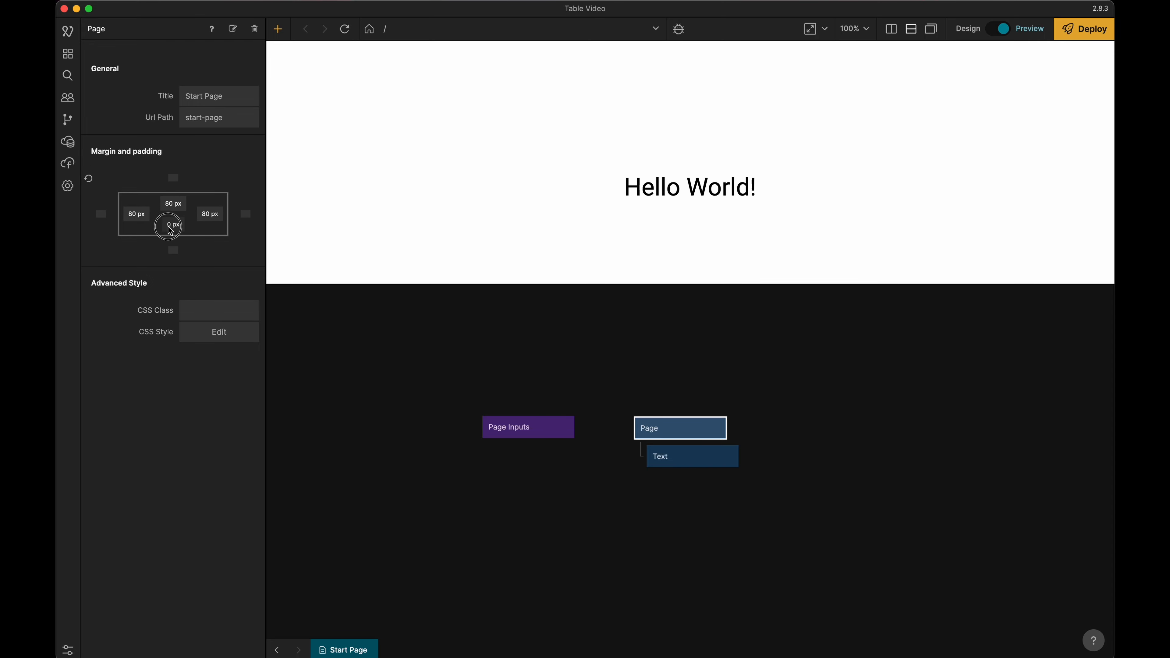
left_click(66, 53)
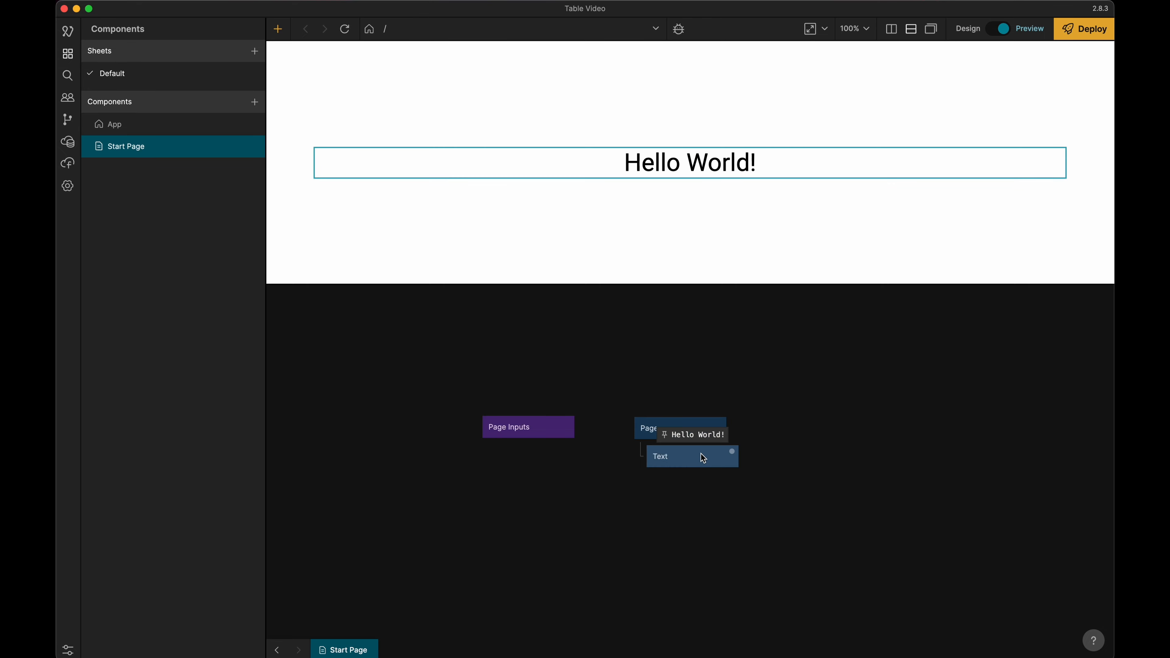
- Make the text a top-left aligned Title Medium heading reading 'Parks in America'
left_click(661, 456)
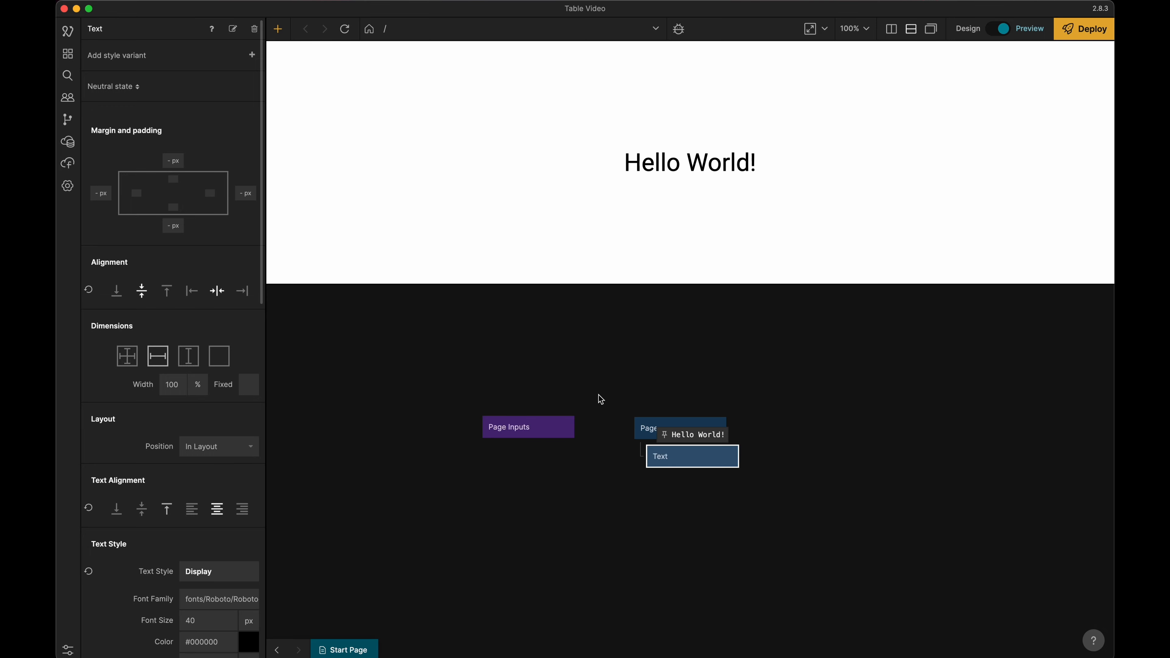
mouse_move(336, 459)
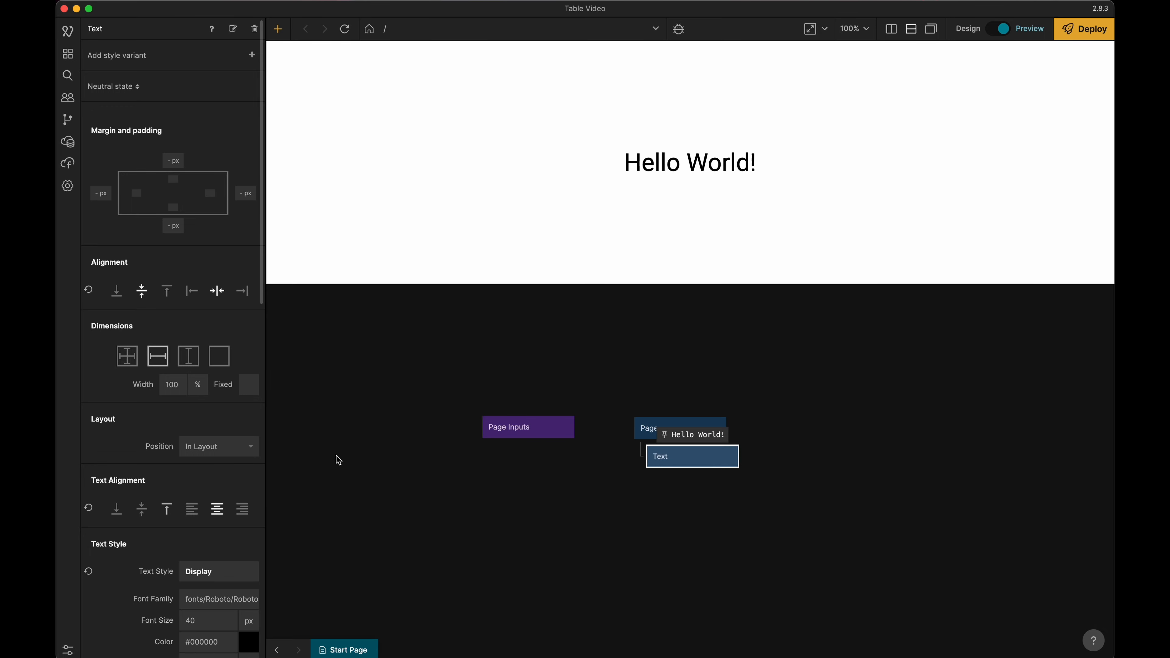
left_click(166, 291)
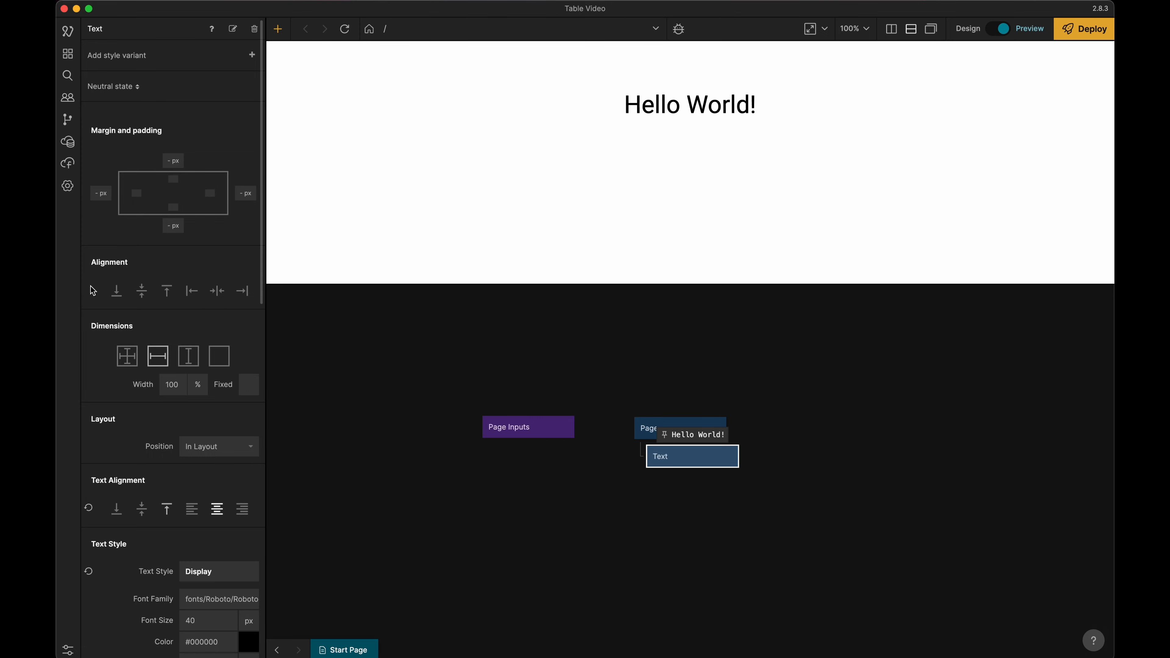
left_click(190, 508)
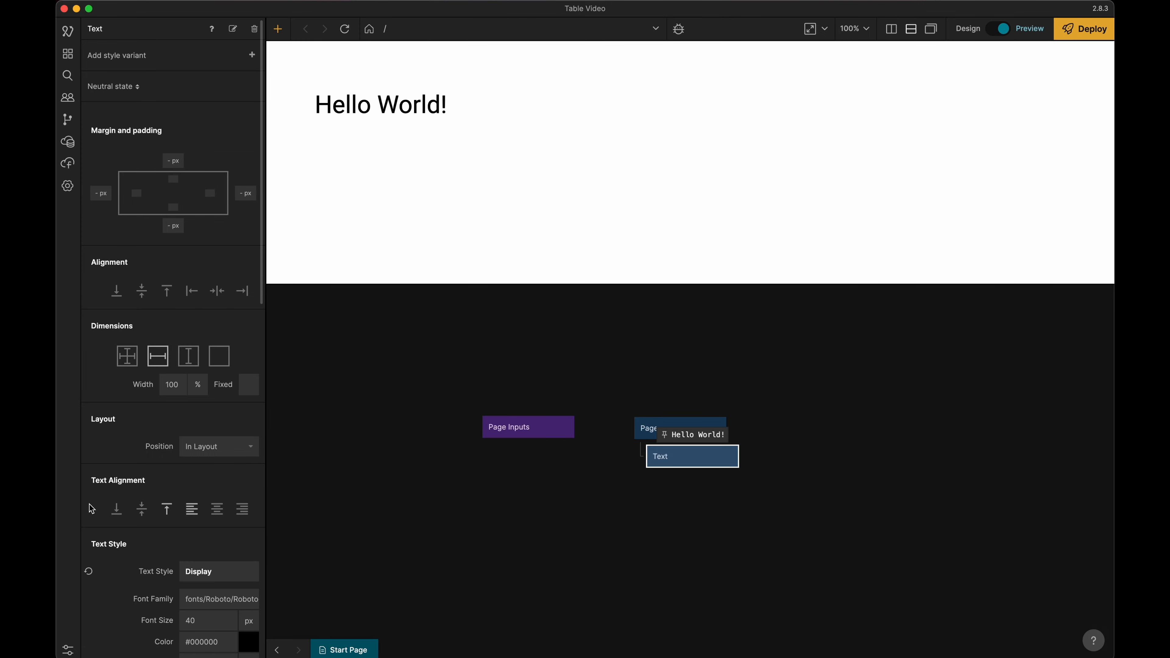
scroll("down", 3)
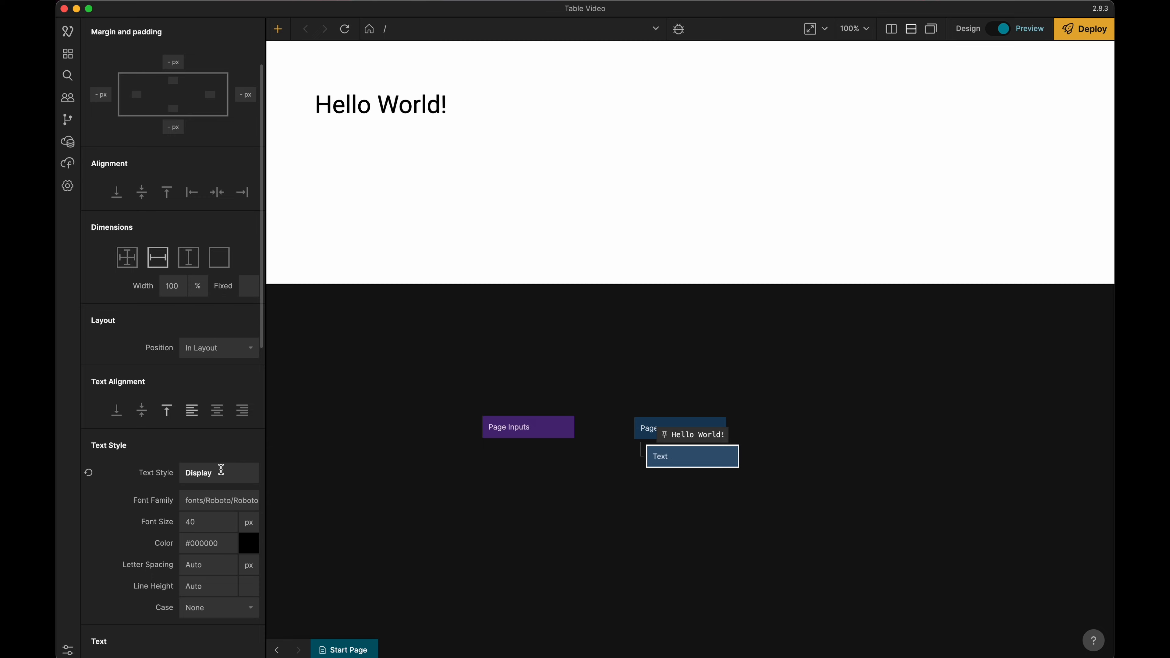
left_click(198, 472)
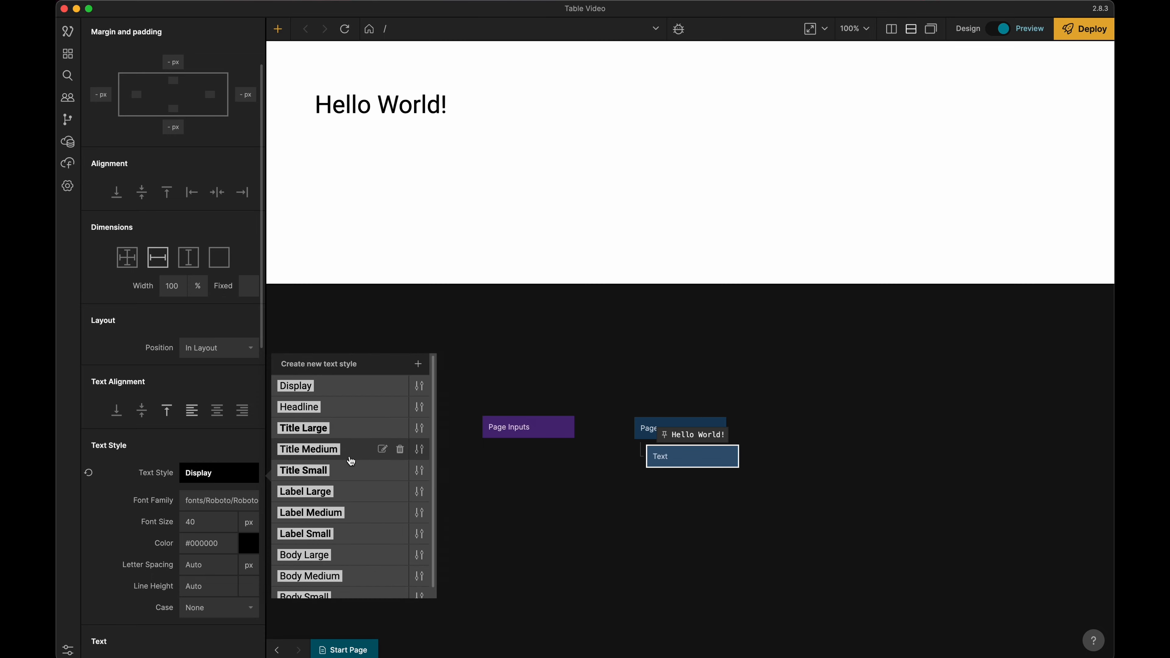
left_click(307, 448)
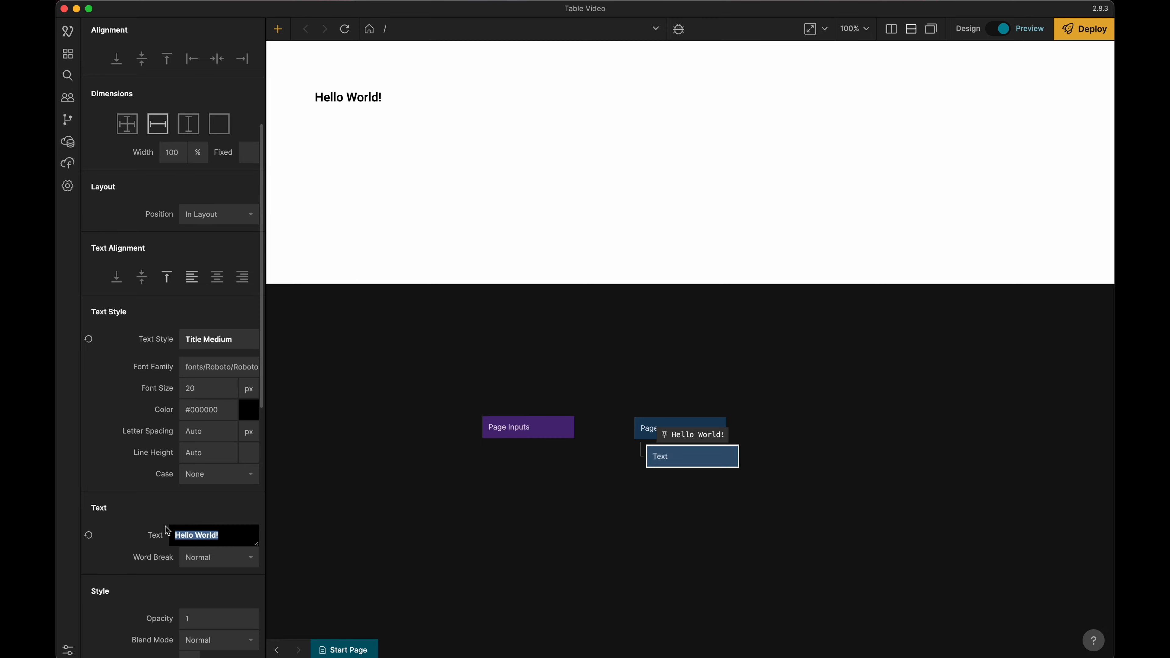
type("Parks in A")
type("gr")
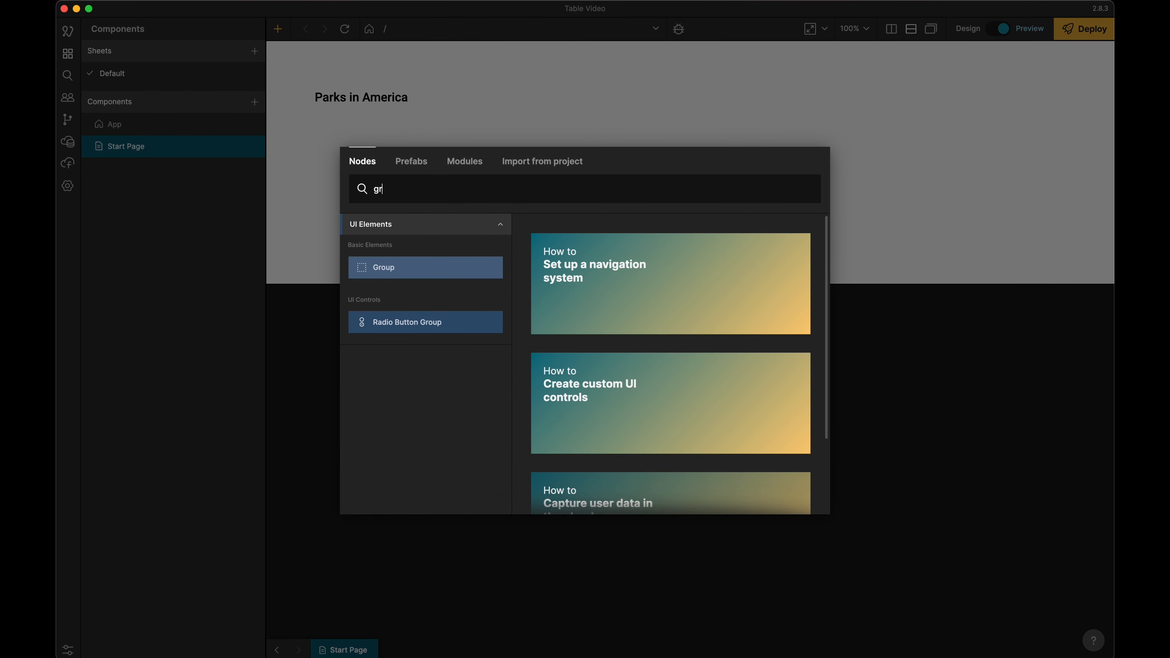
- Add a Group around the content with content-based height and scrolling enabled
left_click(382, 267)
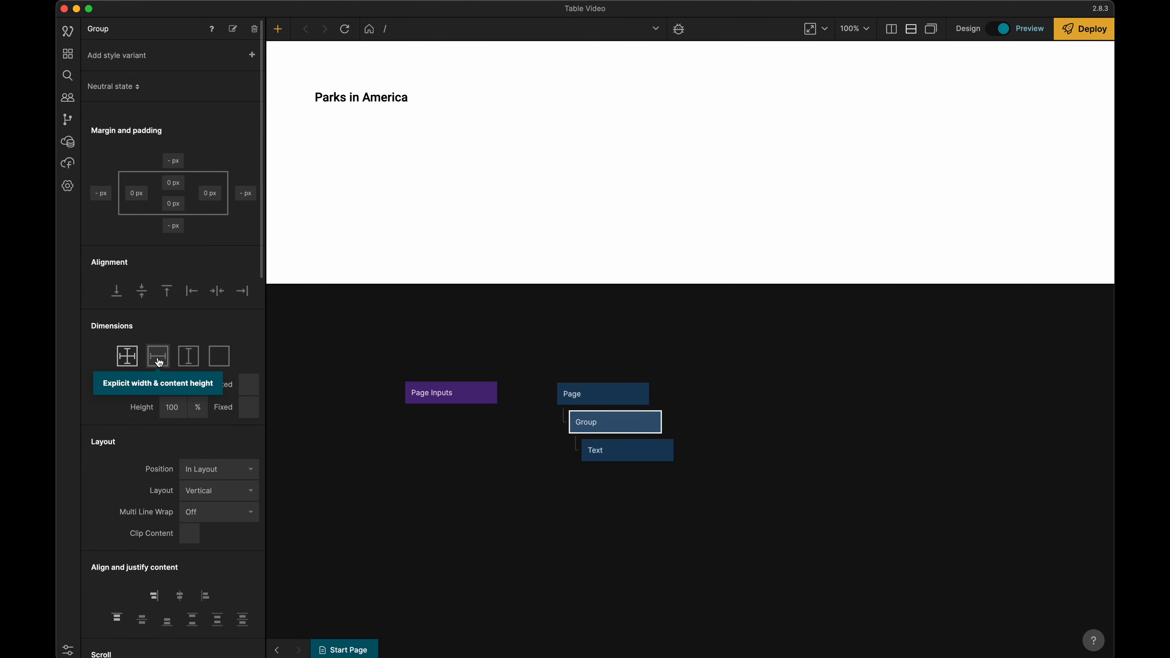
mouse_move(157, 356)
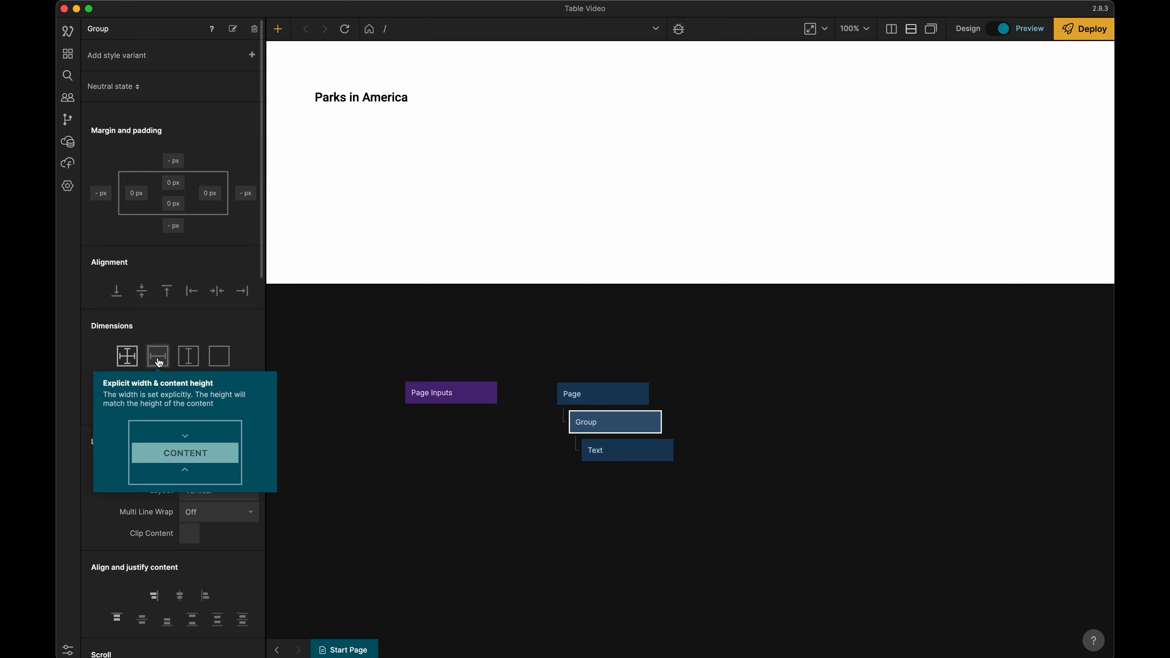
left_click(157, 356)
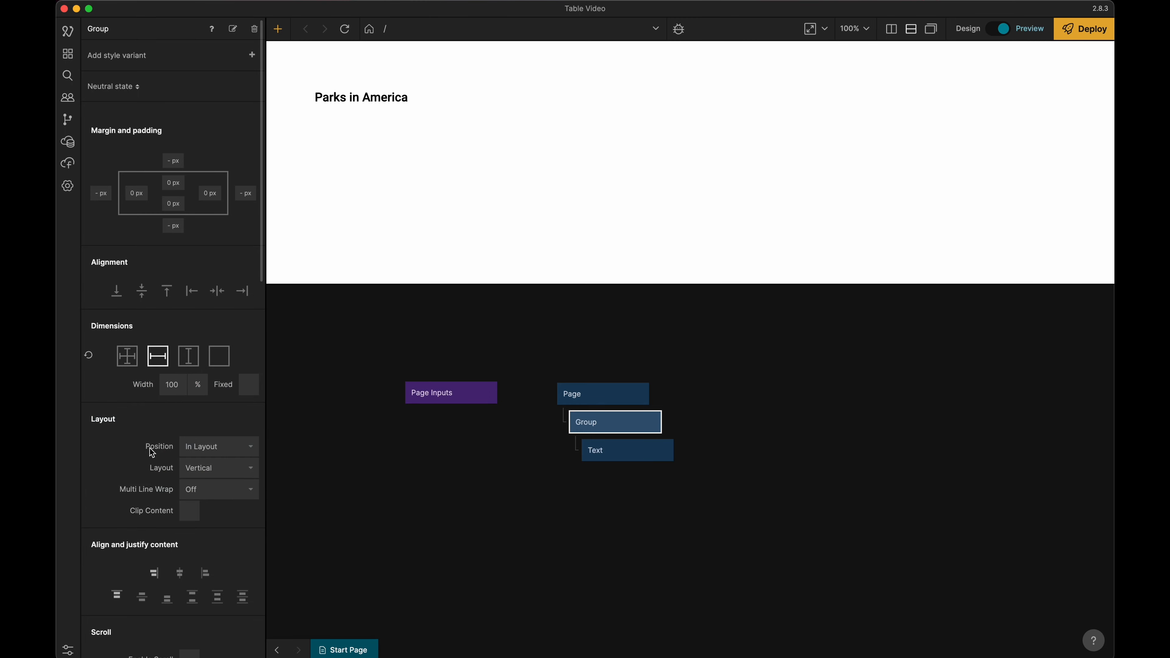
scroll("down", 3)
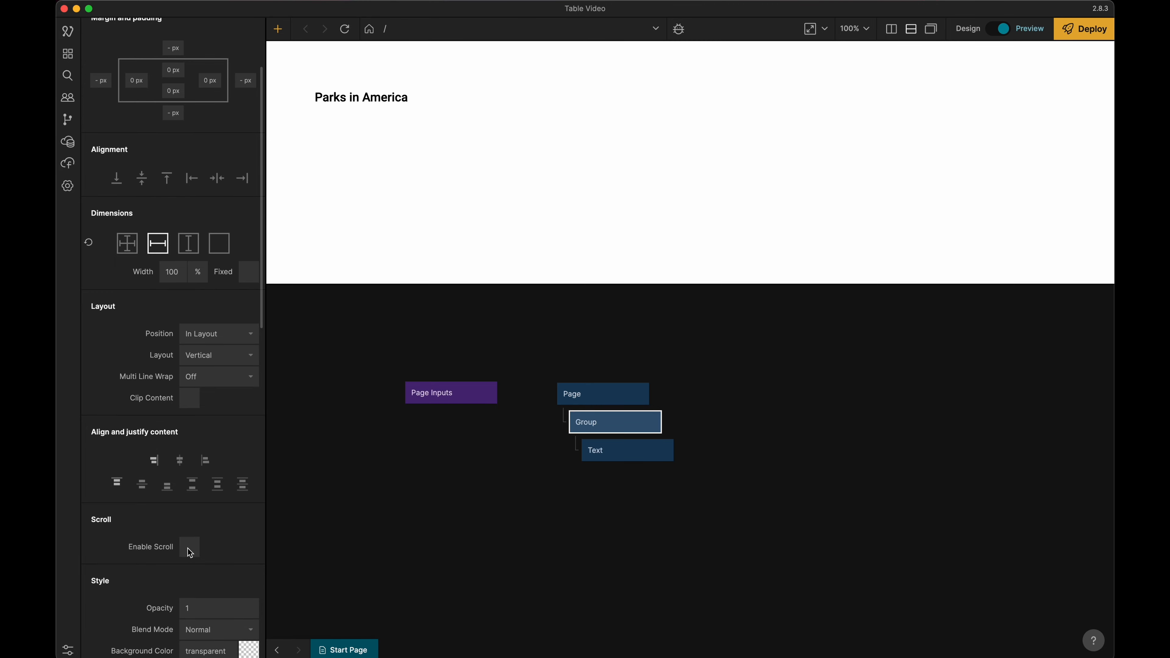
left_click(188, 546)
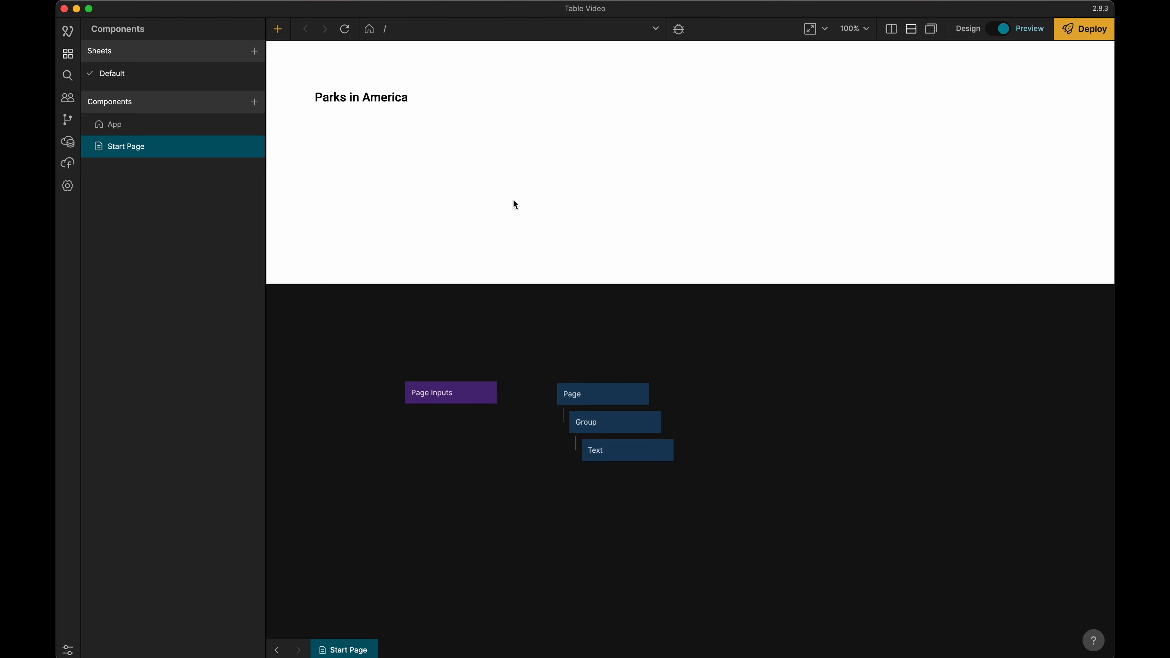
mouse_move(524, 189)
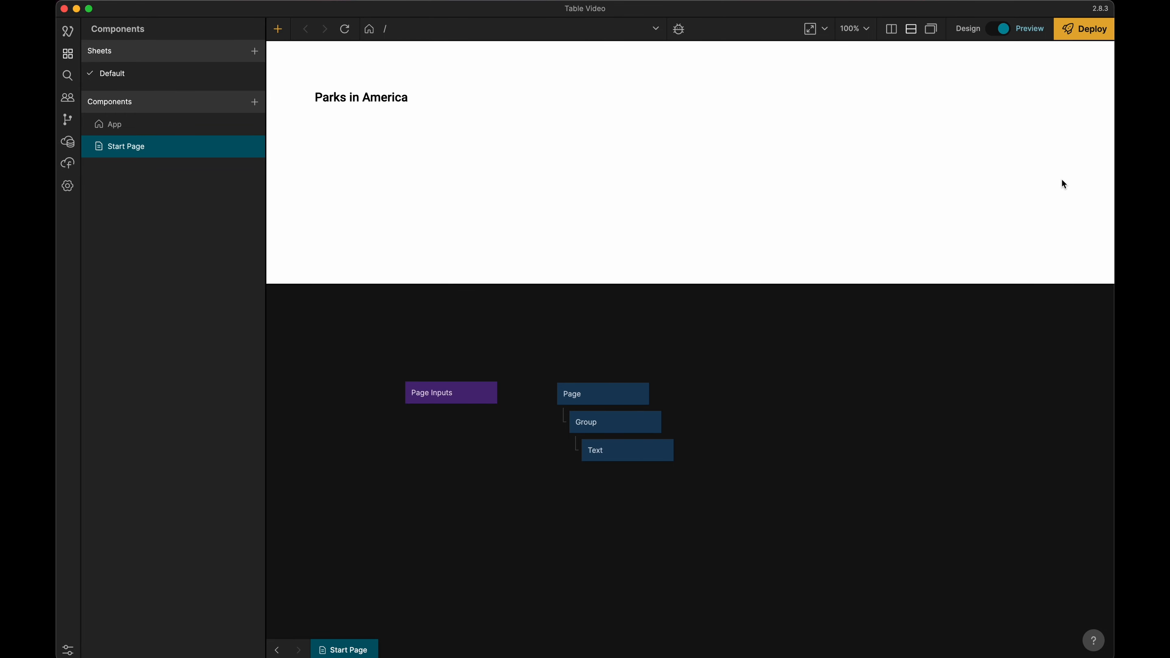
mouse_move(547, 202)
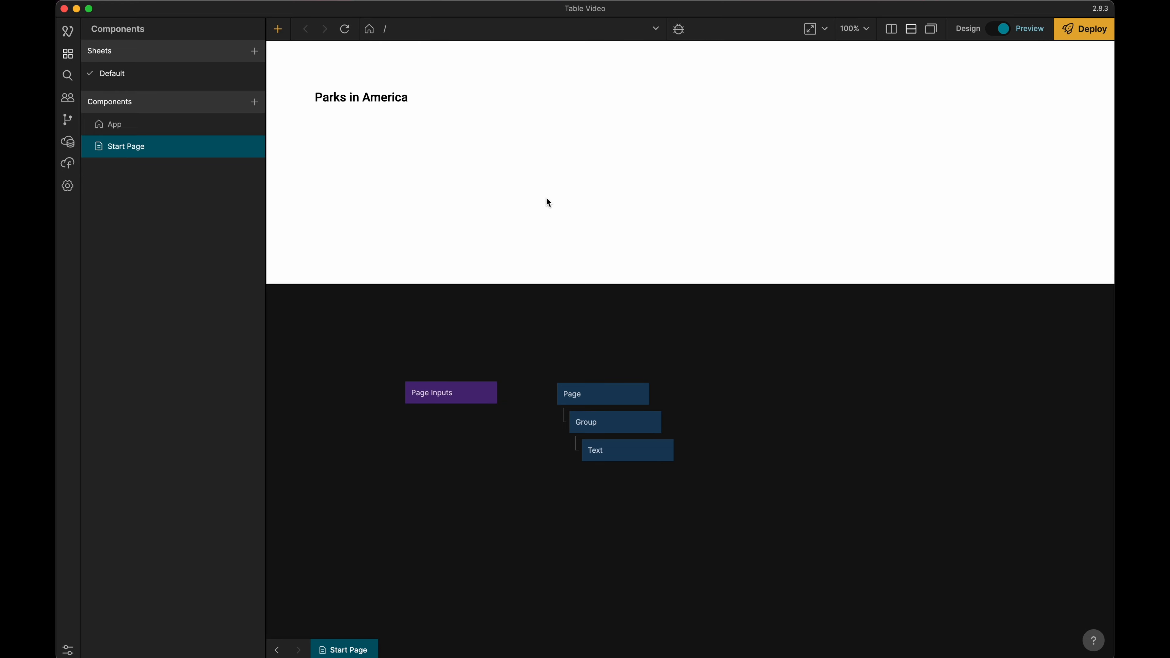
mouse_move(634, 336)
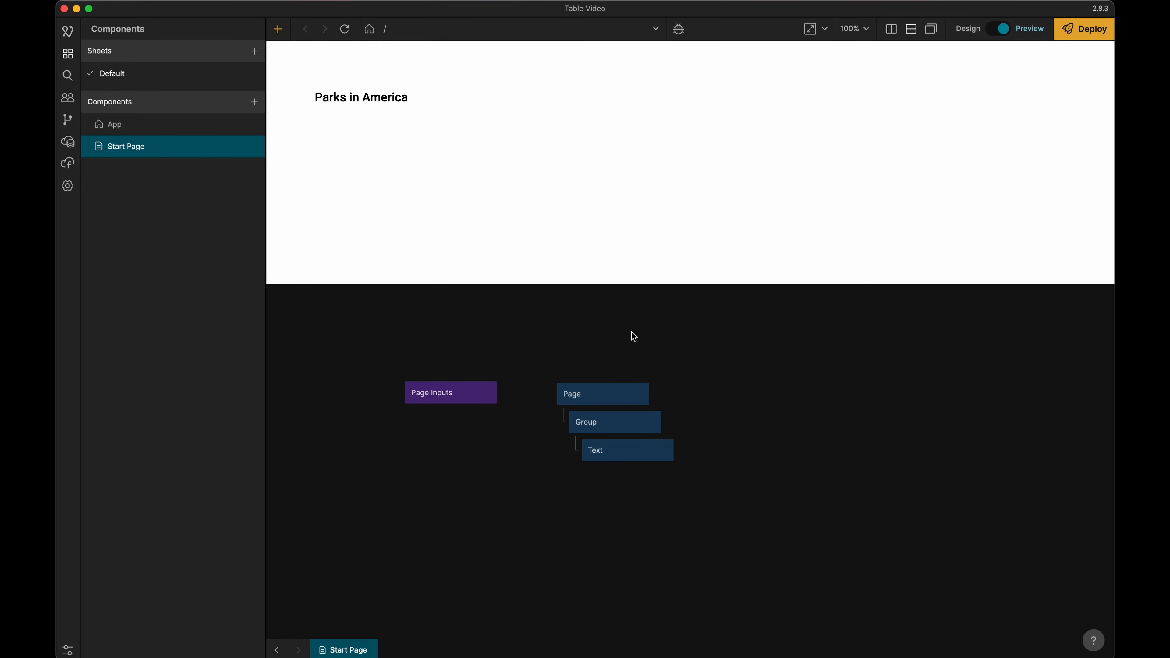
mouse_move(721, 498)
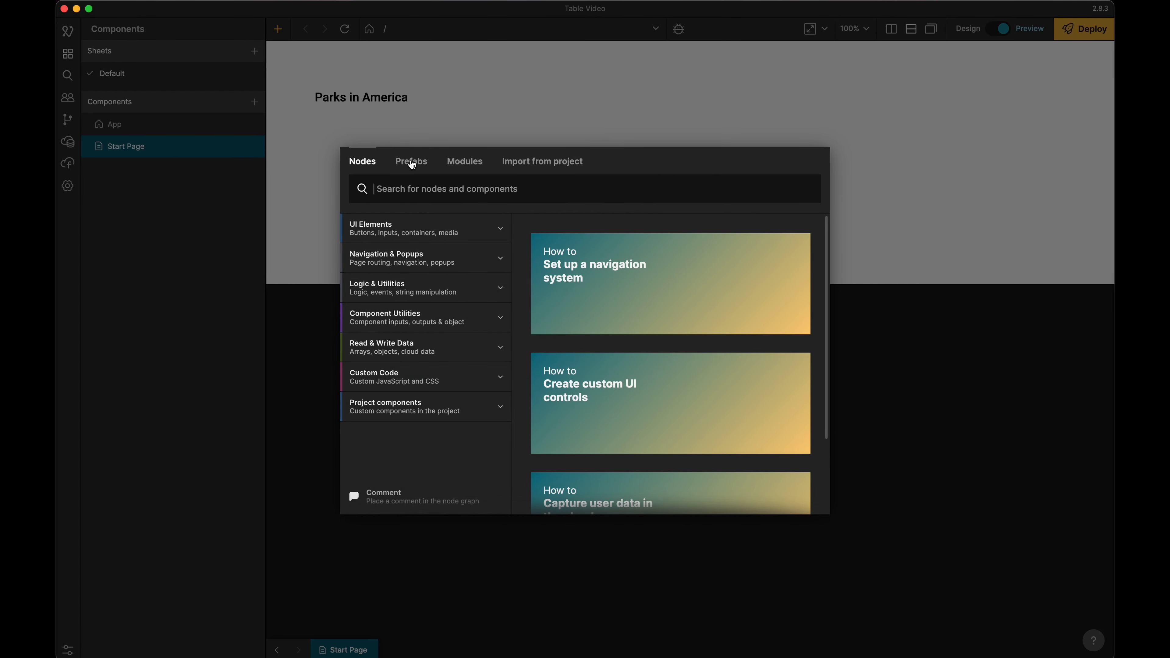
- Clone the Table prefab from the Prefabs tab into the project
left_click(410, 161)
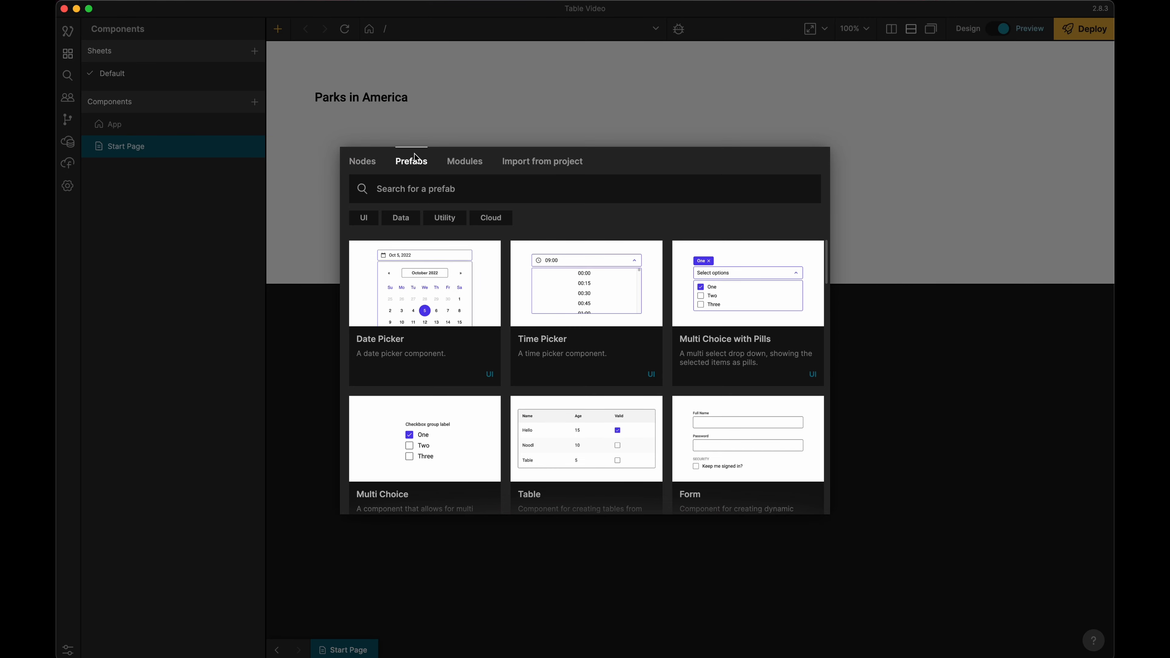
mouse_move(413, 167)
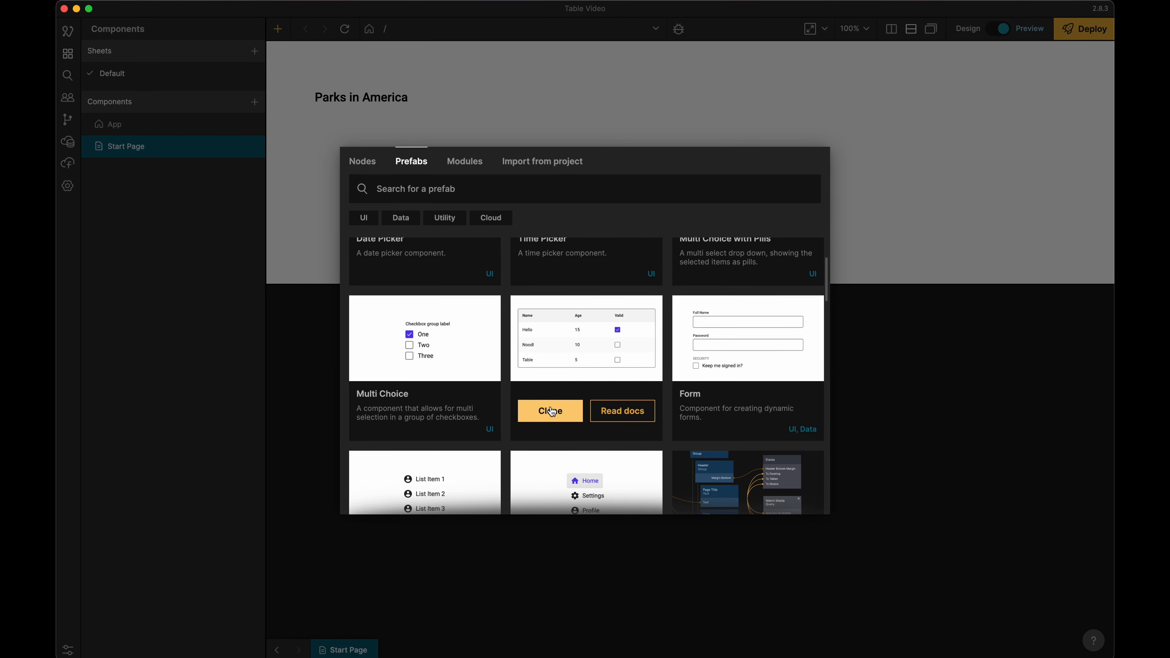
left_click(550, 410)
type("tabl")
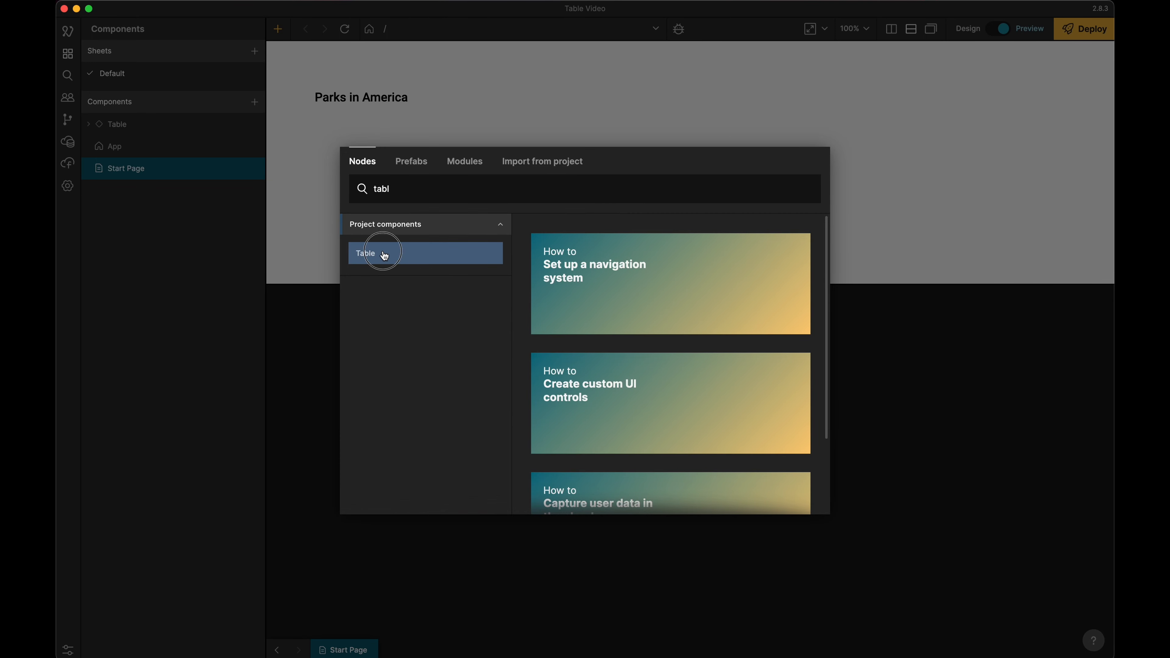
- Add the project's Table component inside the Start Page group below the heading
left_click(382, 253)
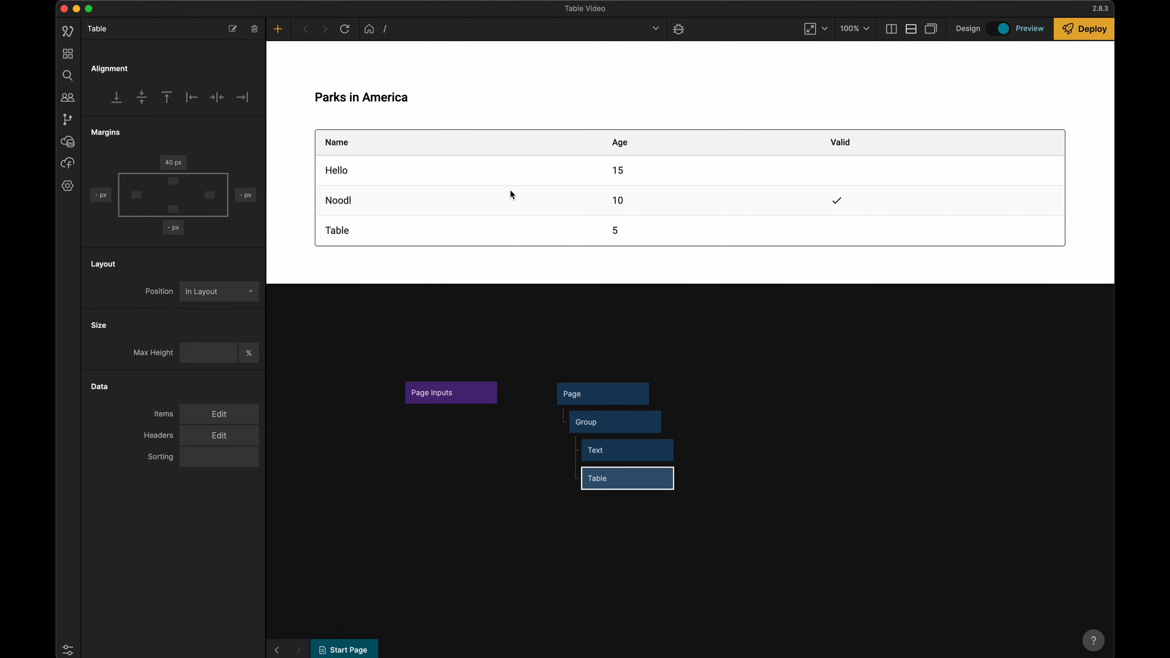
mouse_move(796, 210)
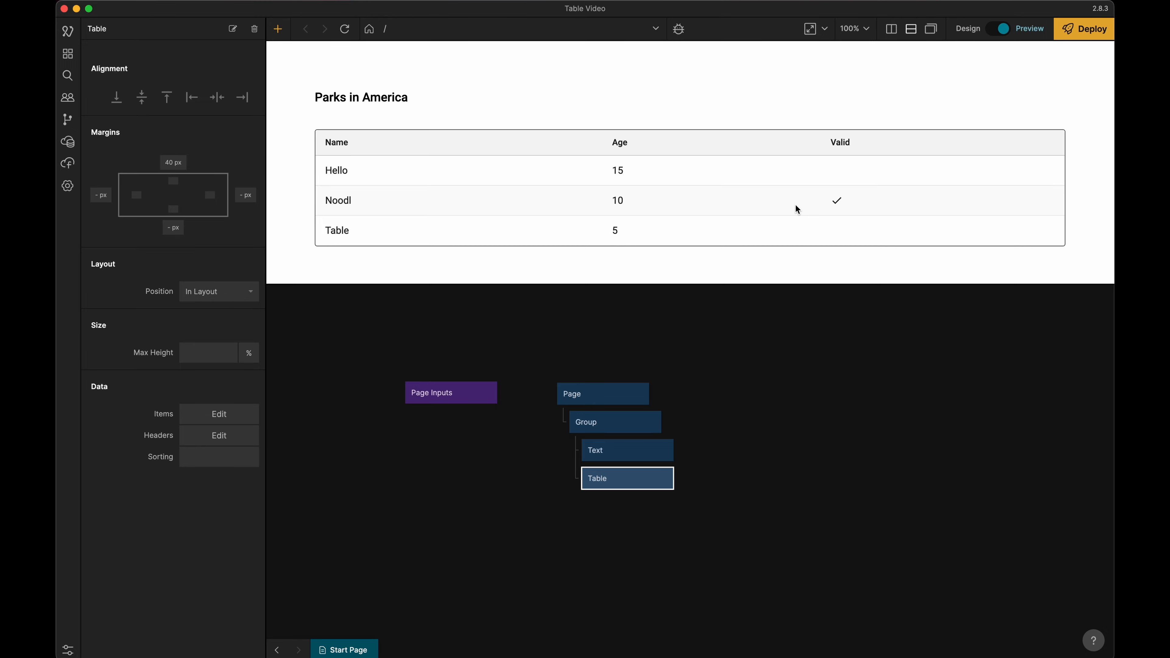
mouse_move(775, 366)
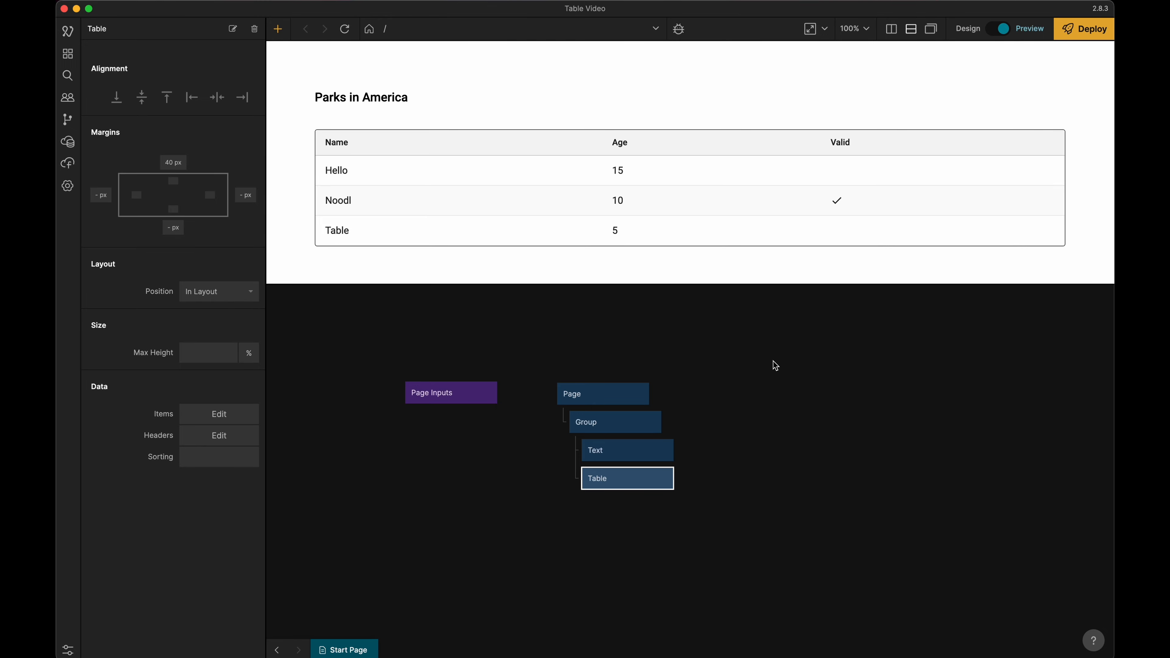
mouse_move(742, 345)
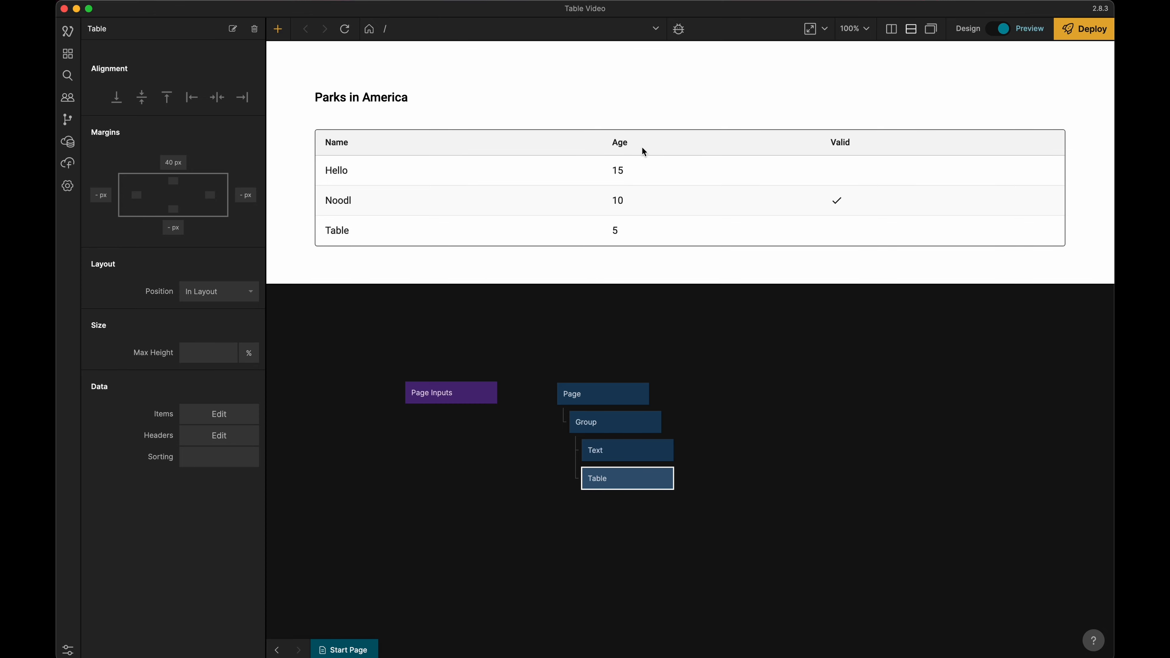
mouse_move(573, 203)
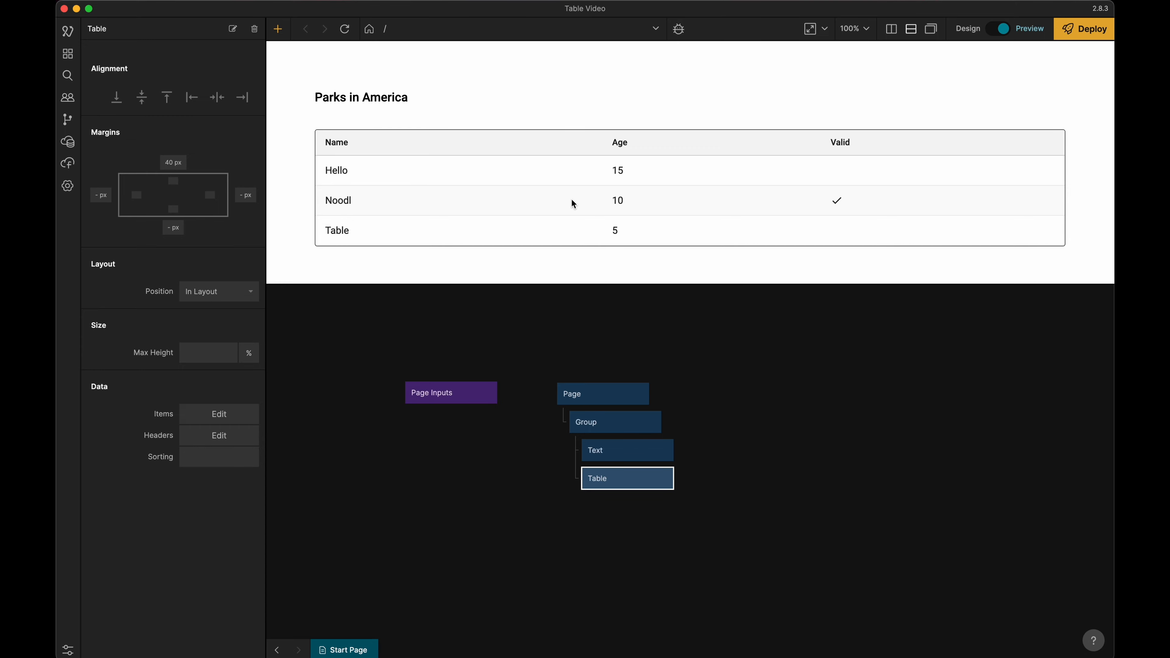
mouse_move(481, 338)
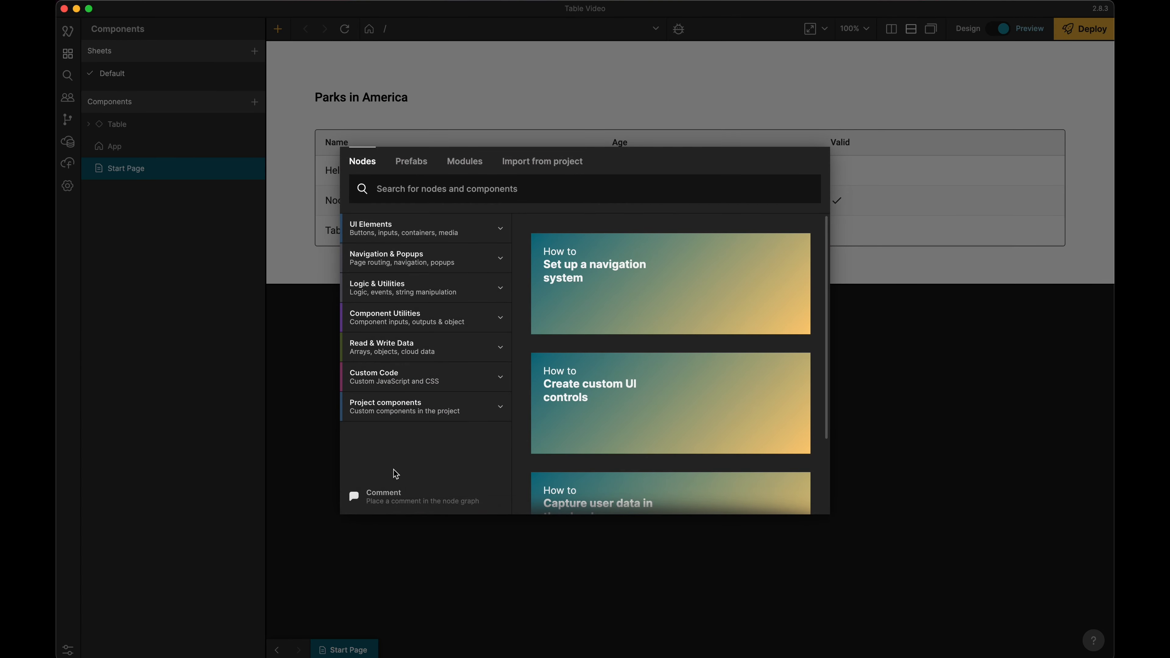
- Add a Query Records node and set its class to Parks
type("quer")
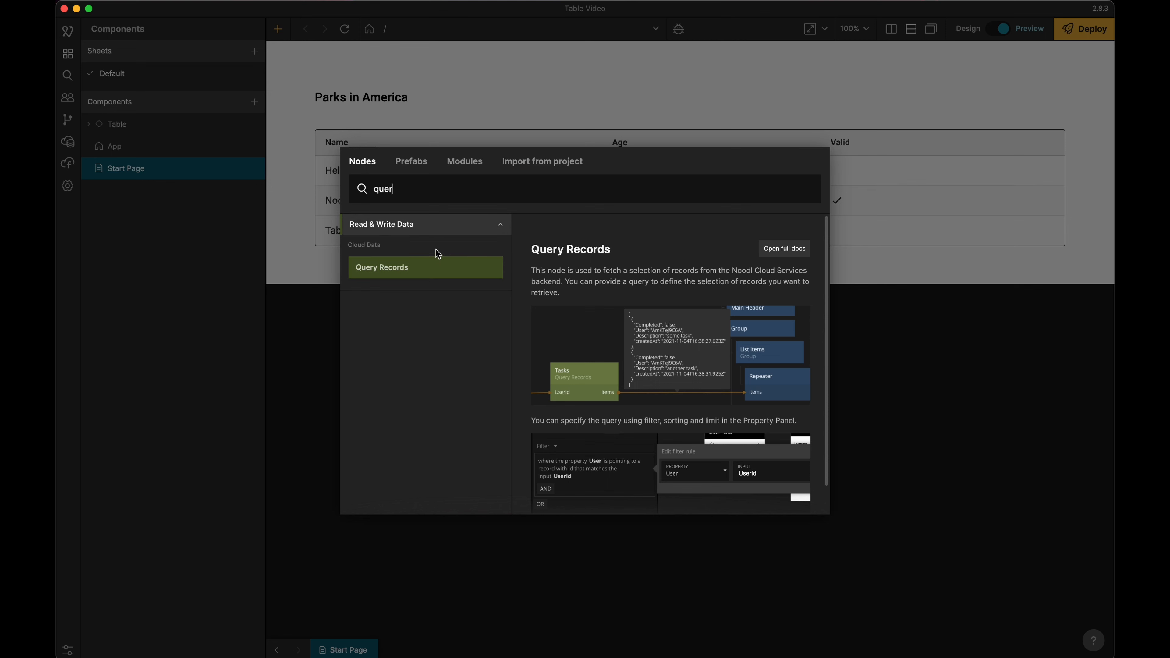
left_click(381, 267)
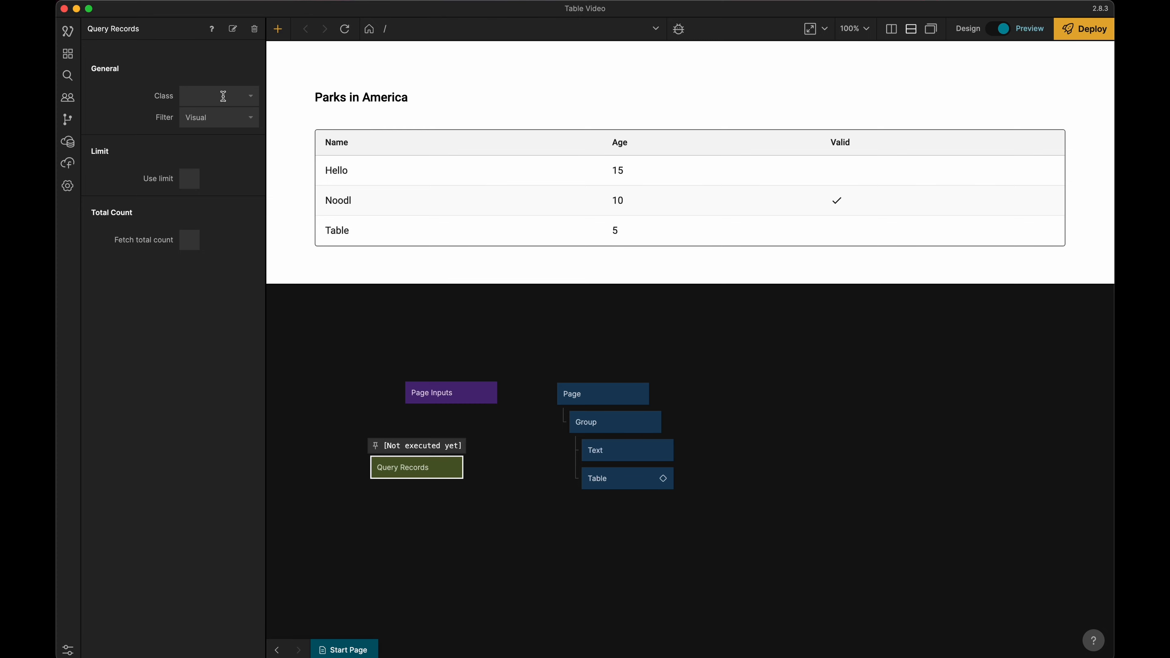
left_click(218, 96)
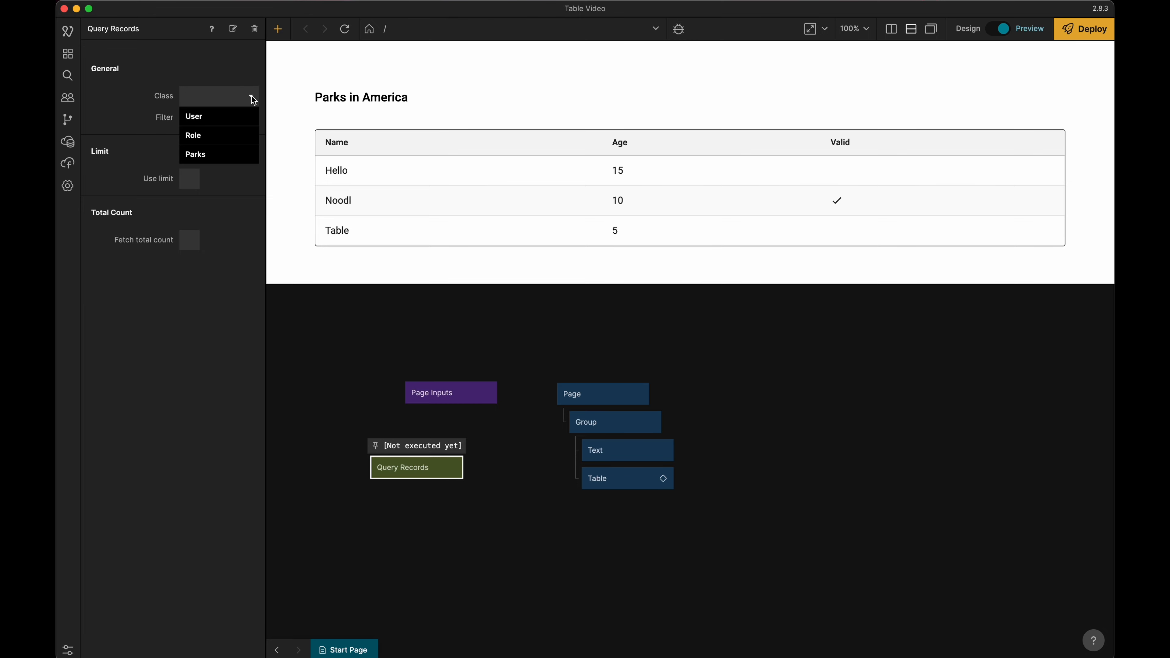
mouse_move(209, 154)
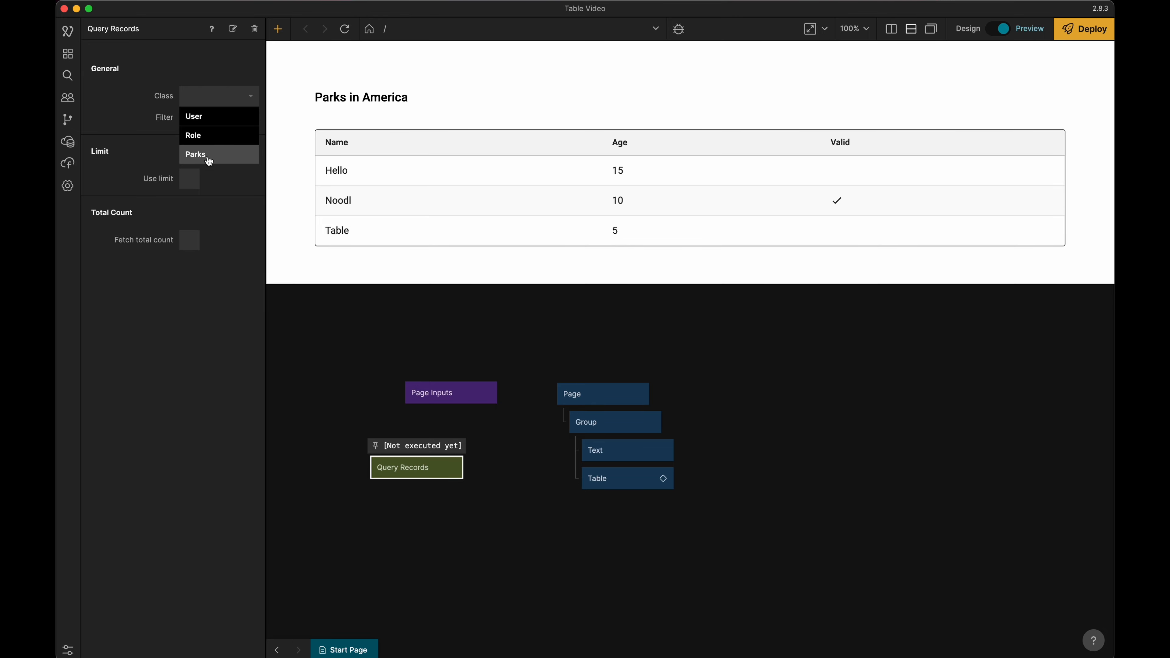
left_click(195, 154)
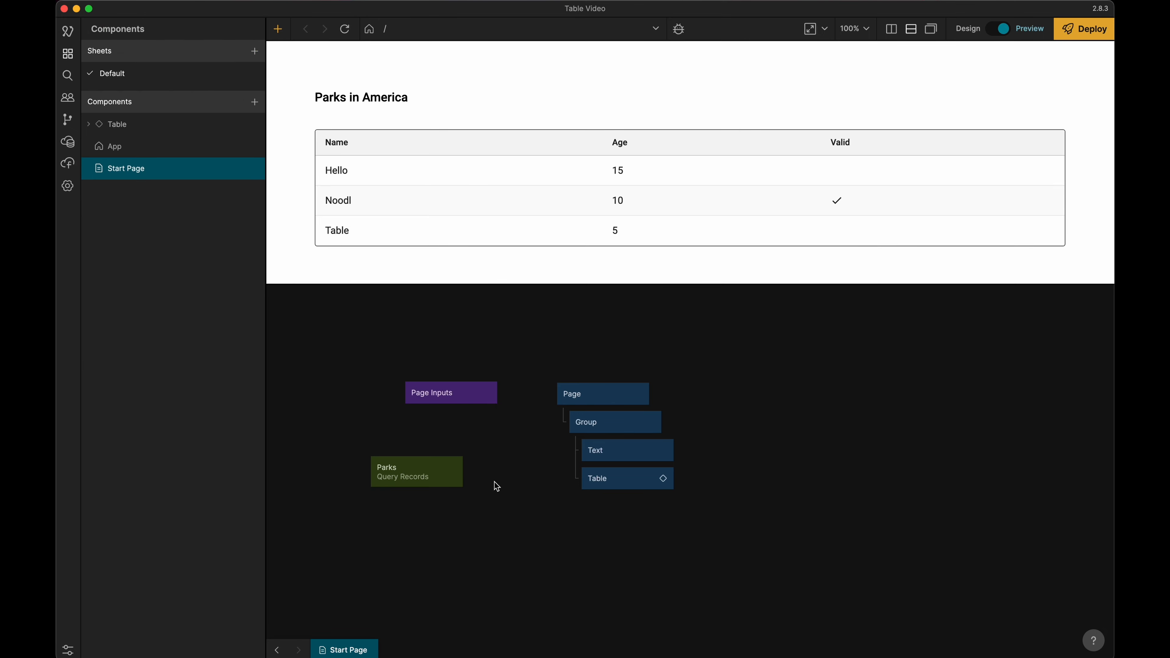
- Connect the Parks query's Items output to the Table's Items input
left_click(415, 471)
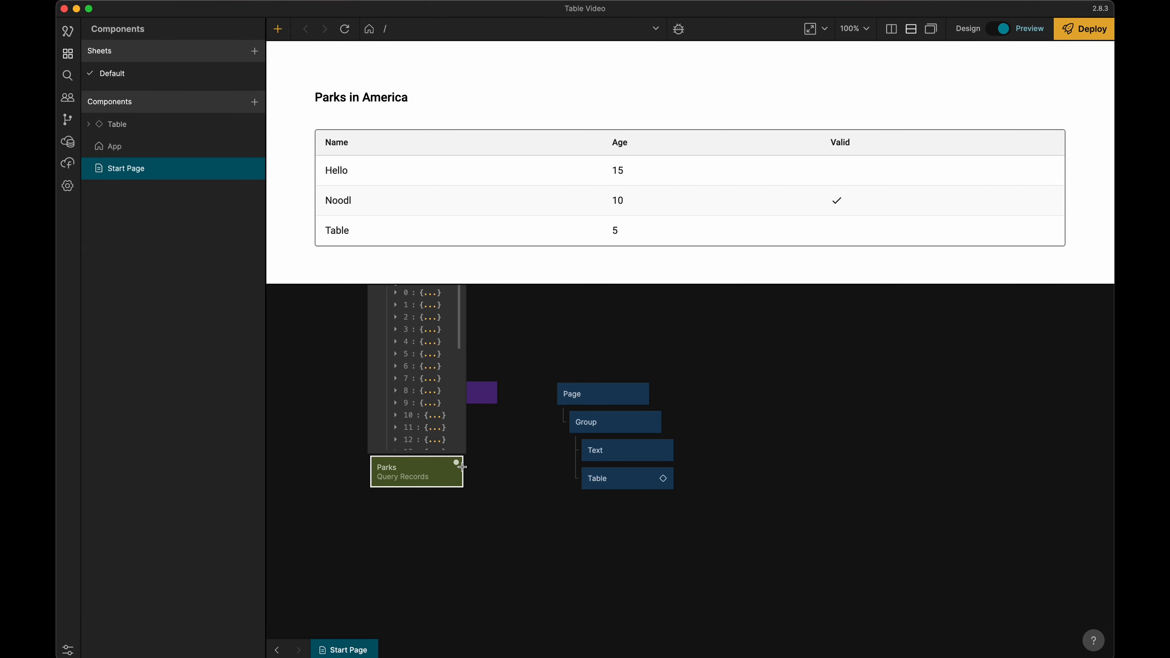
left_click_drag(456, 466, 625, 478)
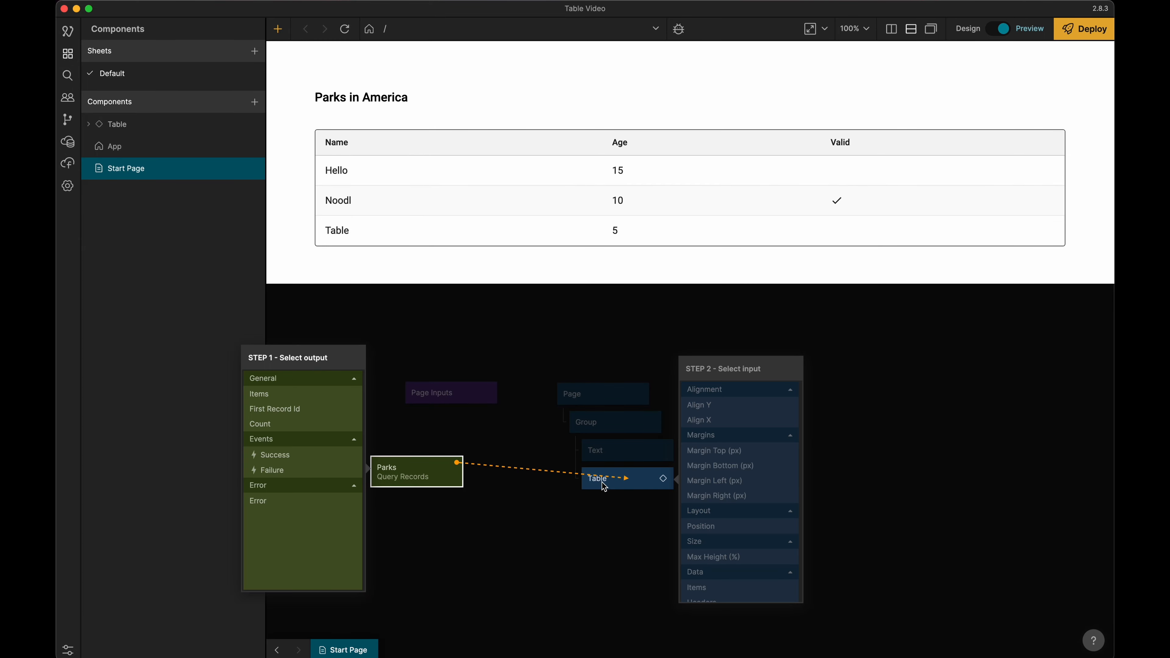
mouse_move(259, 393)
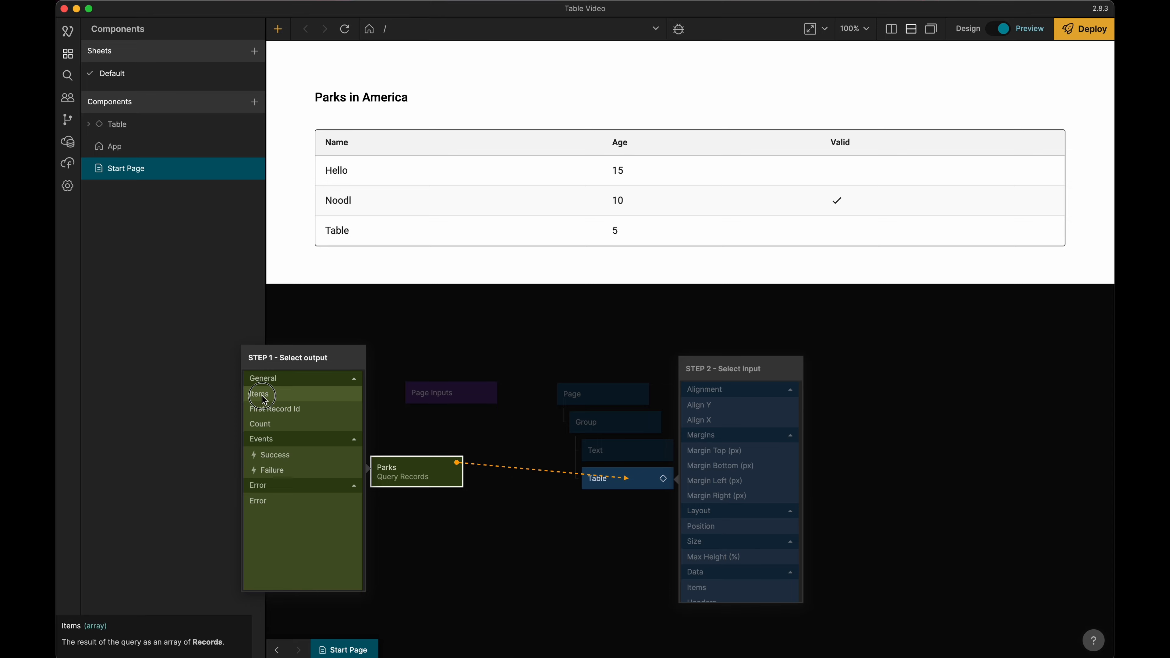
left_click(259, 395)
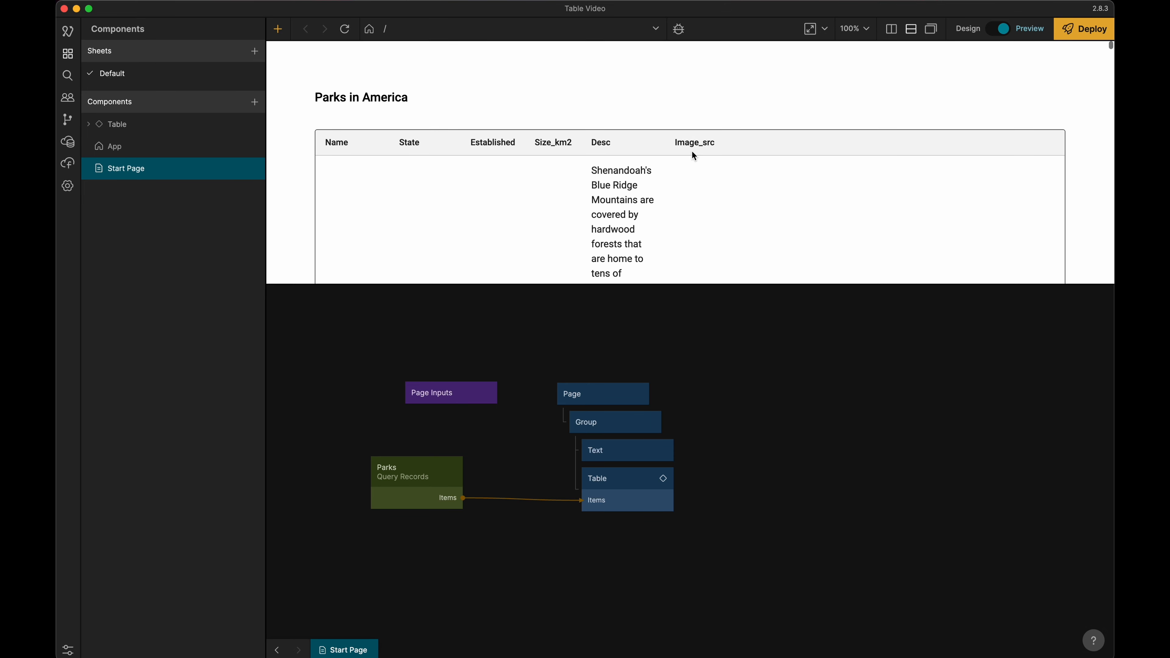
mouse_move(781, 205)
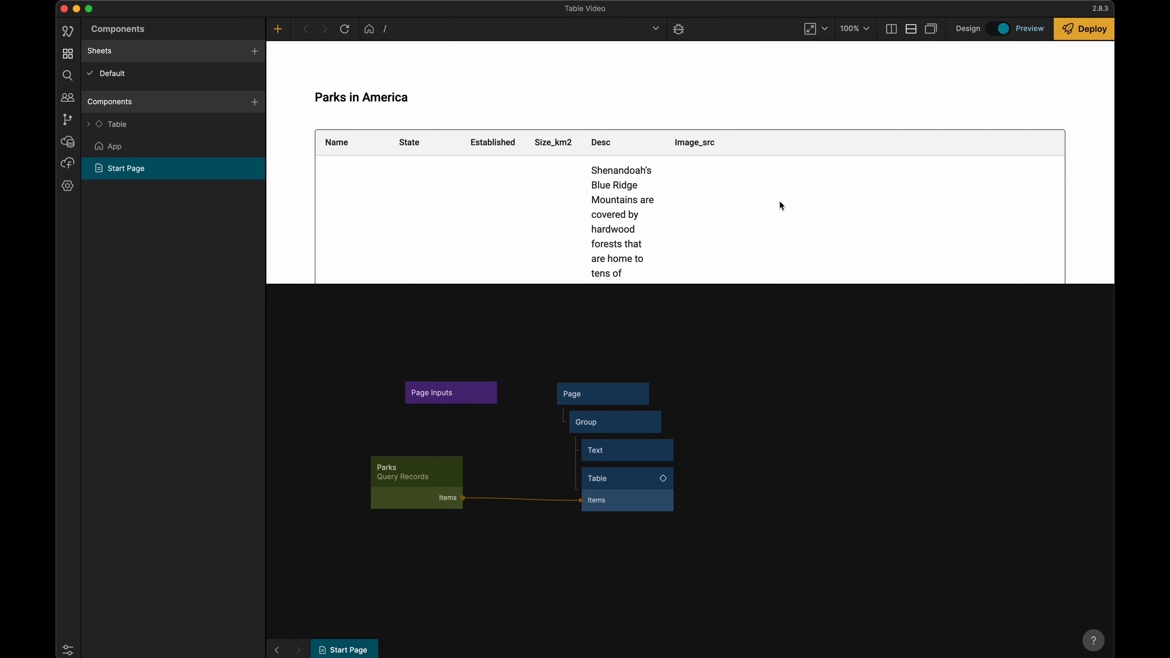
mouse_move(762, 526)
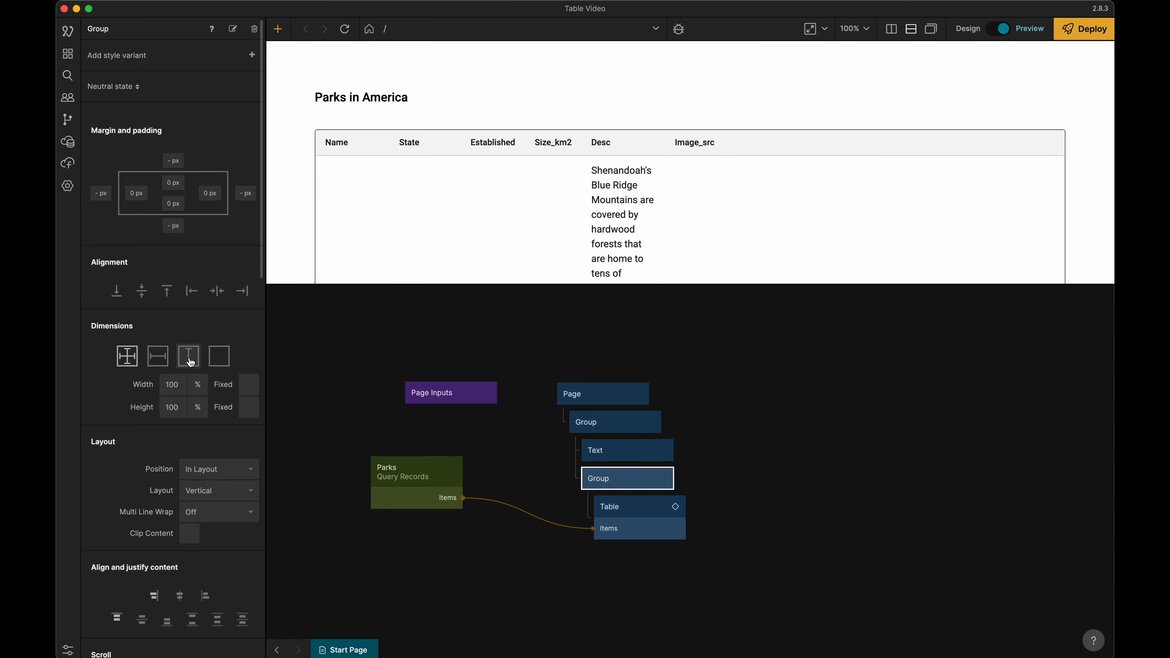
mouse_move(188, 355)
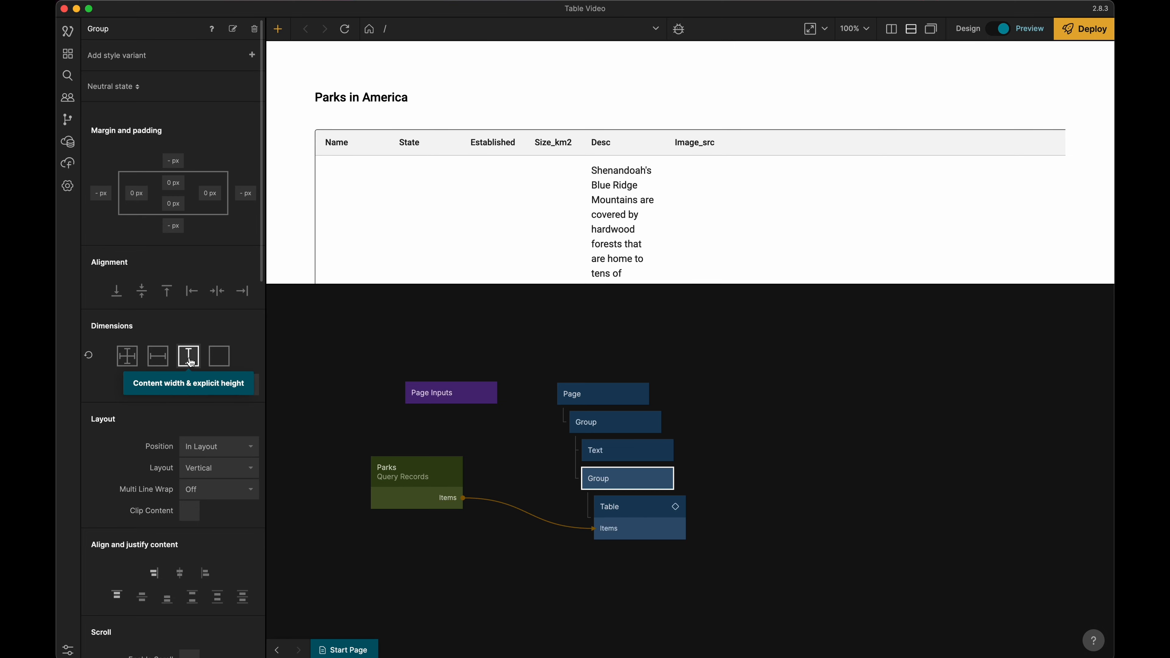
mouse_move(188, 356)
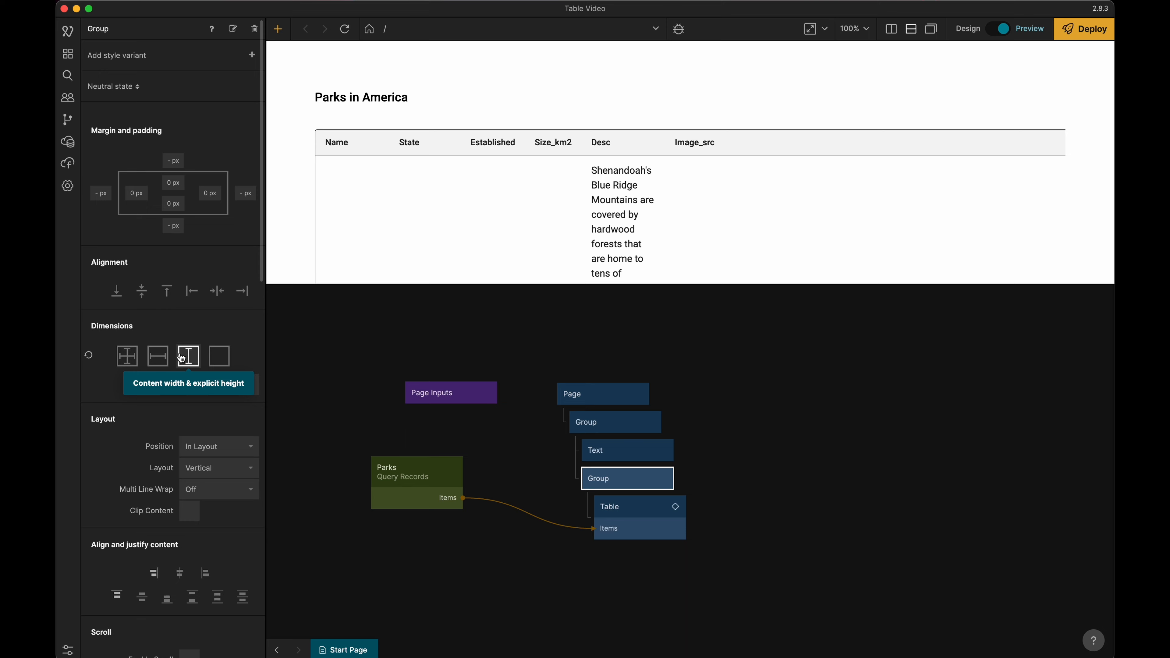
- Set the group's width to follow content with horizontal layout and scroll through the table columns
left_click(188, 355)
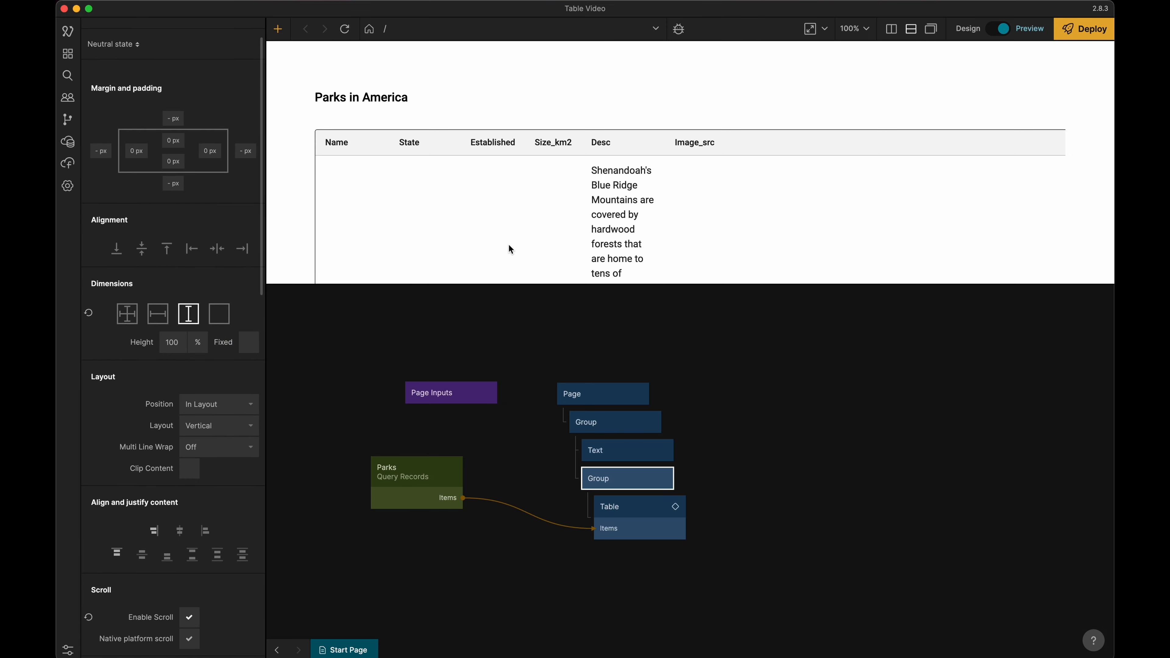
left_click(219, 425)
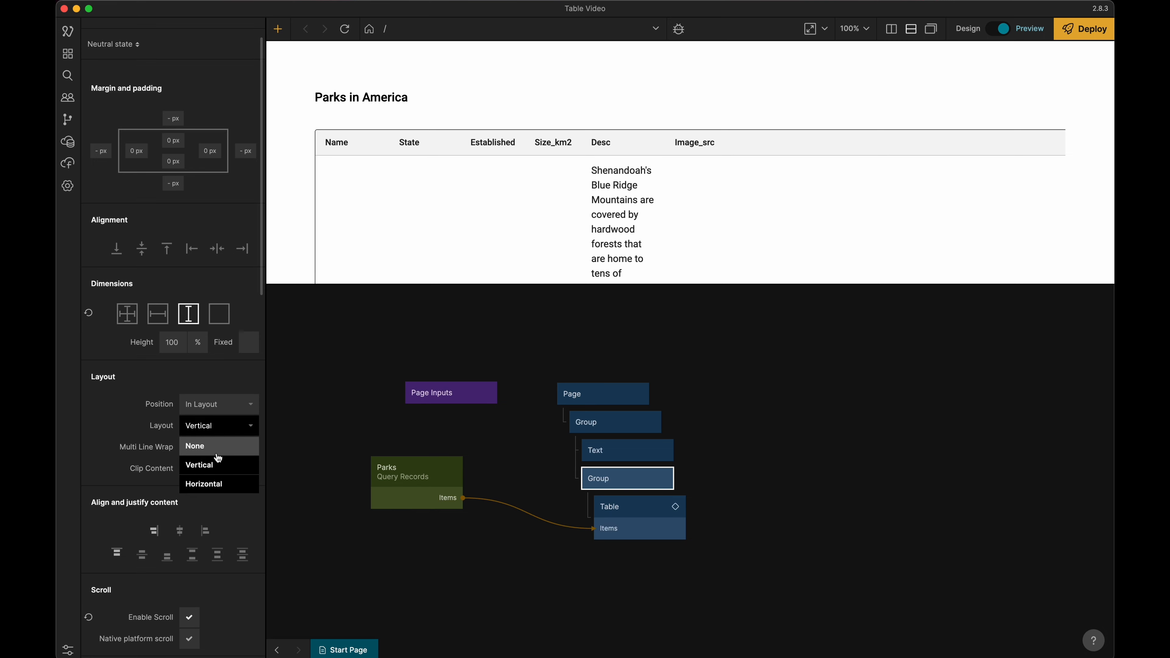
left_click(203, 484)
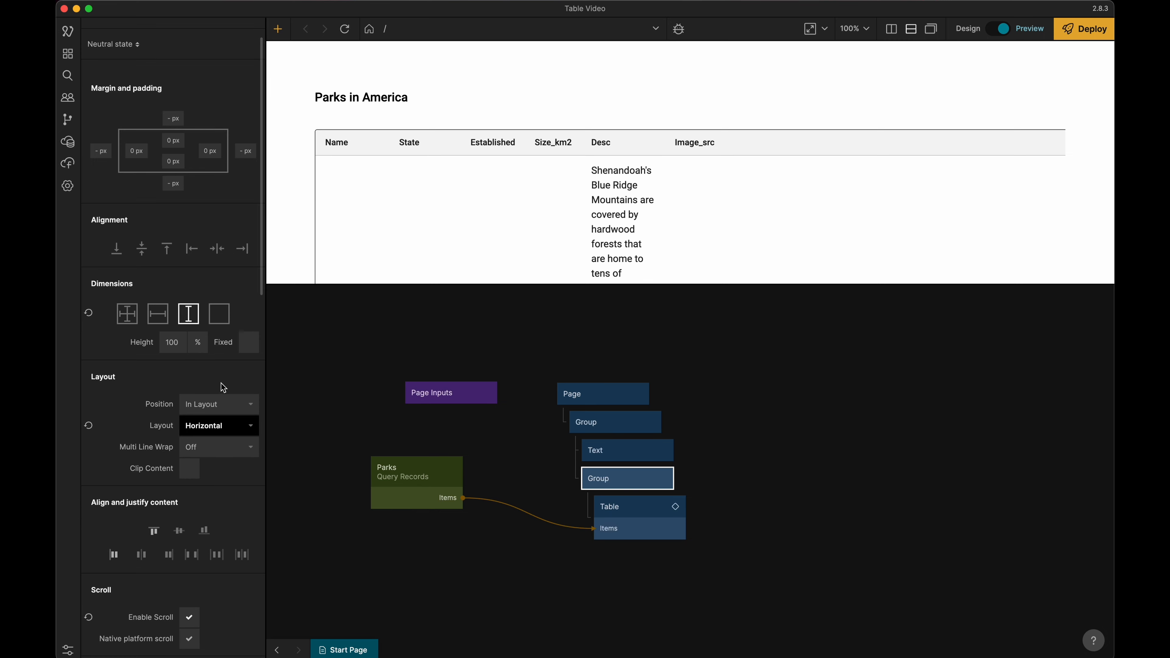
scroll("right", 3)
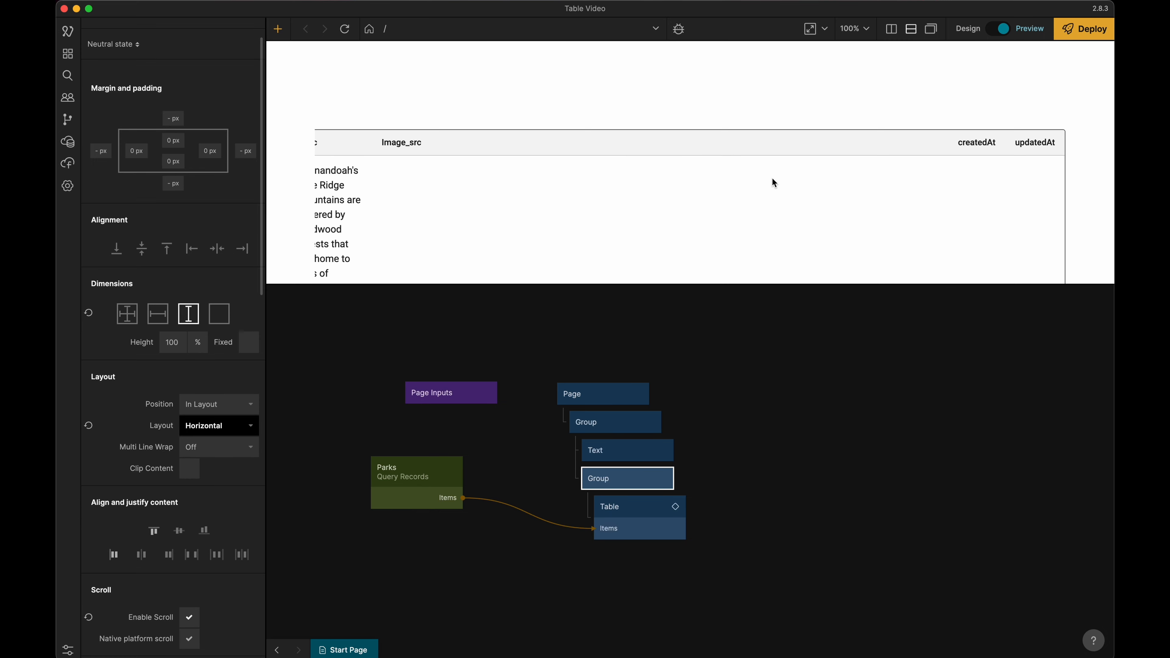
mouse_move(930, 146)
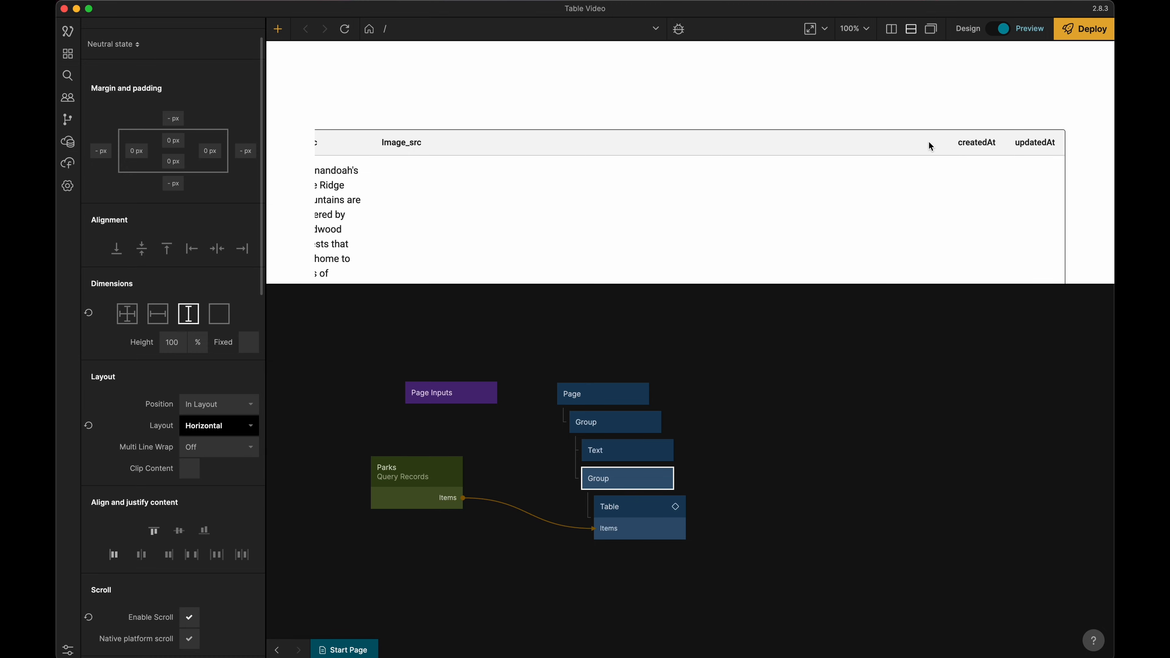
scroll("down", 3)
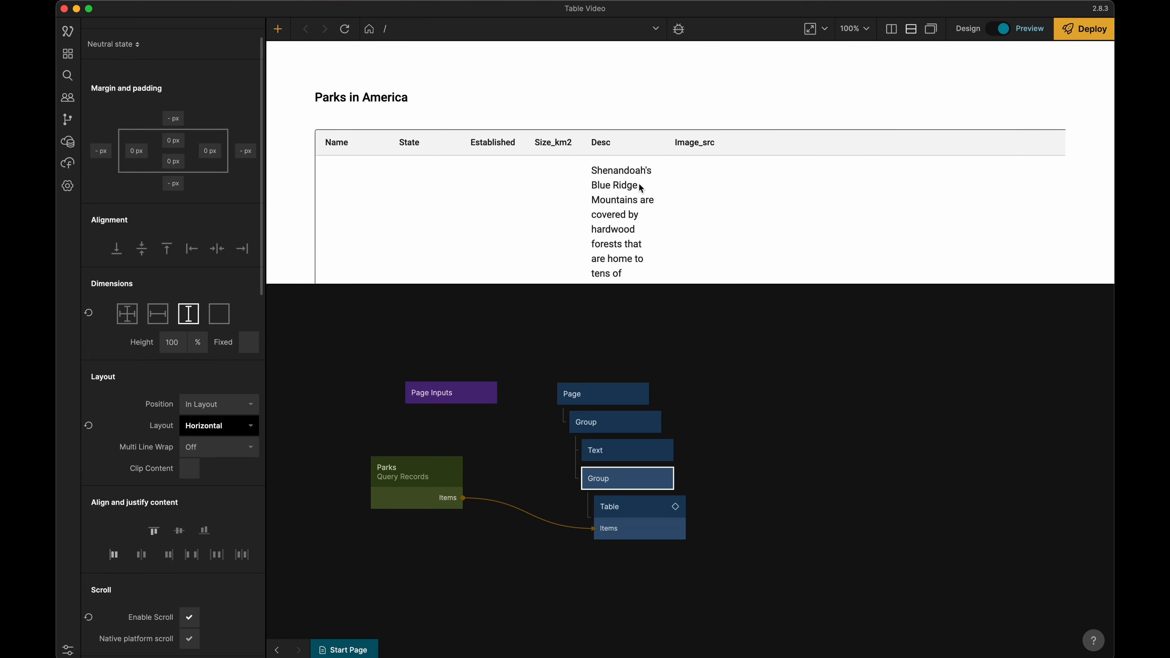
mouse_move(656, 202)
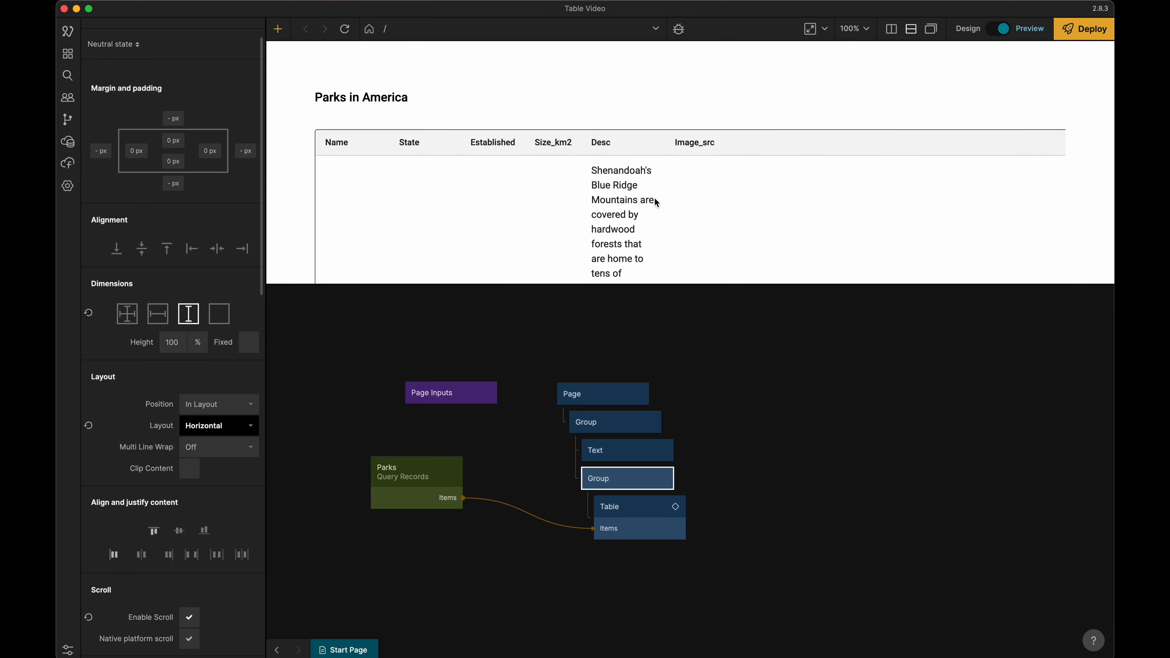
mouse_move(303, 132)
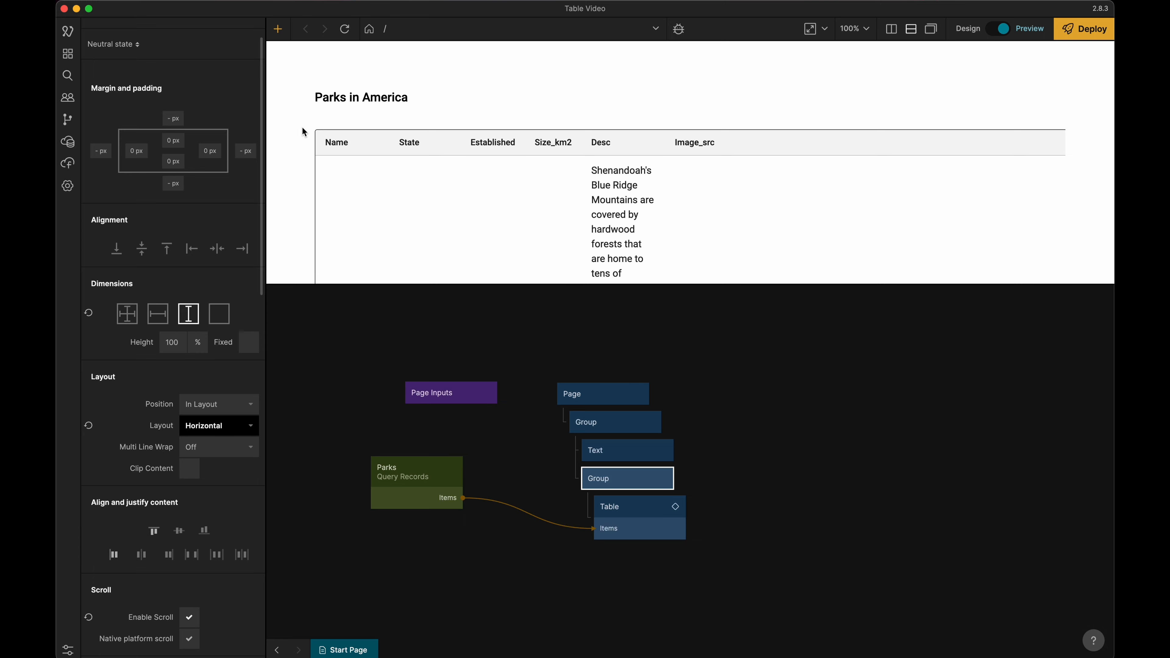
mouse_move(471, 129)
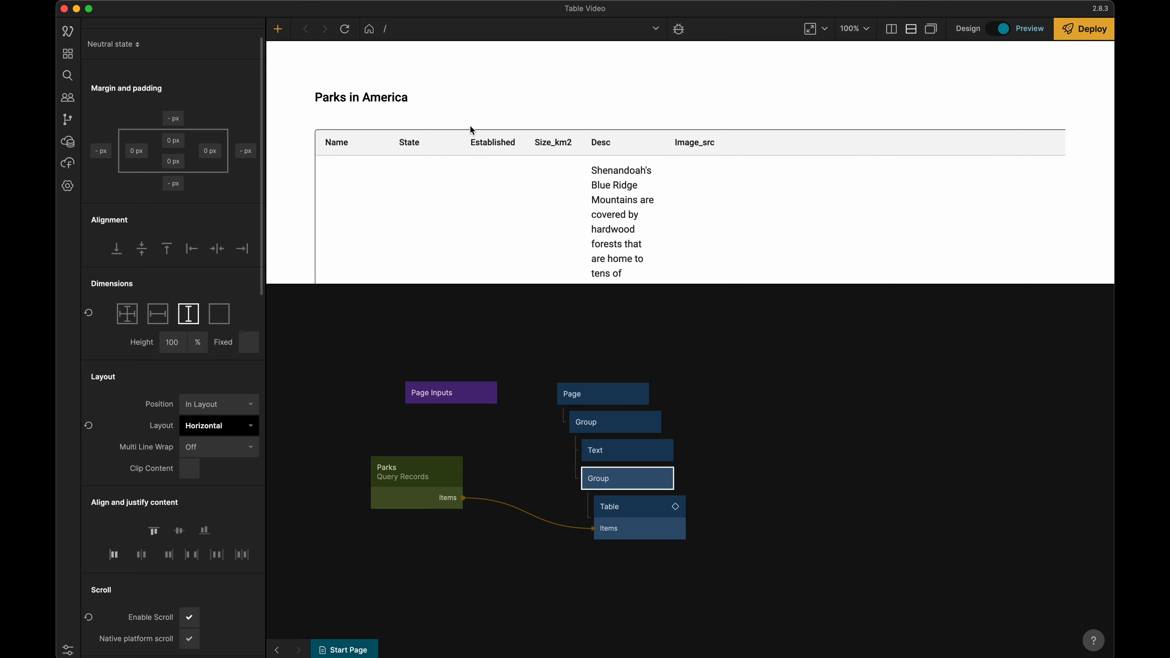
mouse_move(495, 150)
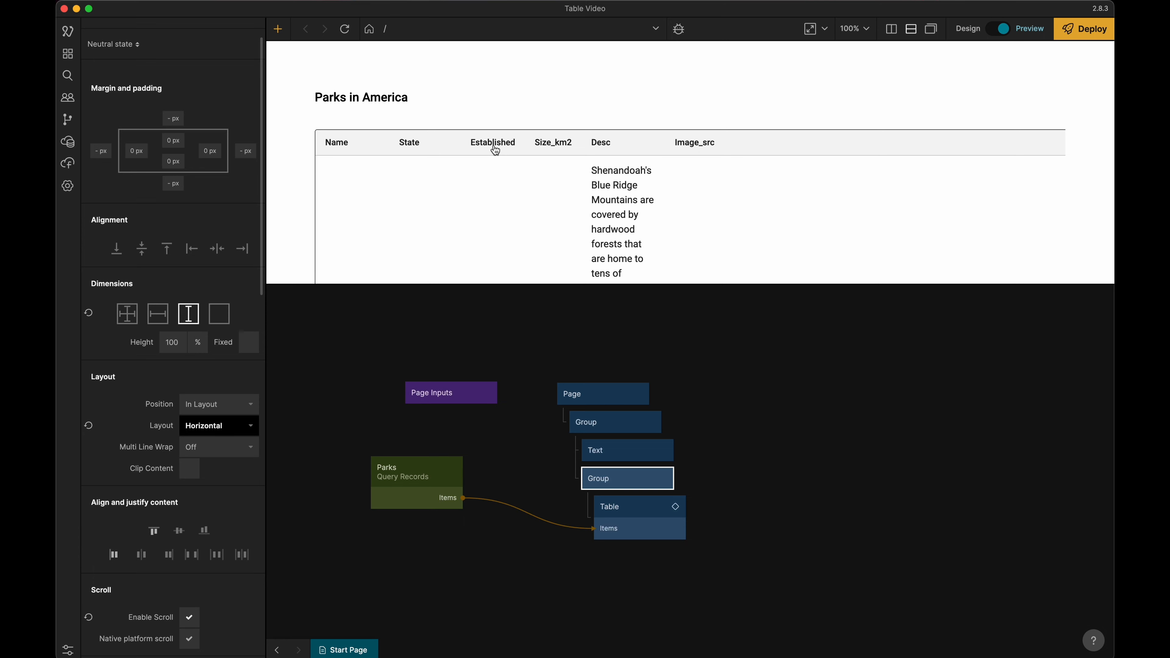
mouse_move(552, 147)
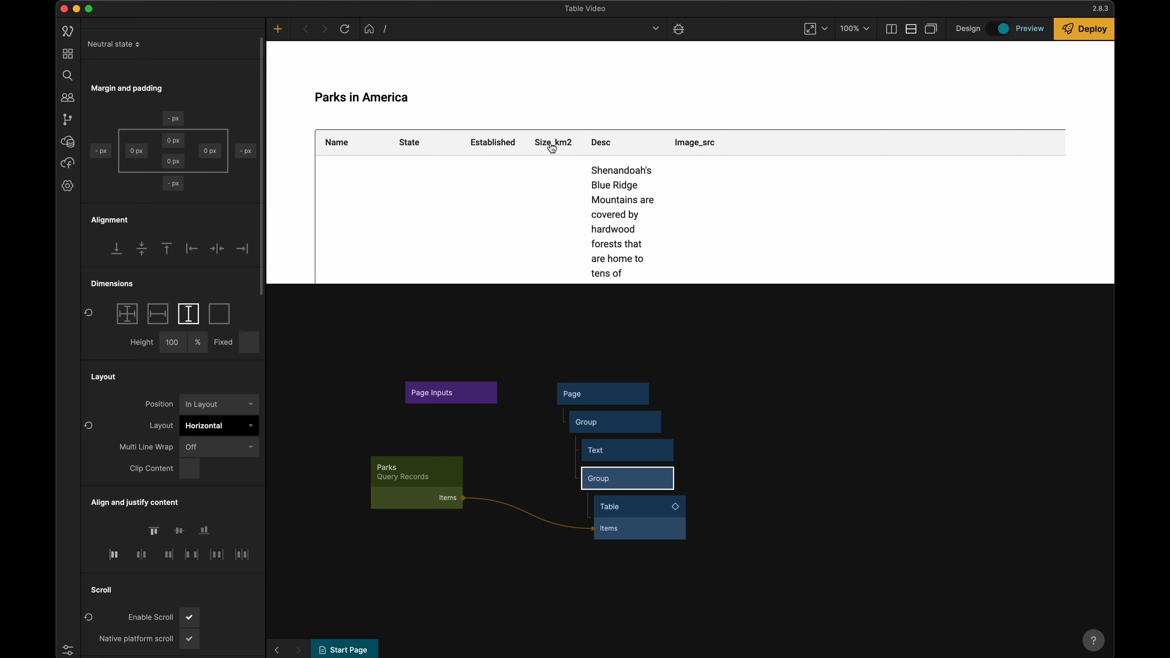
mouse_move(553, 147)
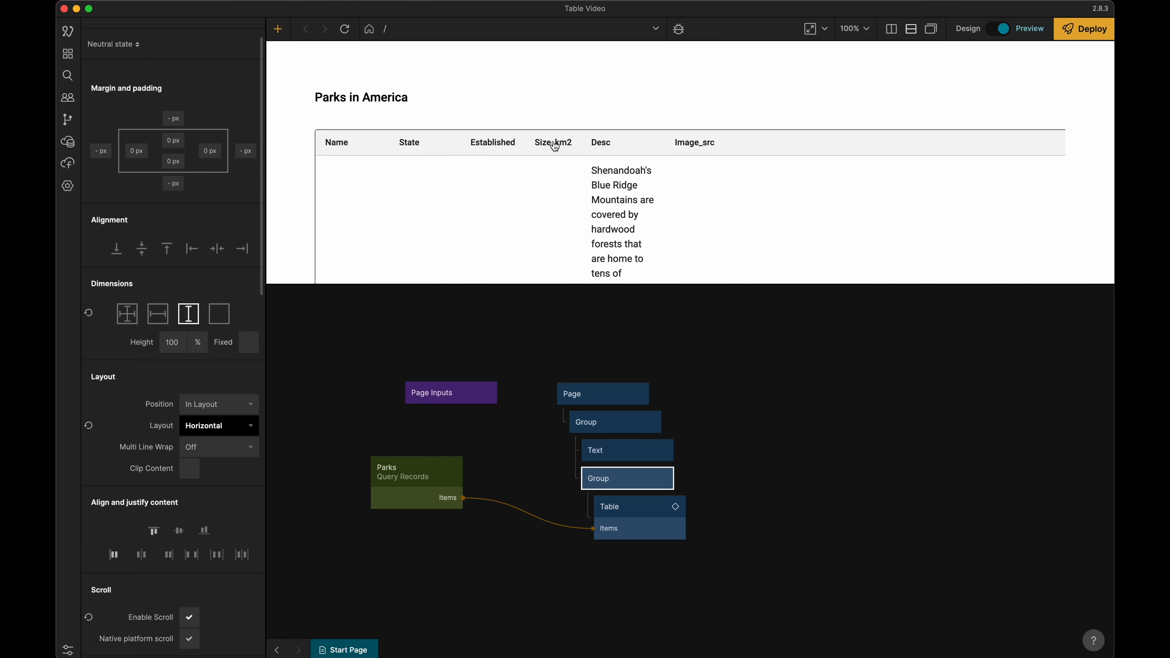
mouse_move(625, 142)
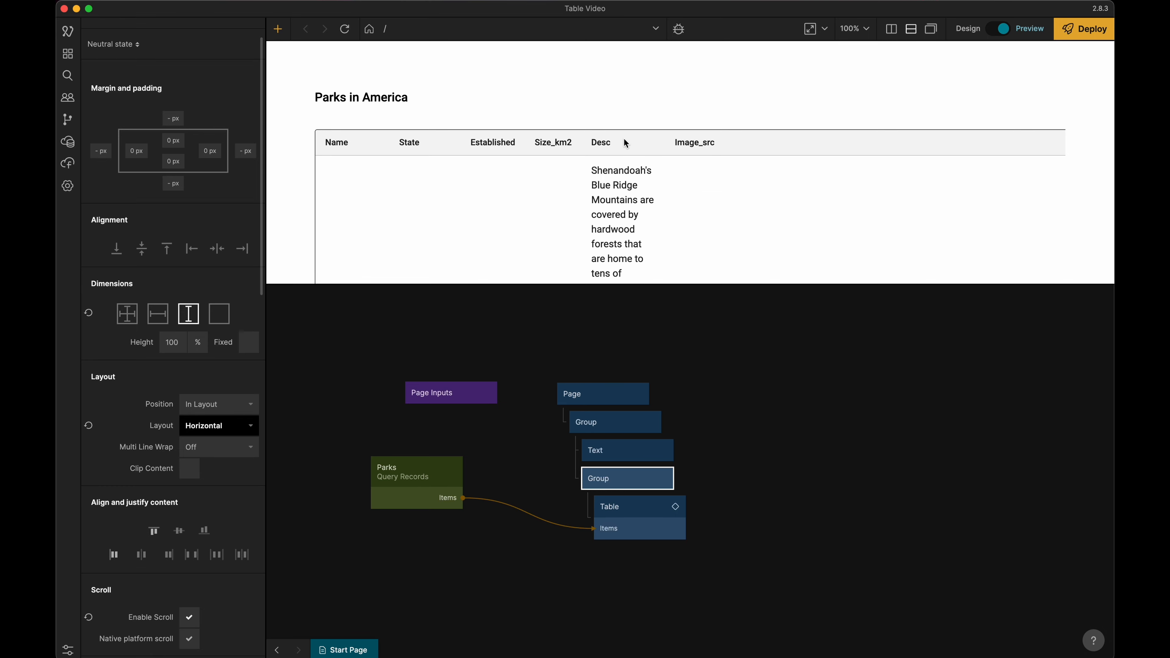
mouse_move(408, 124)
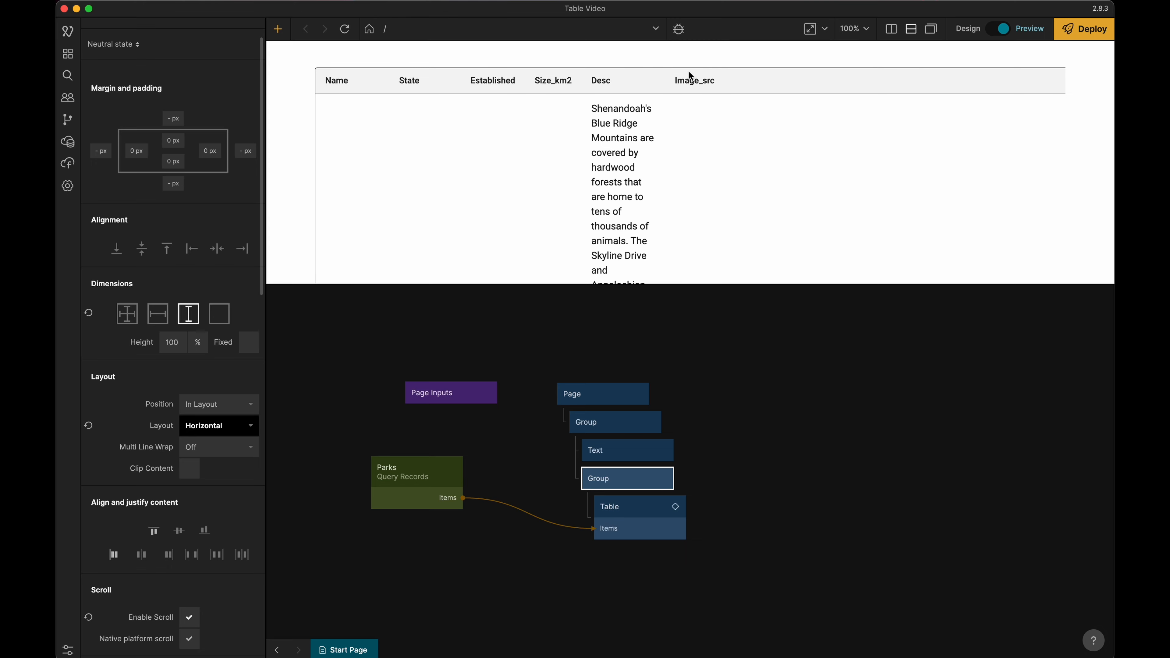
mouse_move(360, 80)
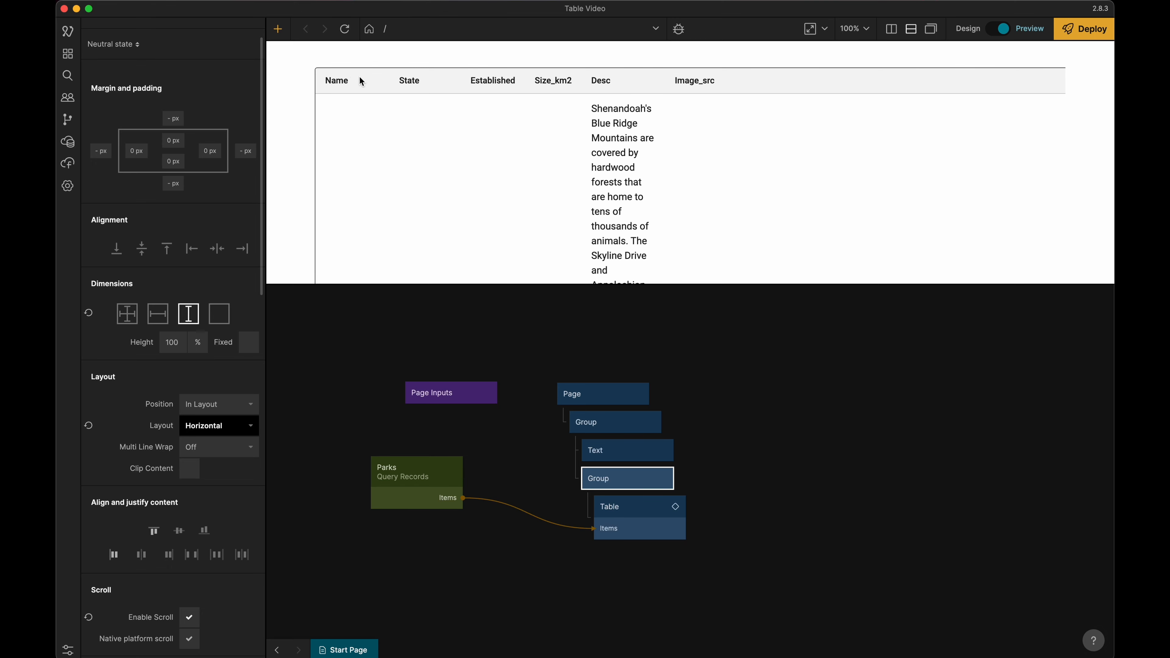
mouse_move(671, 141)
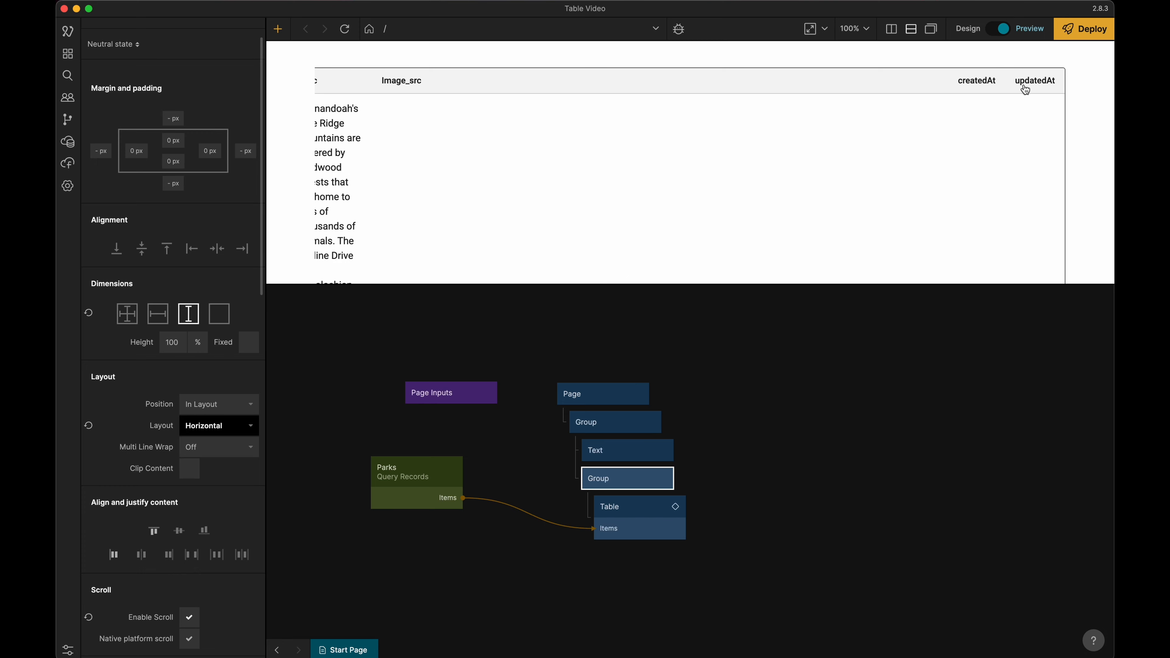
mouse_move(968, 90)
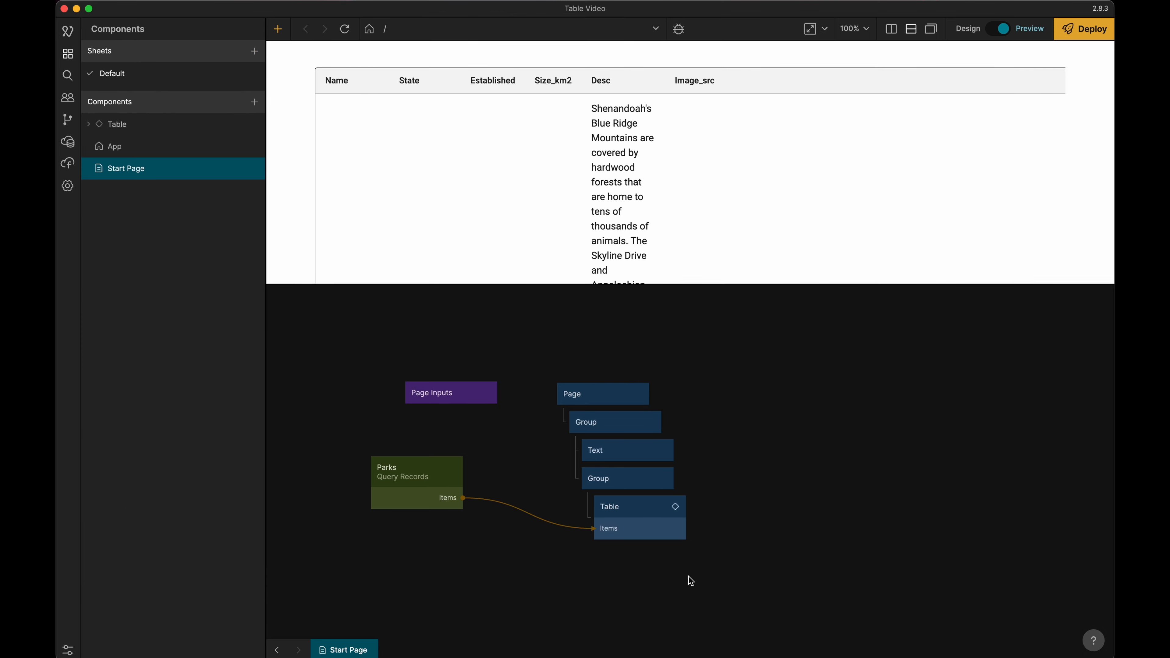
- Select the Table node and open its Headers definition for editing
left_click(627, 506)
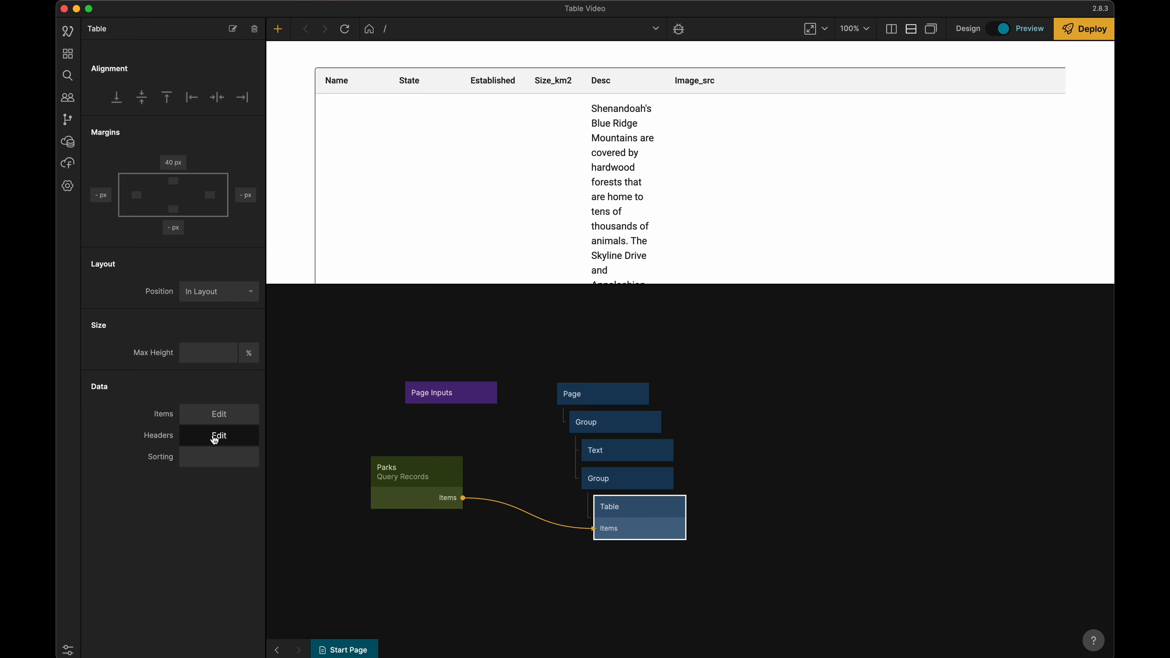
left_click(218, 435)
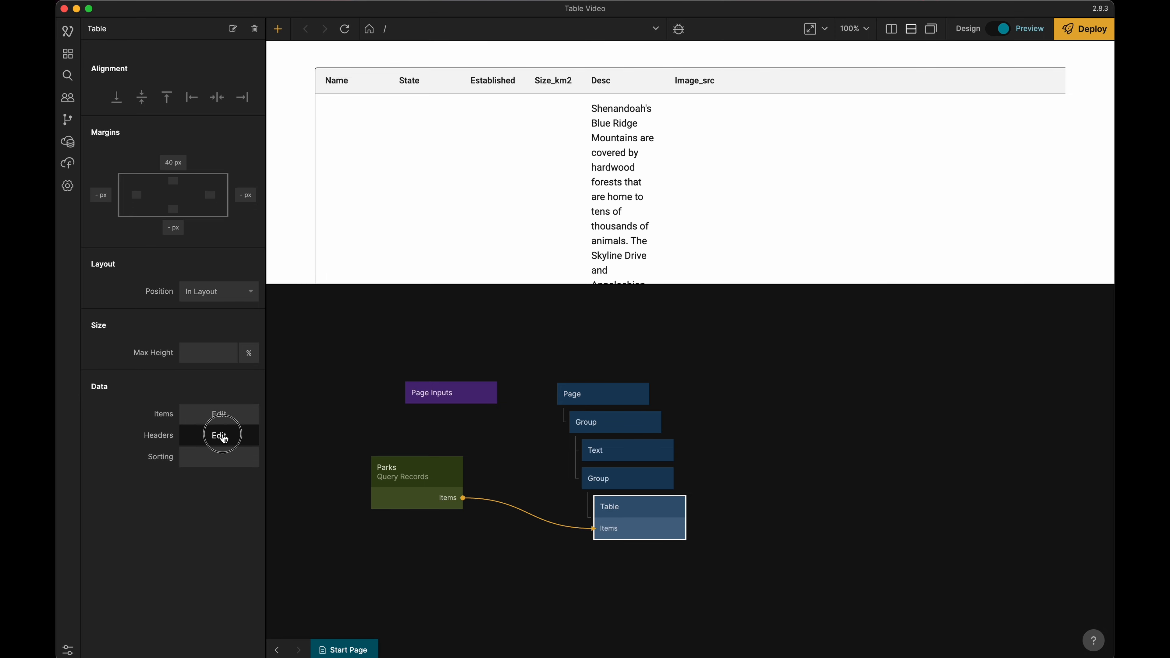
left_click(219, 435)
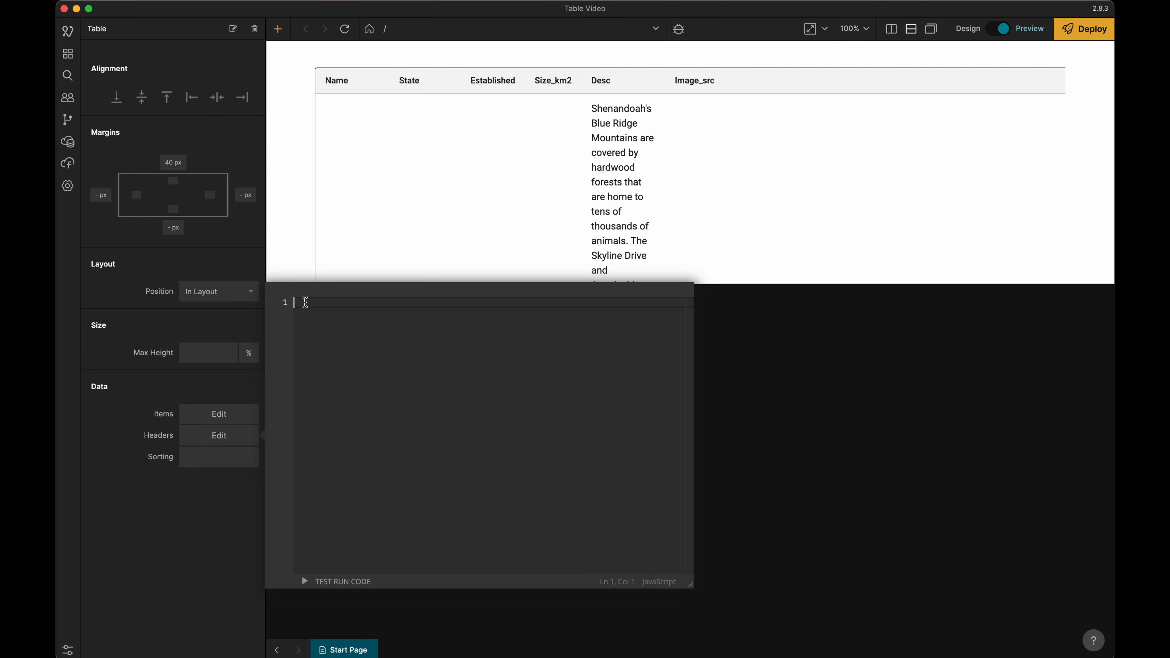
- Write the first header object: Field 'Image_src', Label 'Image', Type 'Image', ending with a comma
type("[]")
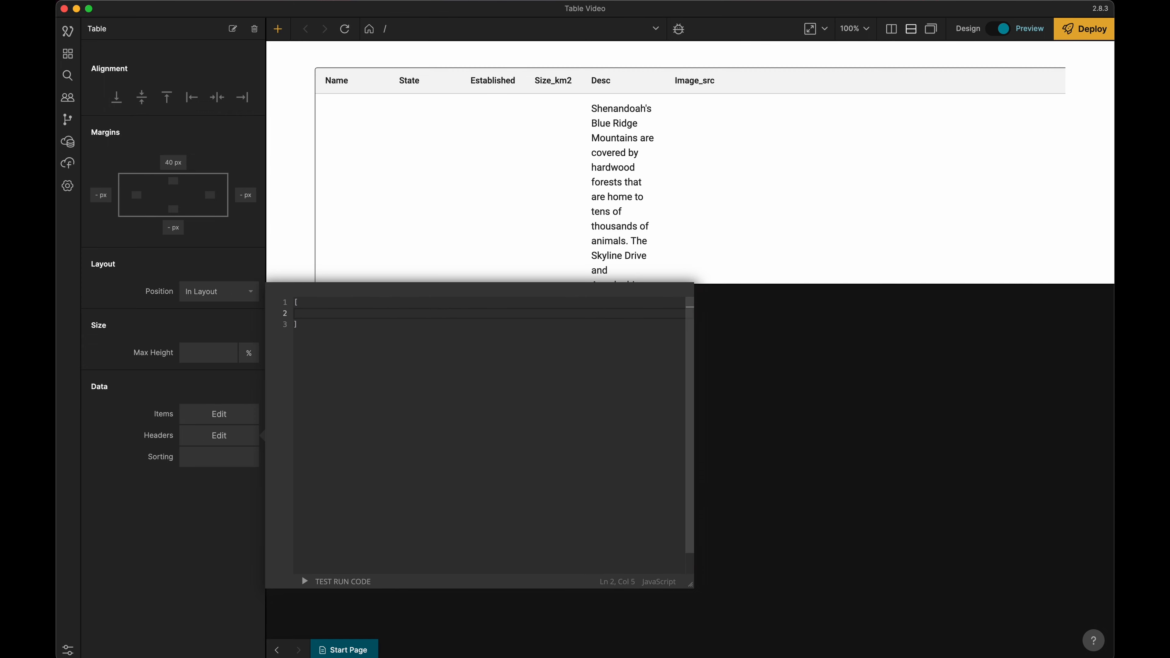
type("{")
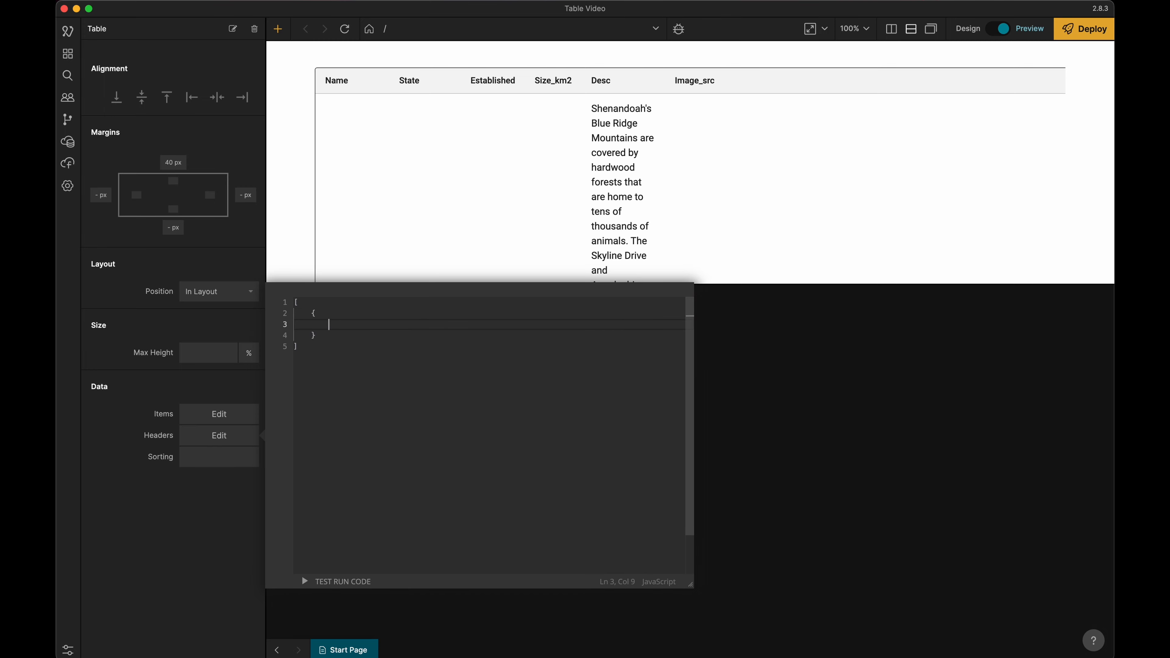
type("Field")
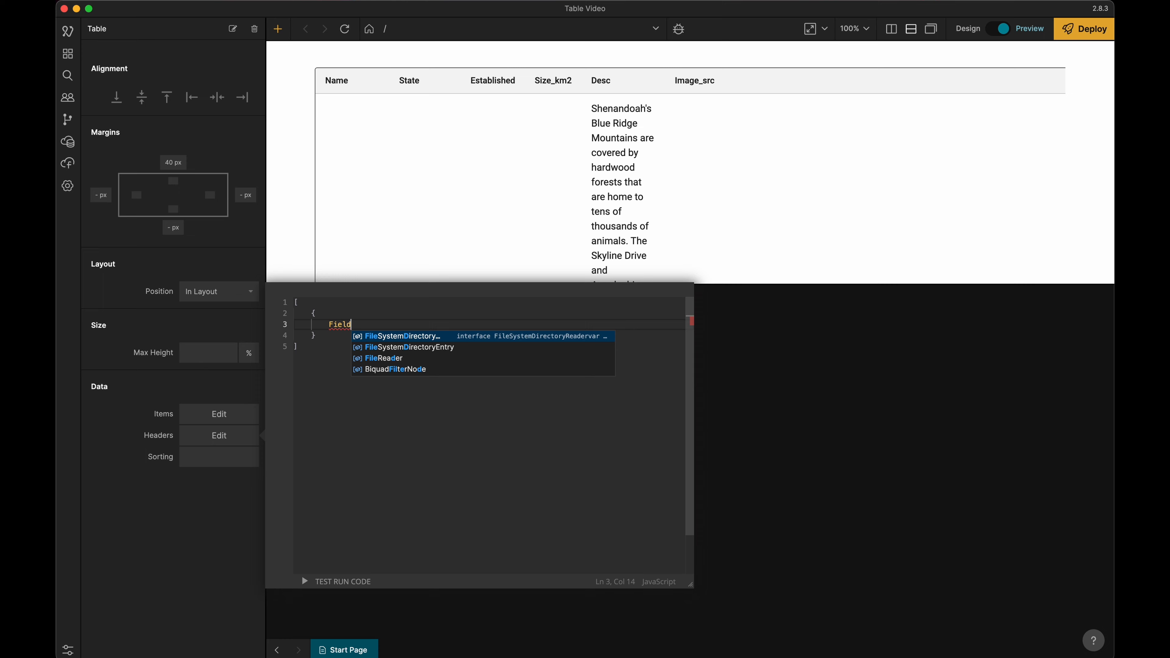
type(":")
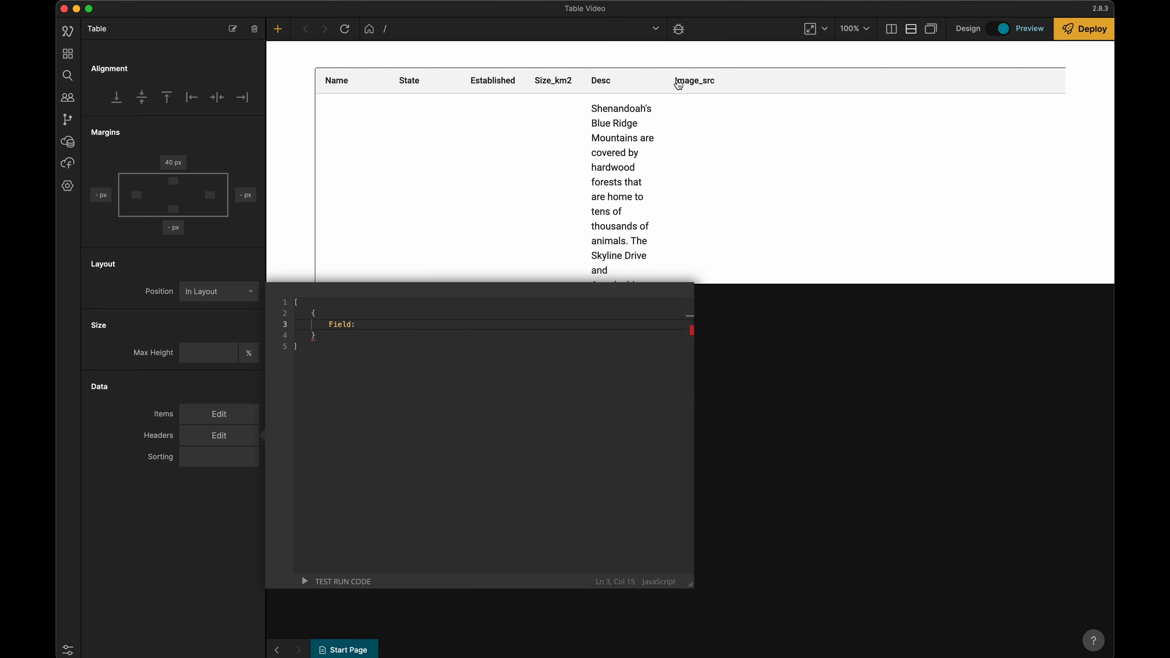
mouse_move(690, 90)
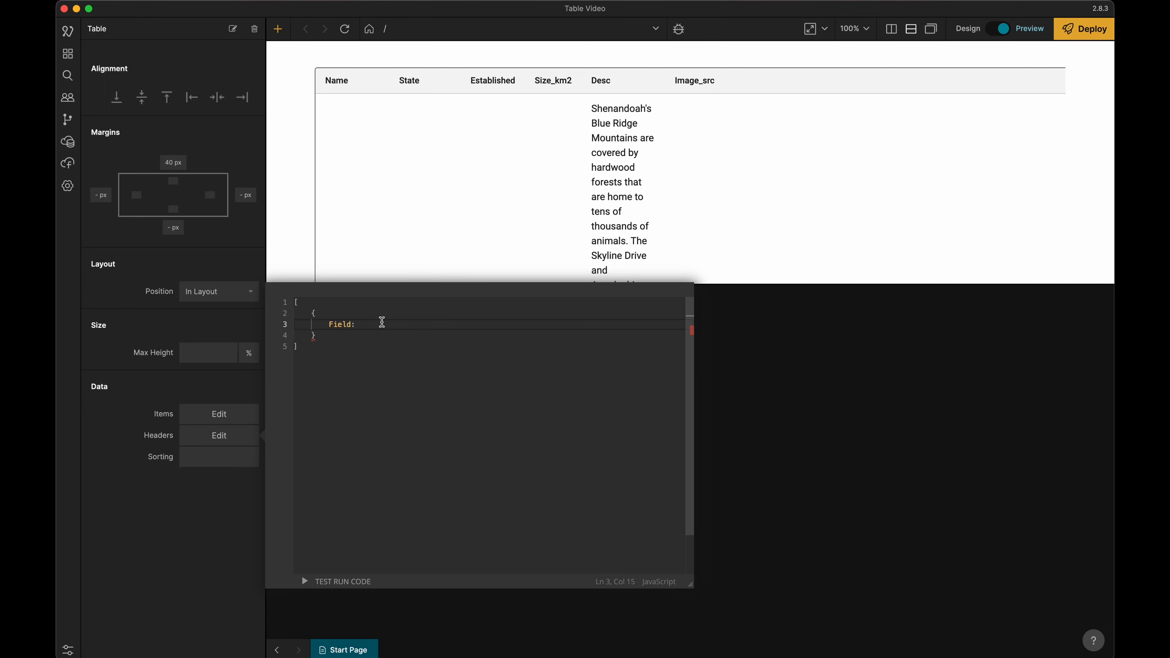
type("'Image'")
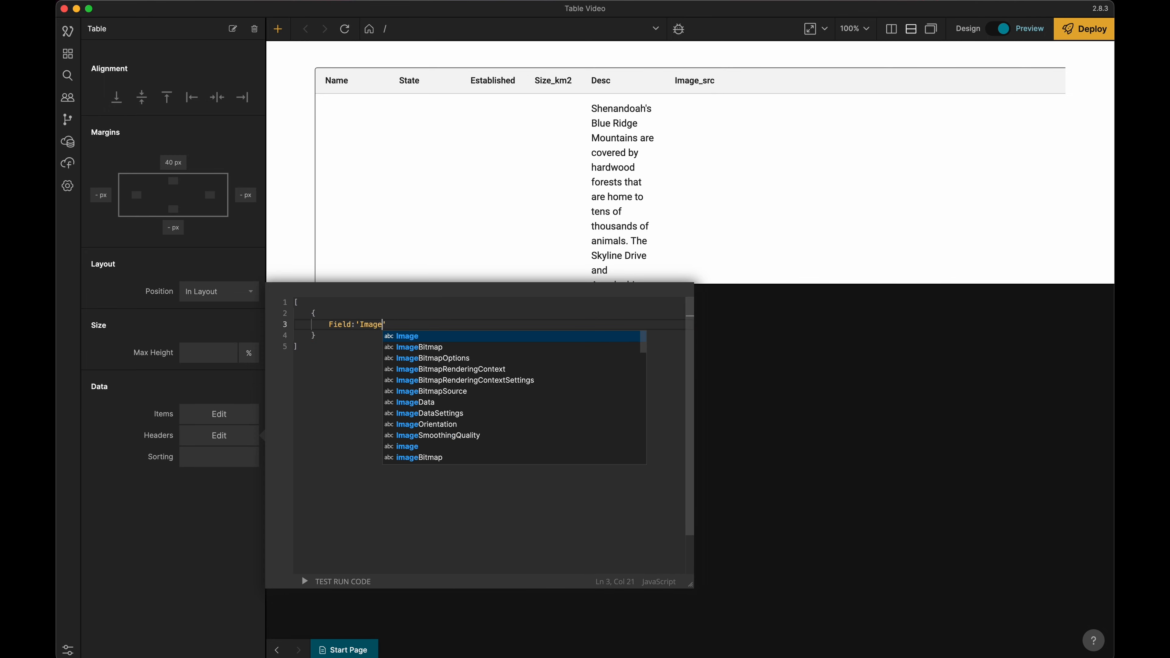
type("_src")
type("Label")
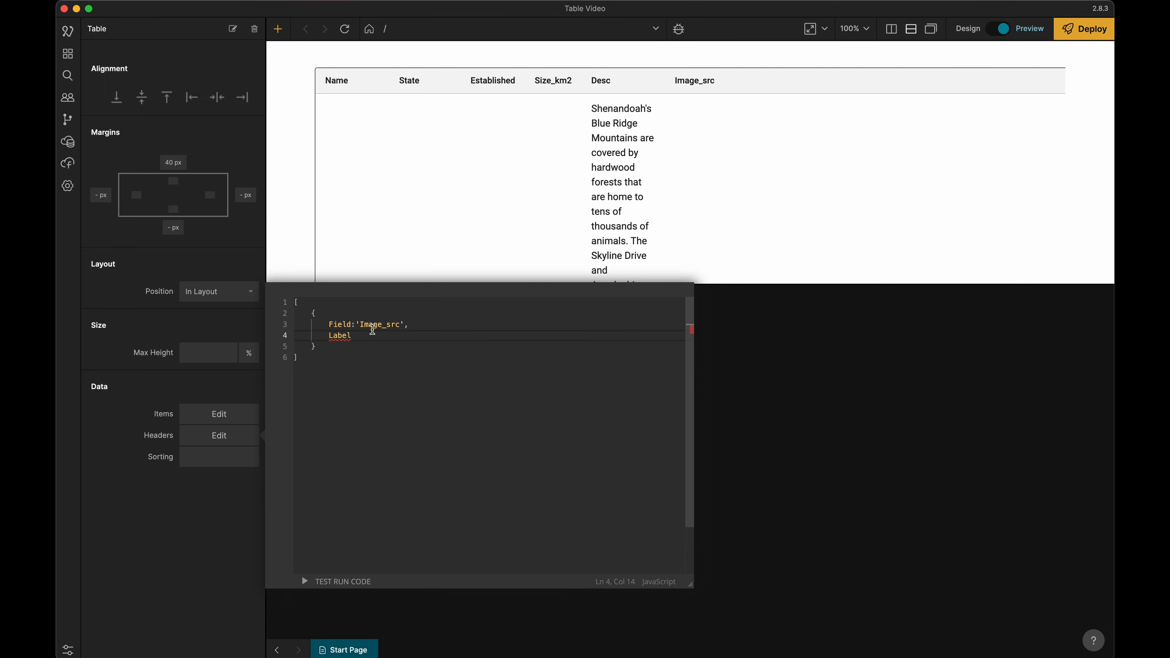
type(":'")
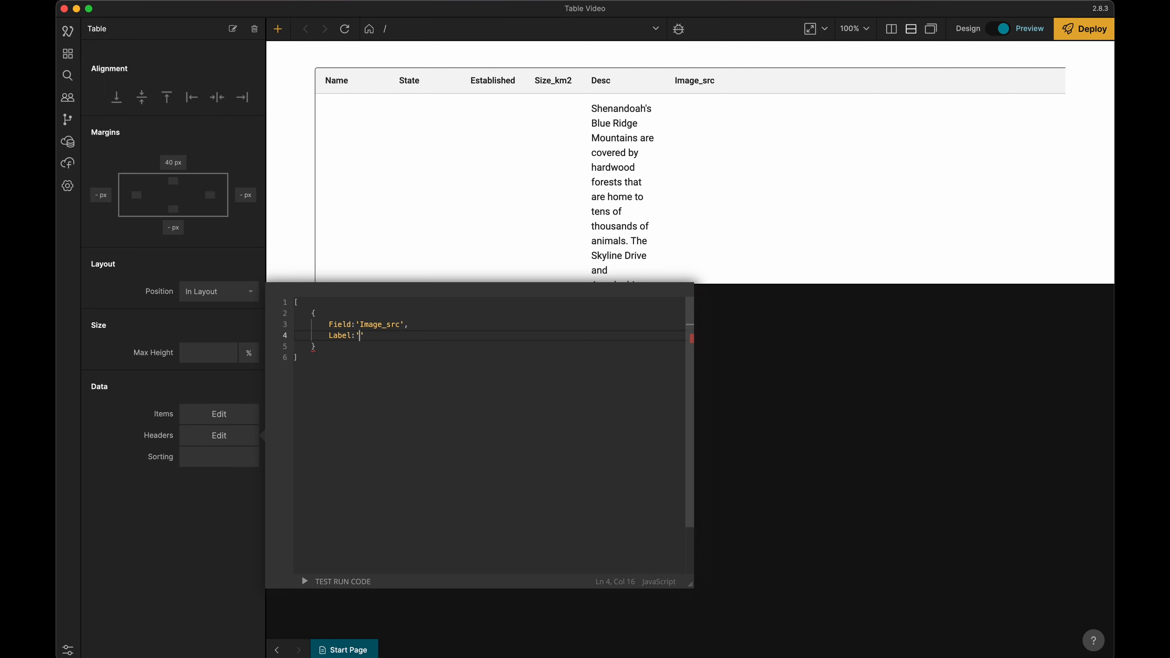
type("Image")
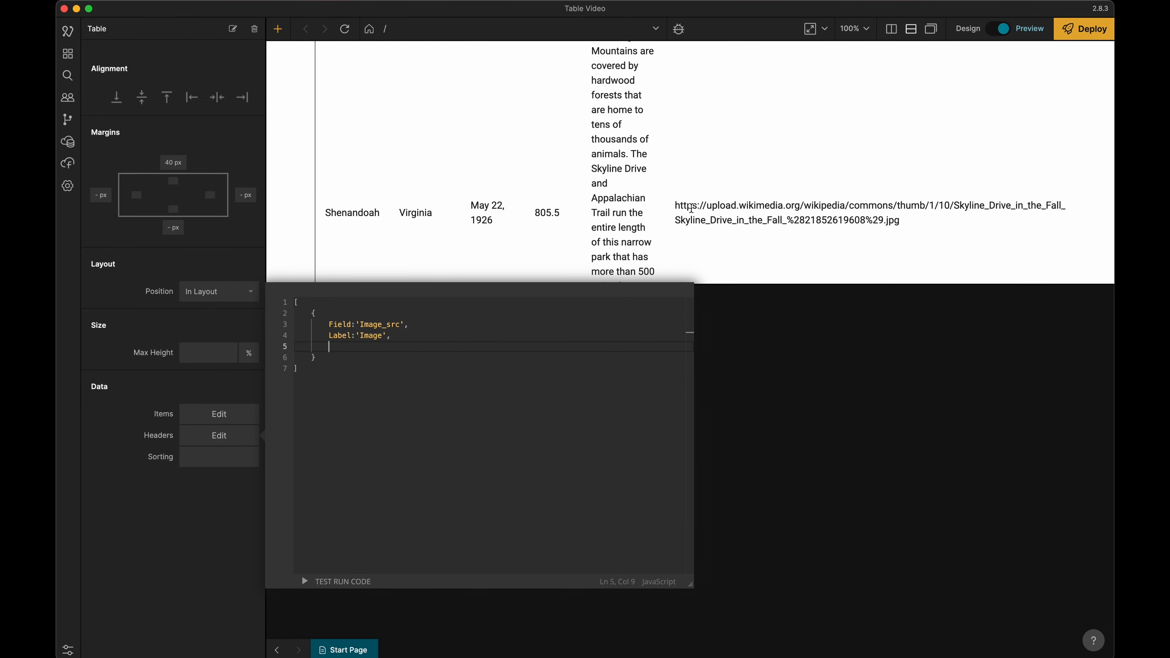
mouse_move(499, 267)
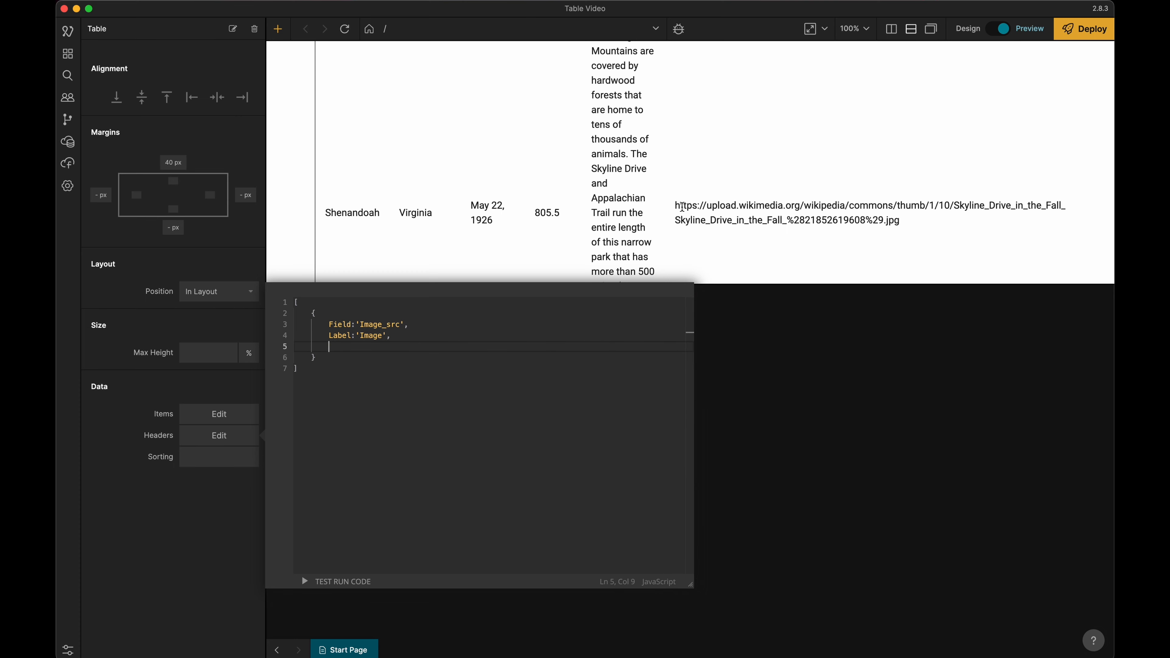
mouse_move(708, 207)
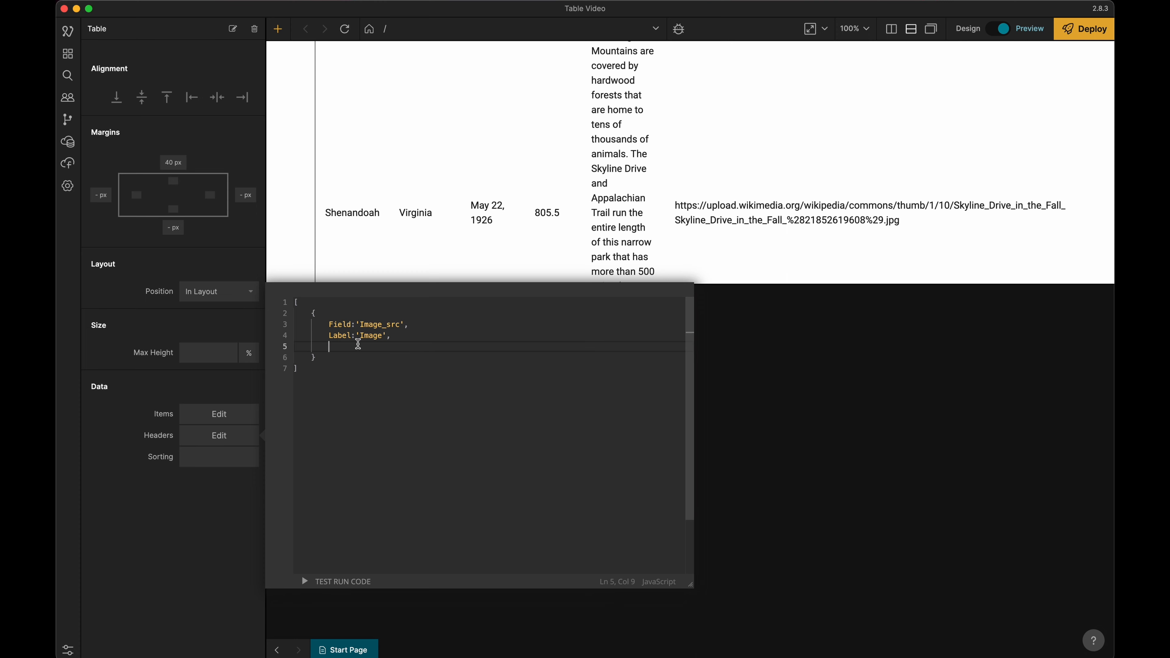
type("Type:")
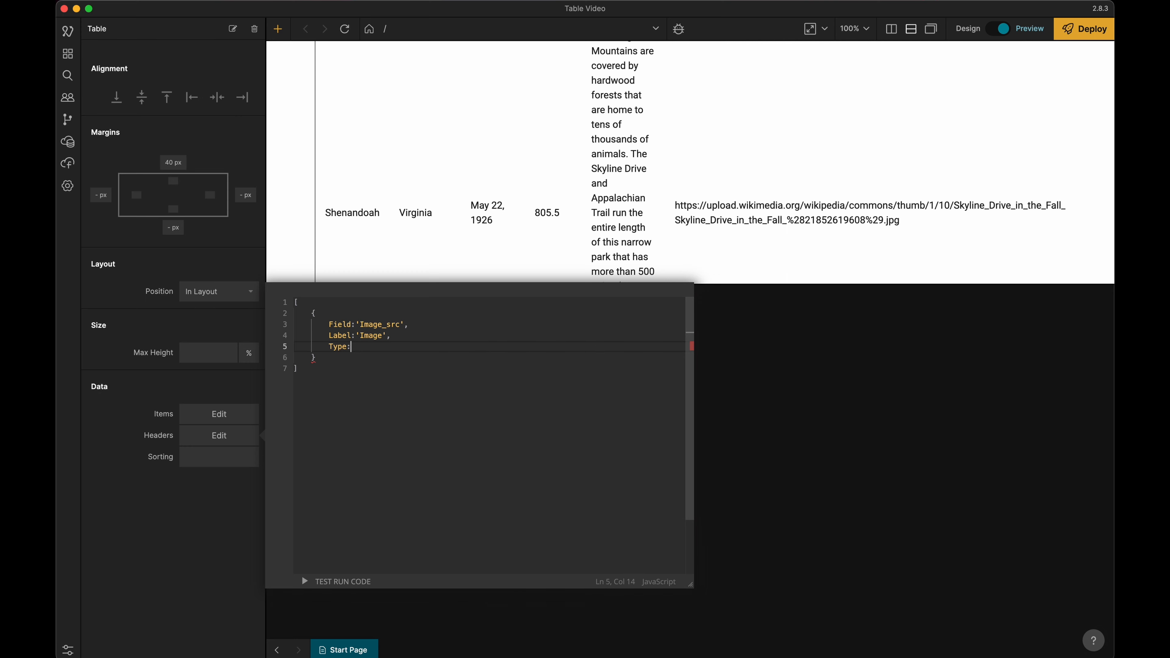
type("Image'")
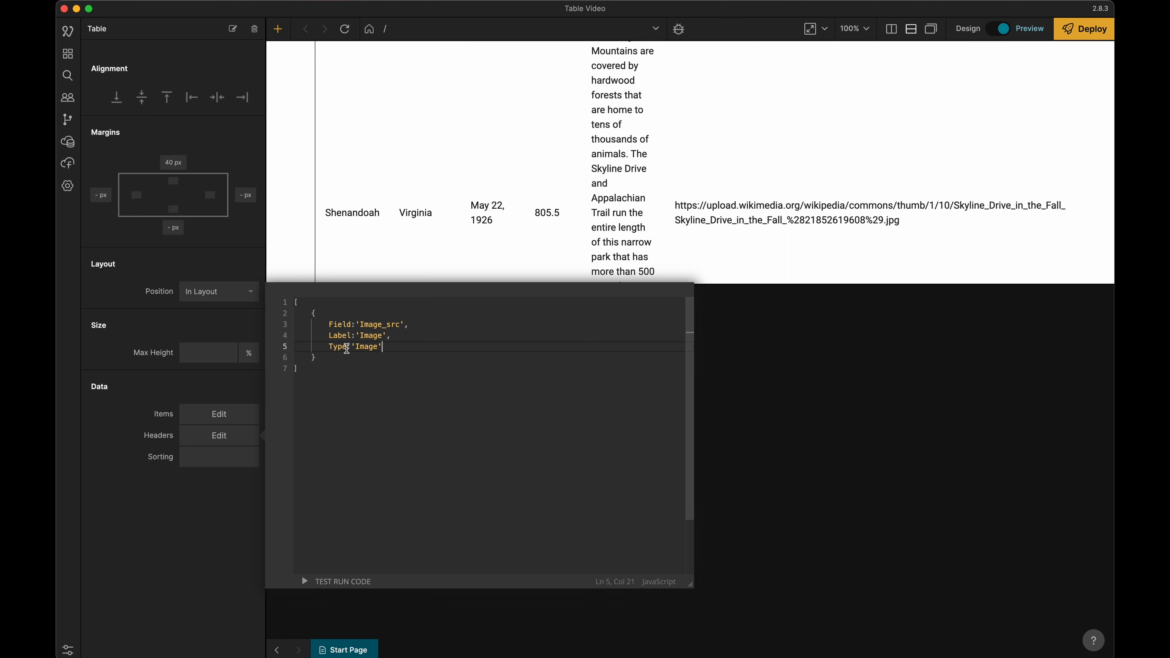
type(",")
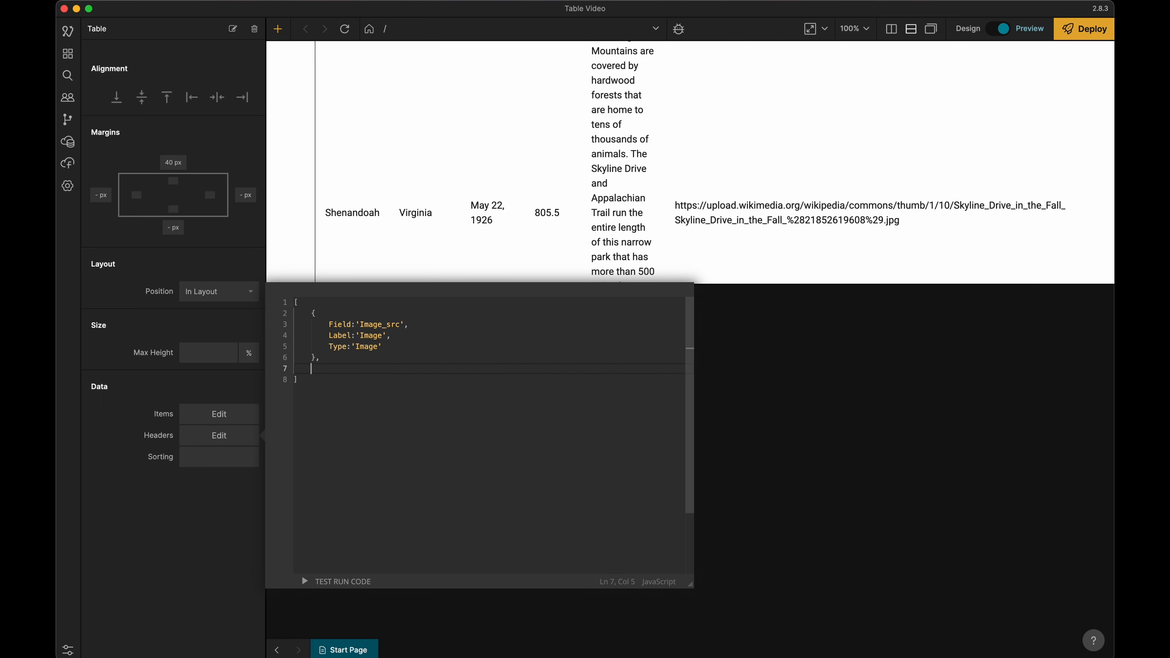
- Add a second header object with Field 'Name' and Label 'Name'
type("{")
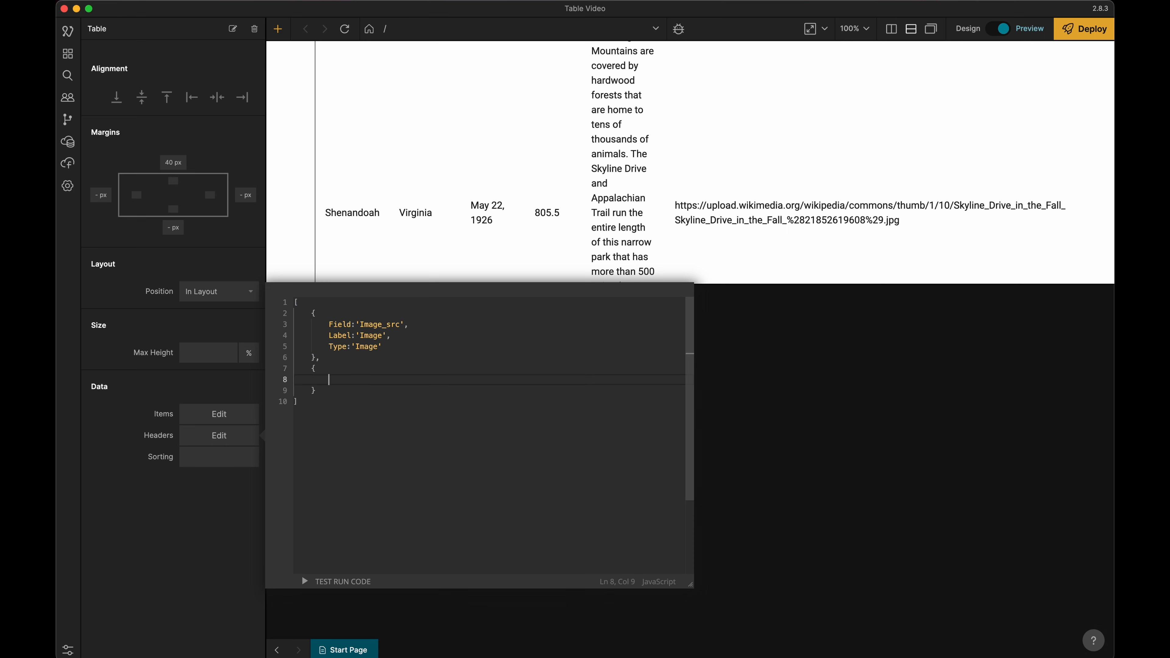
type("Field:'")
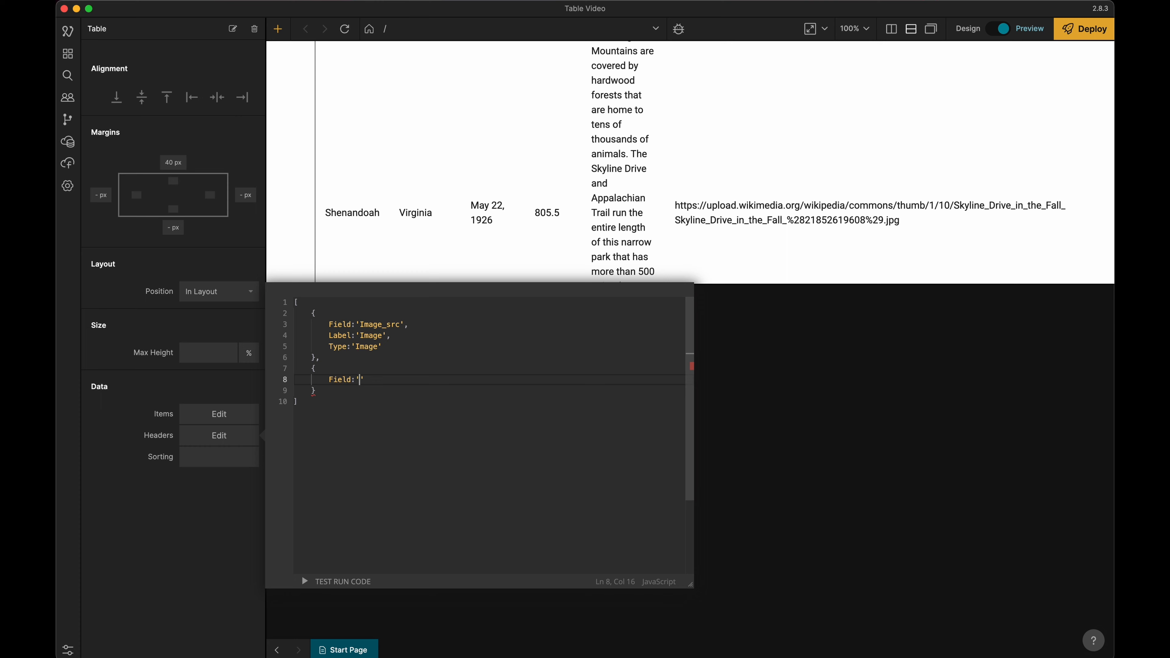
type("Name")
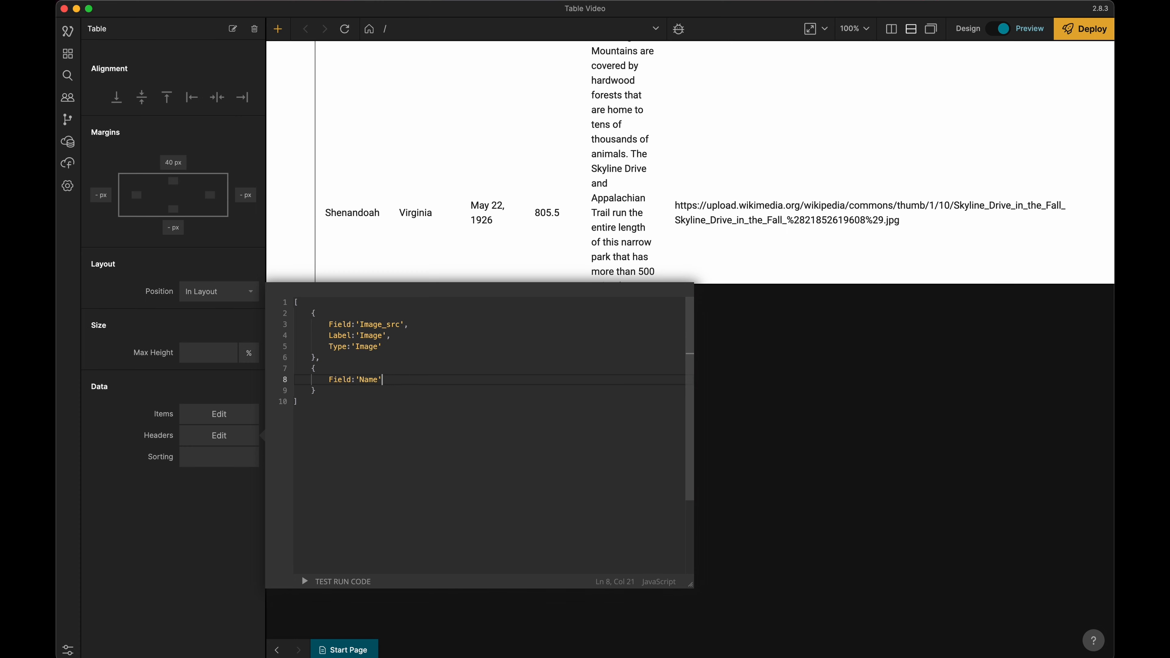
type(",")
type("Label:")
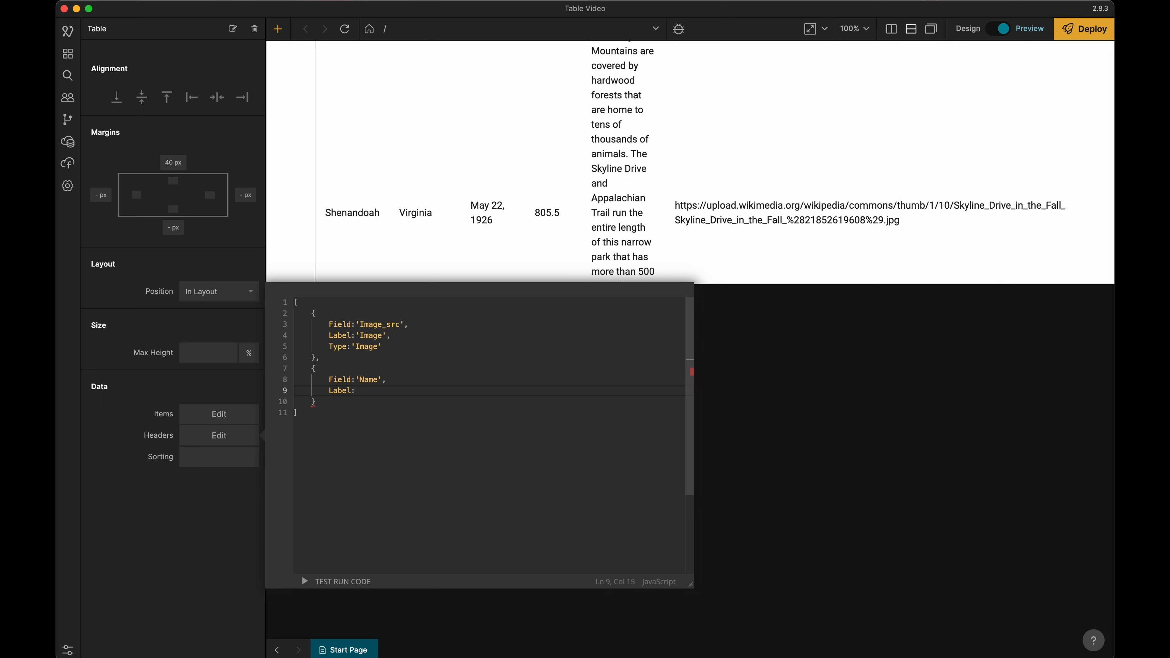
type("''")
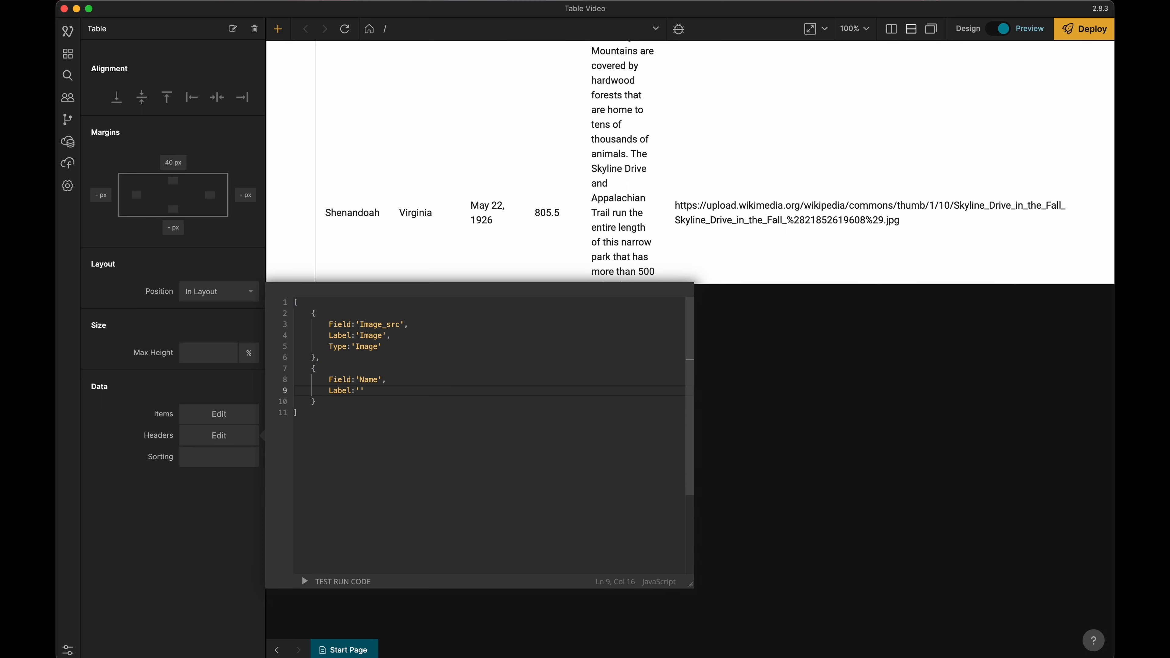
type("Name")
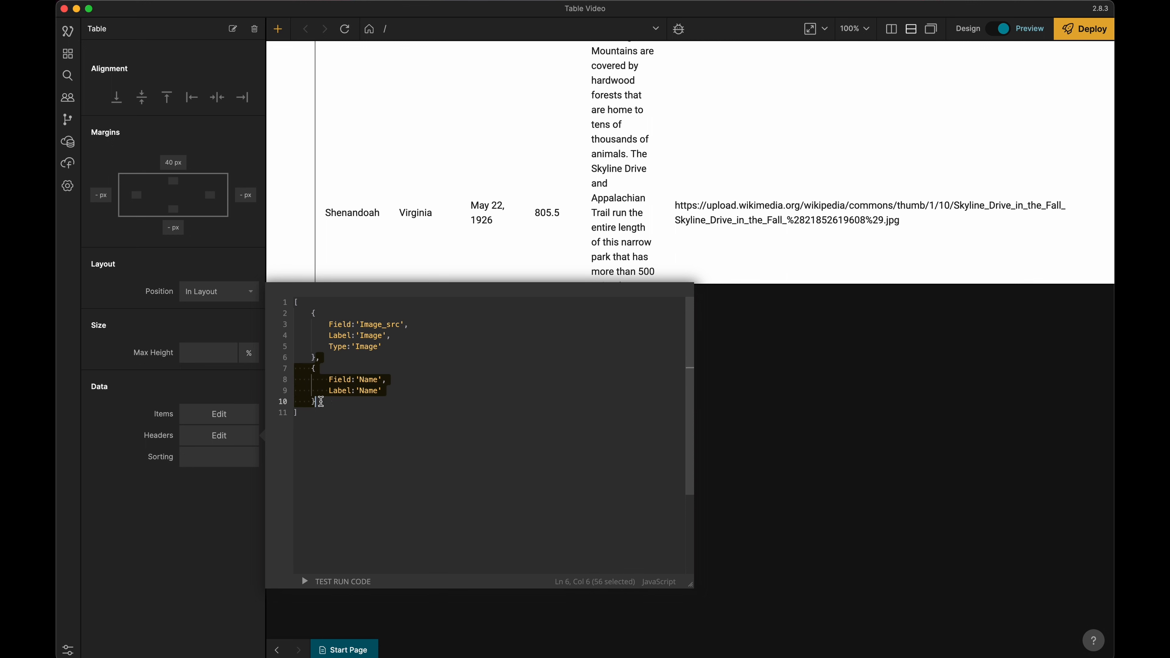
- Paste copies of the entry and set them to State, Established, Size_km2 and Description
left_click(319, 402)
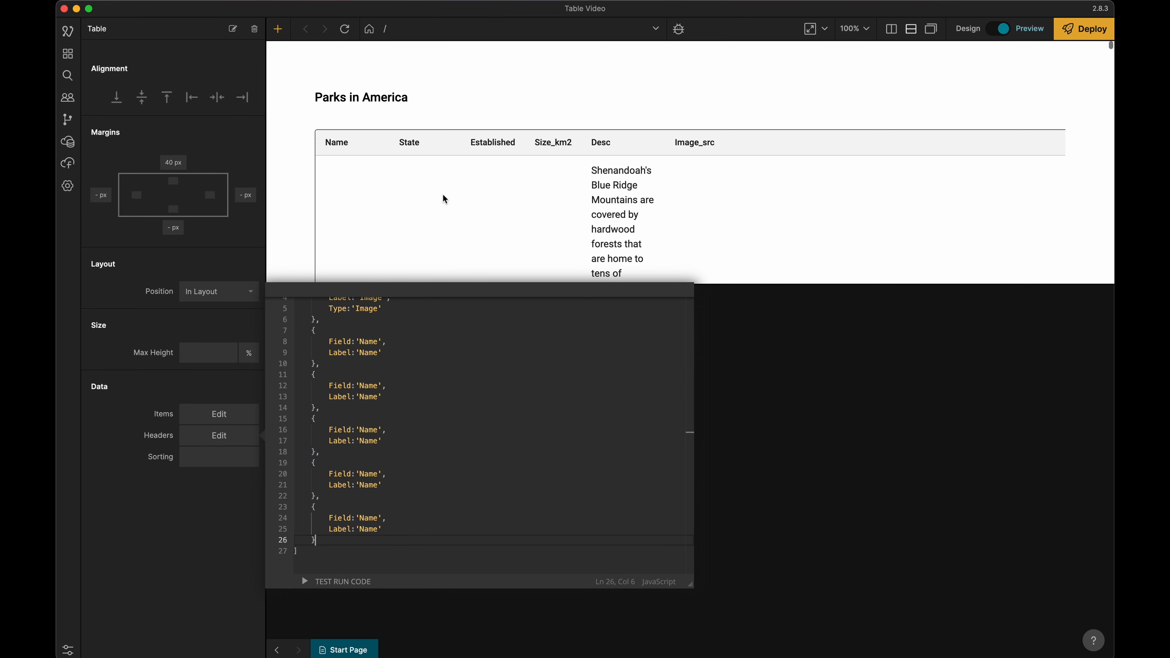
type("State")
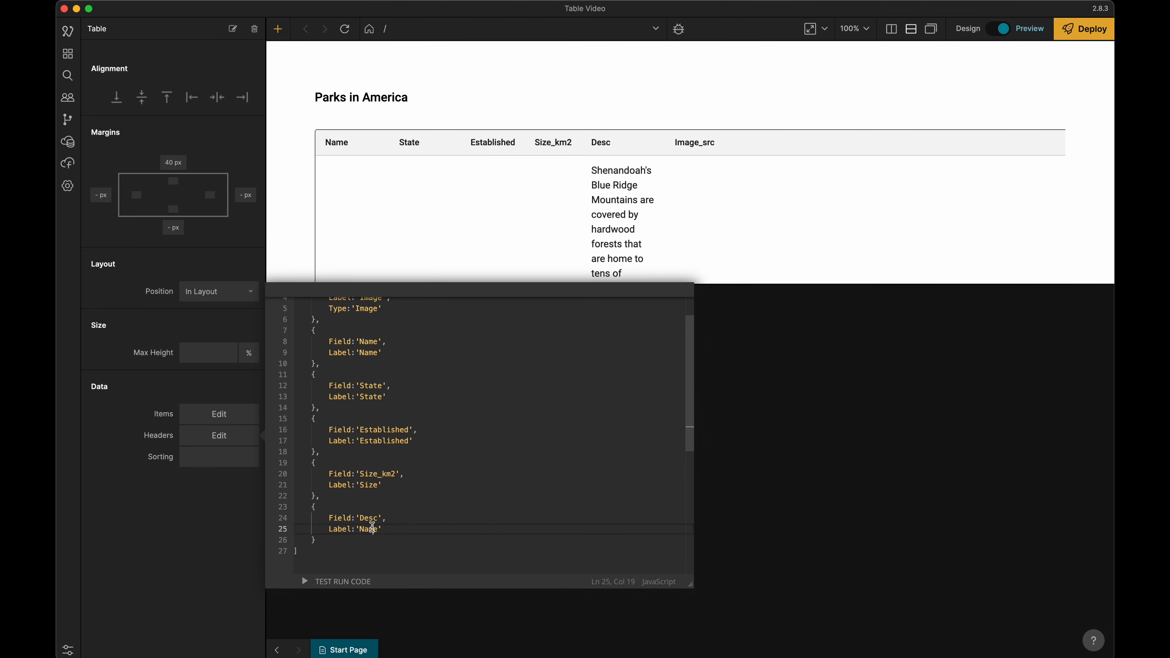
type("Description")
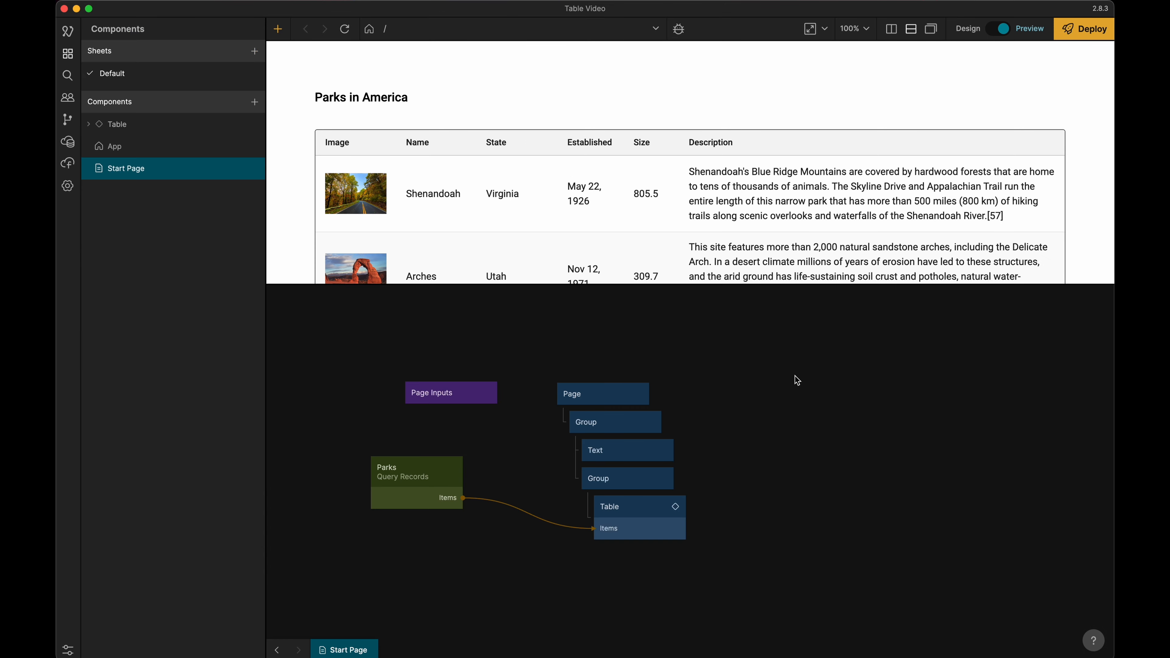
mouse_move(651, 209)
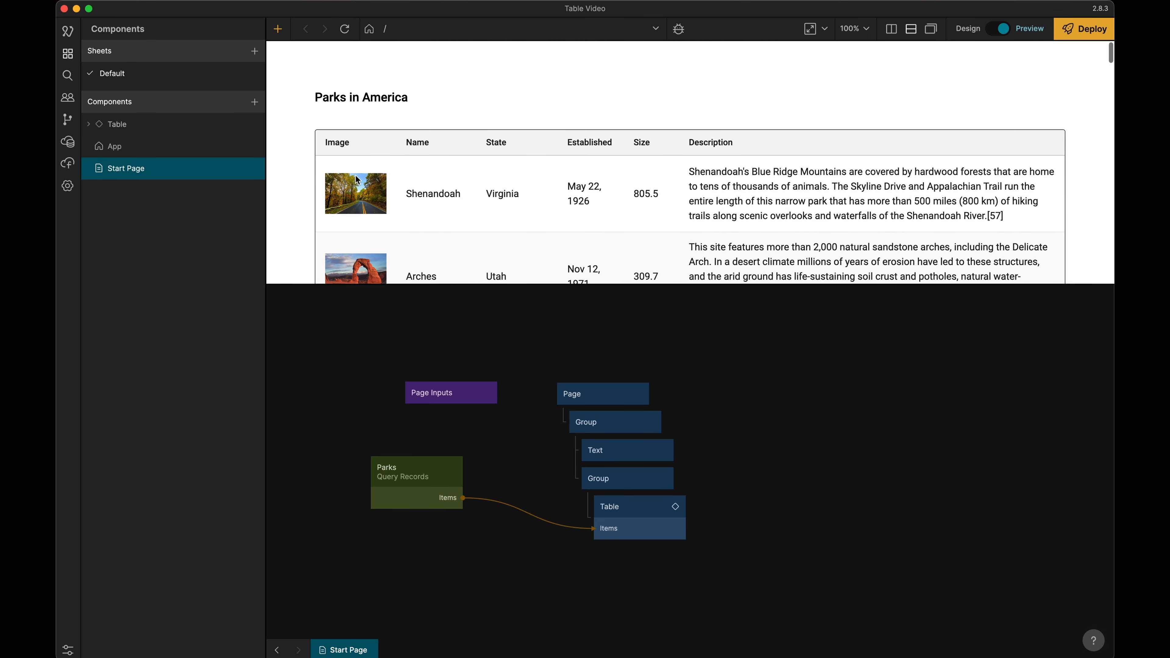
mouse_move(741, 223)
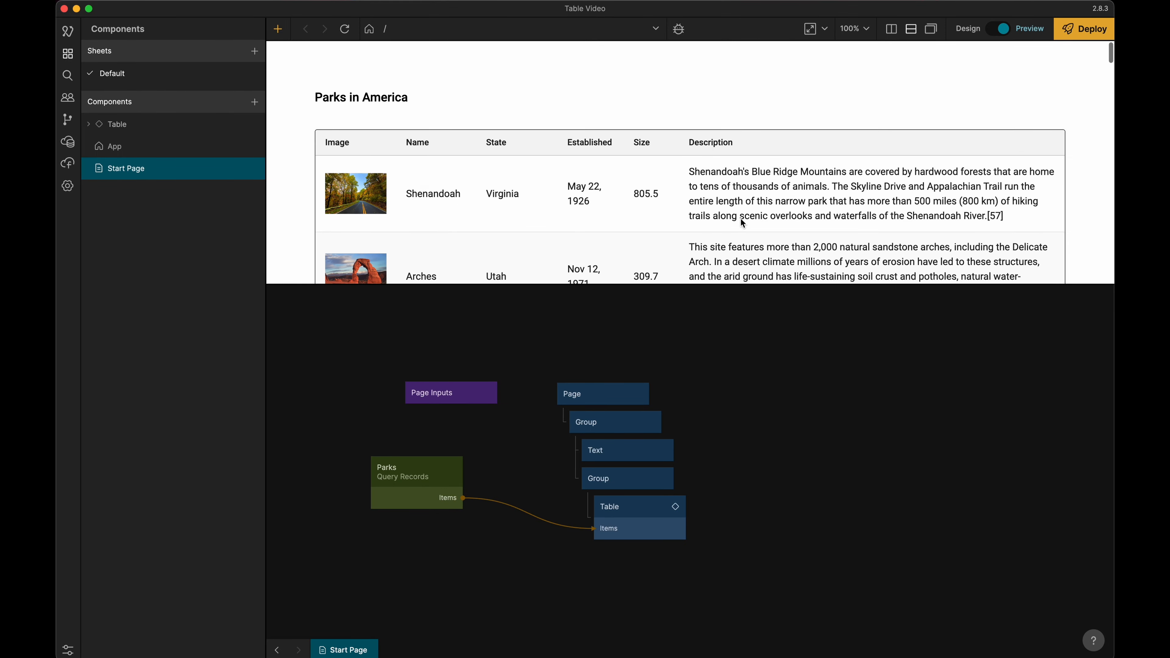
mouse_move(721, 154)
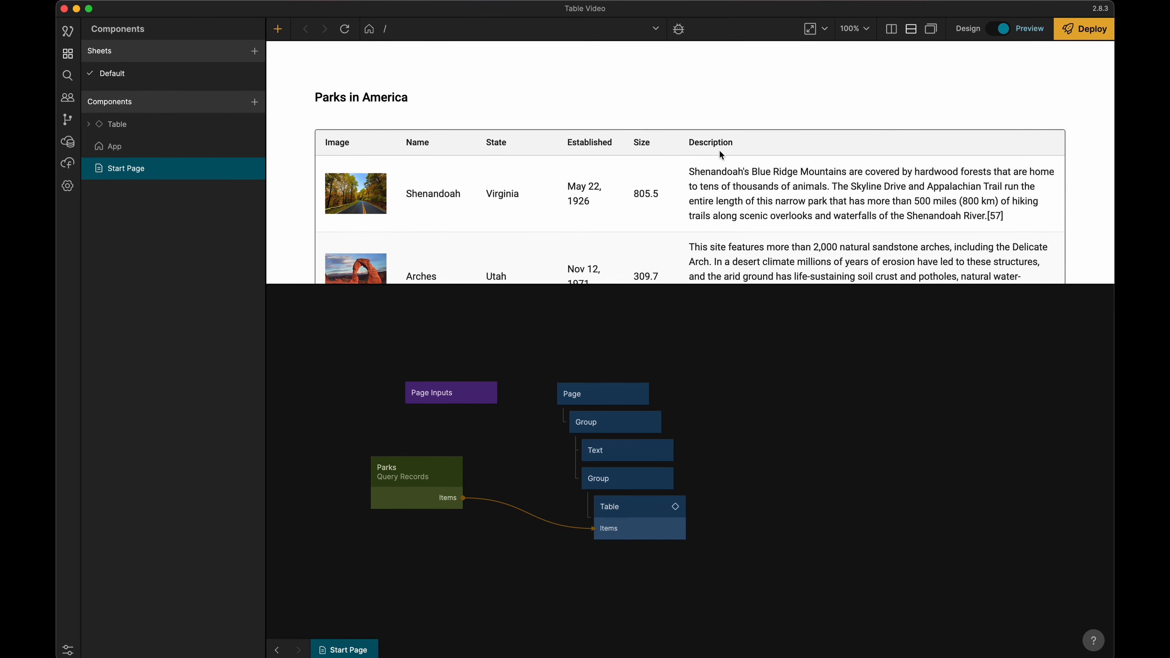
mouse_move(708, 217)
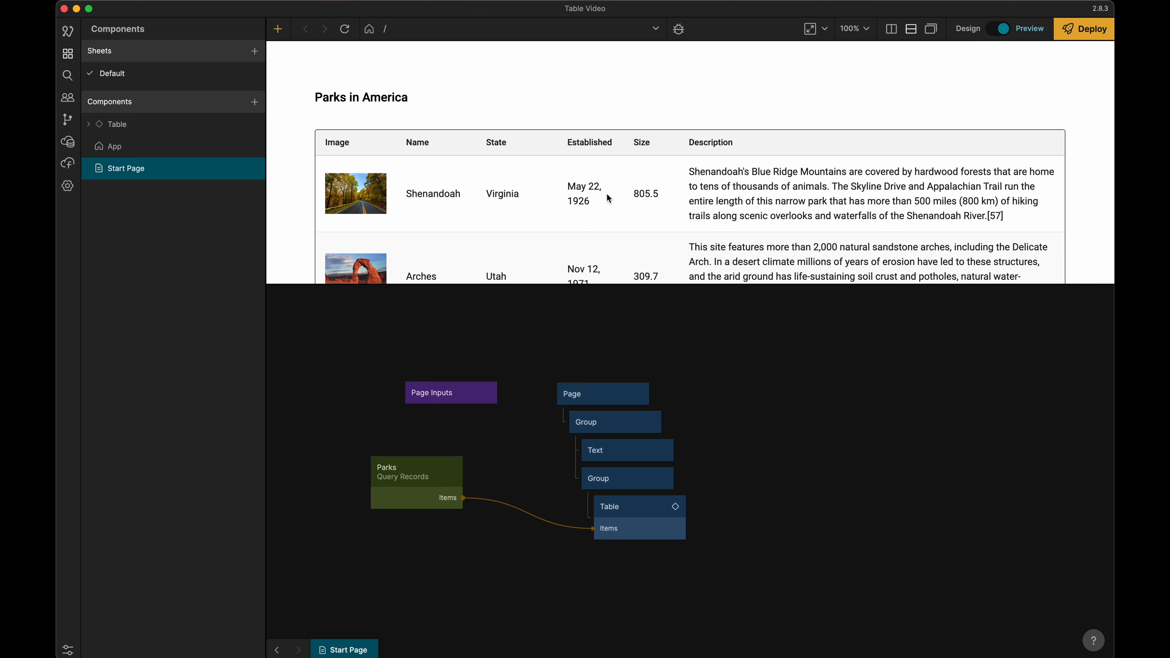
mouse_move(444, 189)
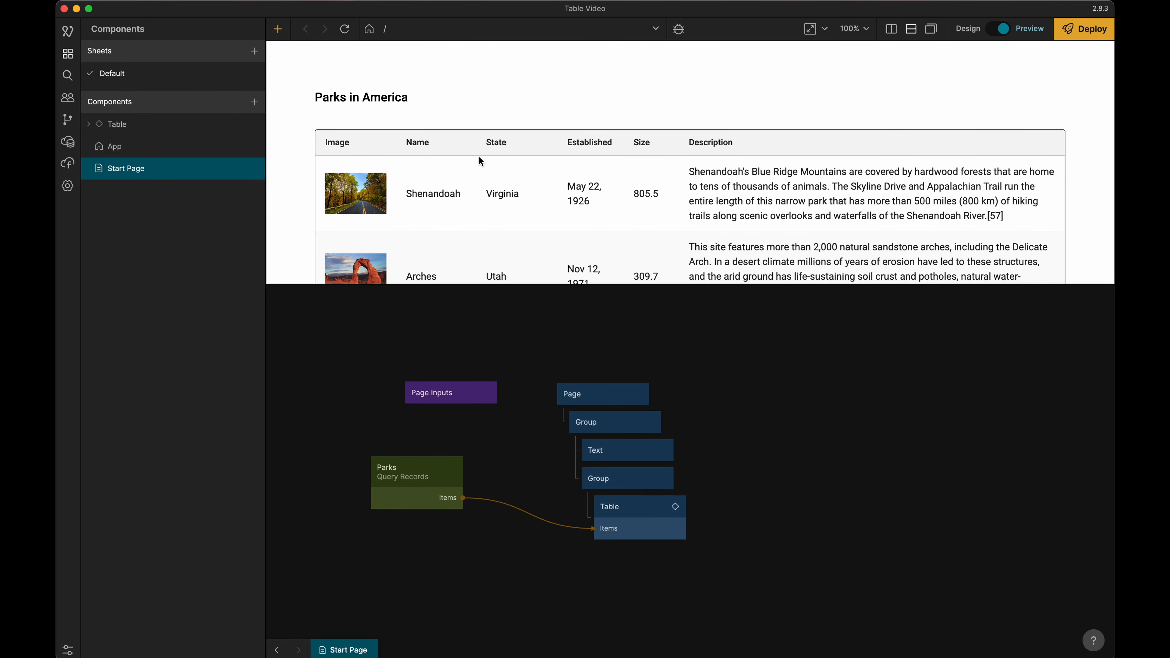
mouse_move(439, 208)
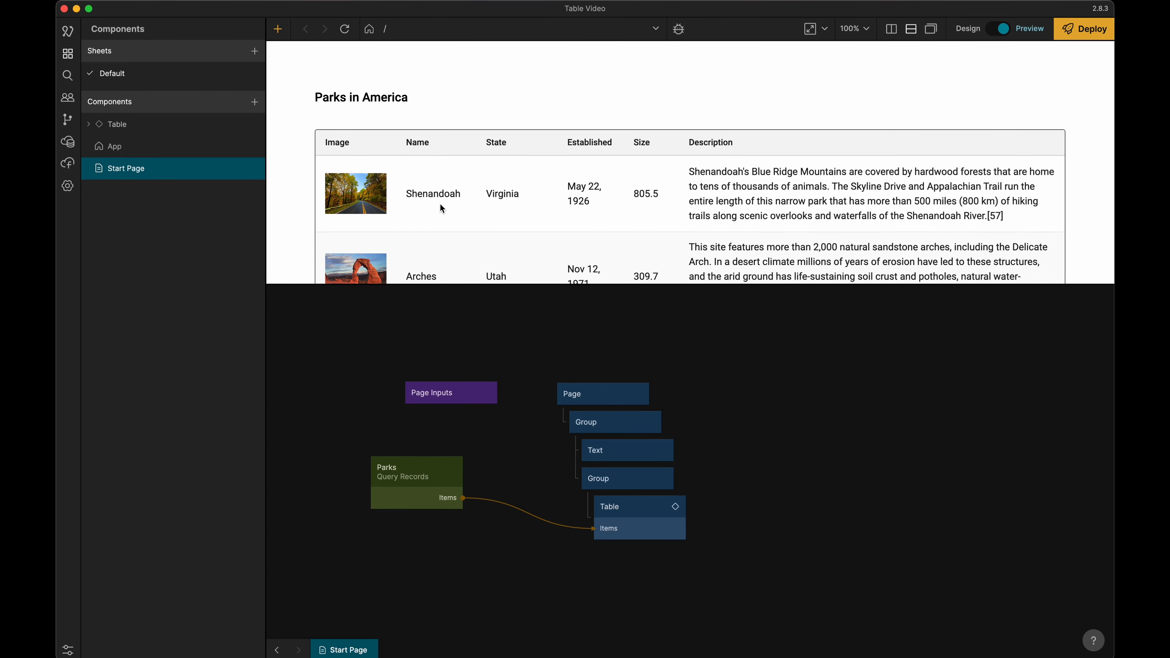
- Select the Table node in the Start Page node graph beside the rendered table
left_click(638, 517)
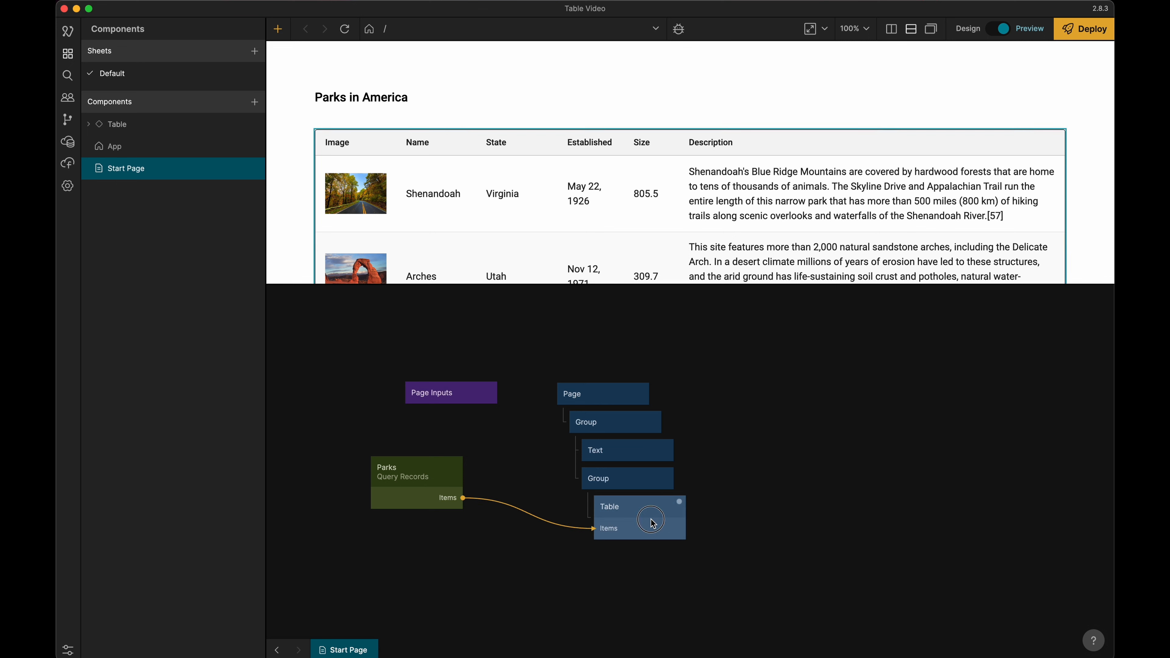
- Delete all the default sample JSON entries from the Table node's Items editor
left_click(637, 517)
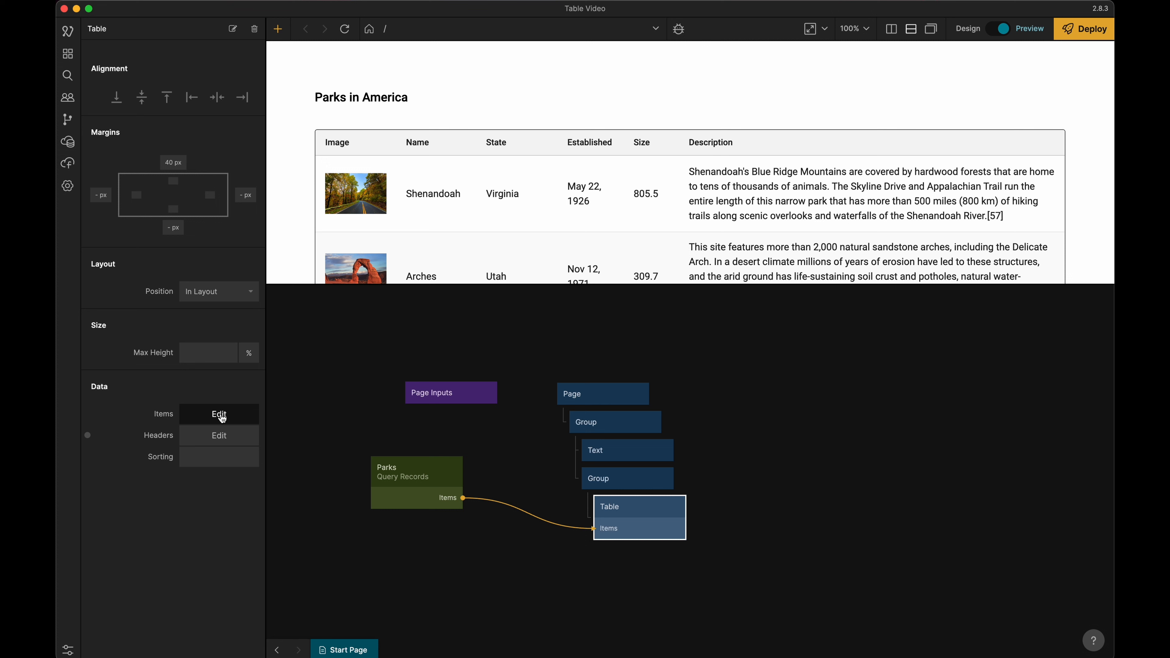
left_click(218, 414)
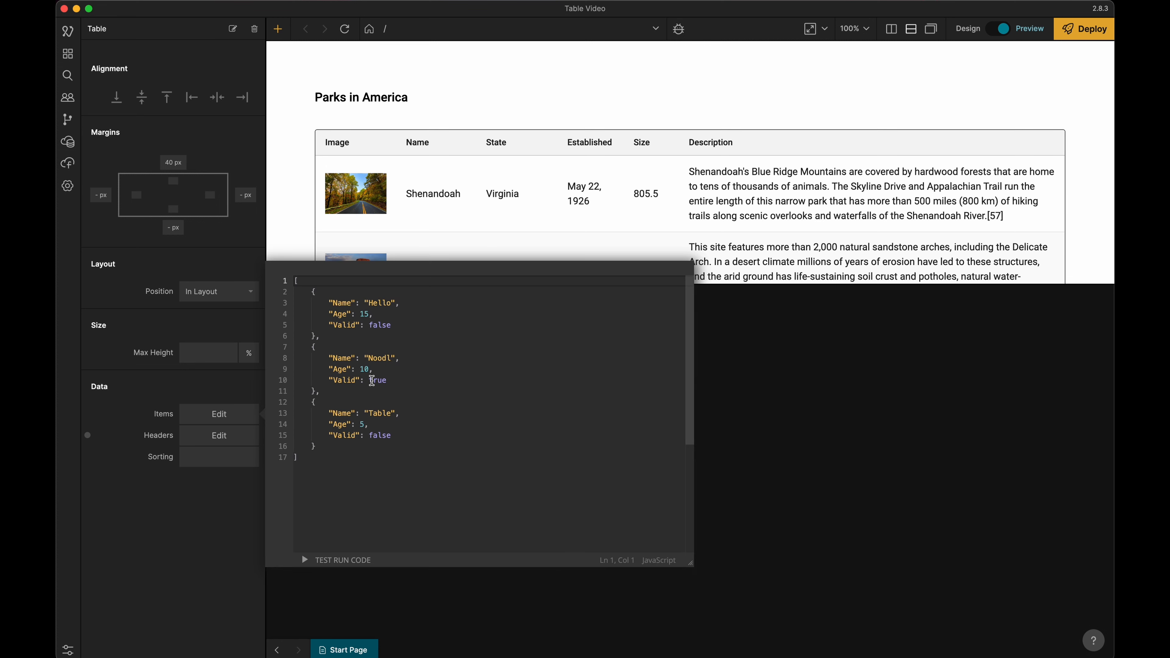
mouse_move(166, 392)
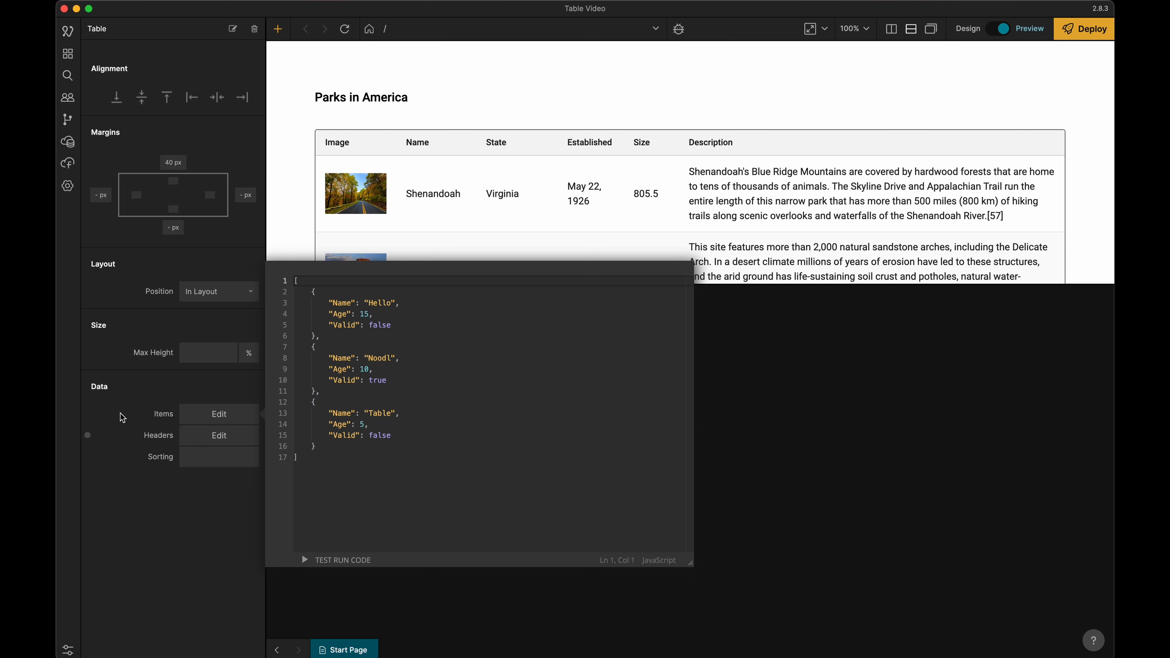
mouse_move(174, 420)
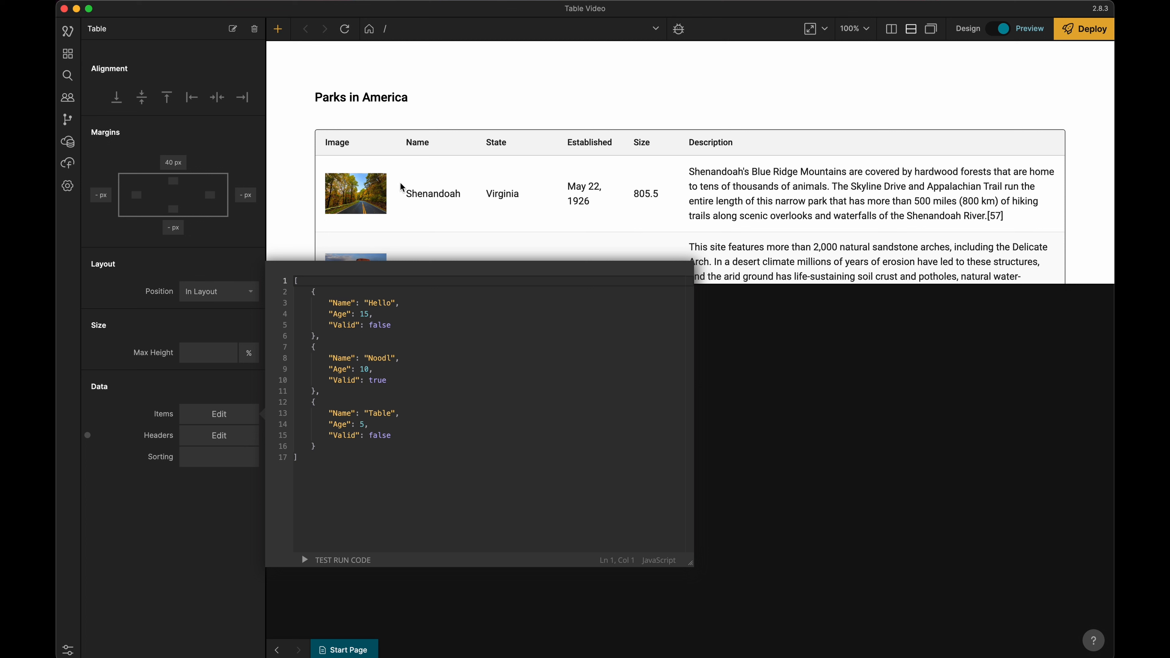
mouse_move(395, 203)
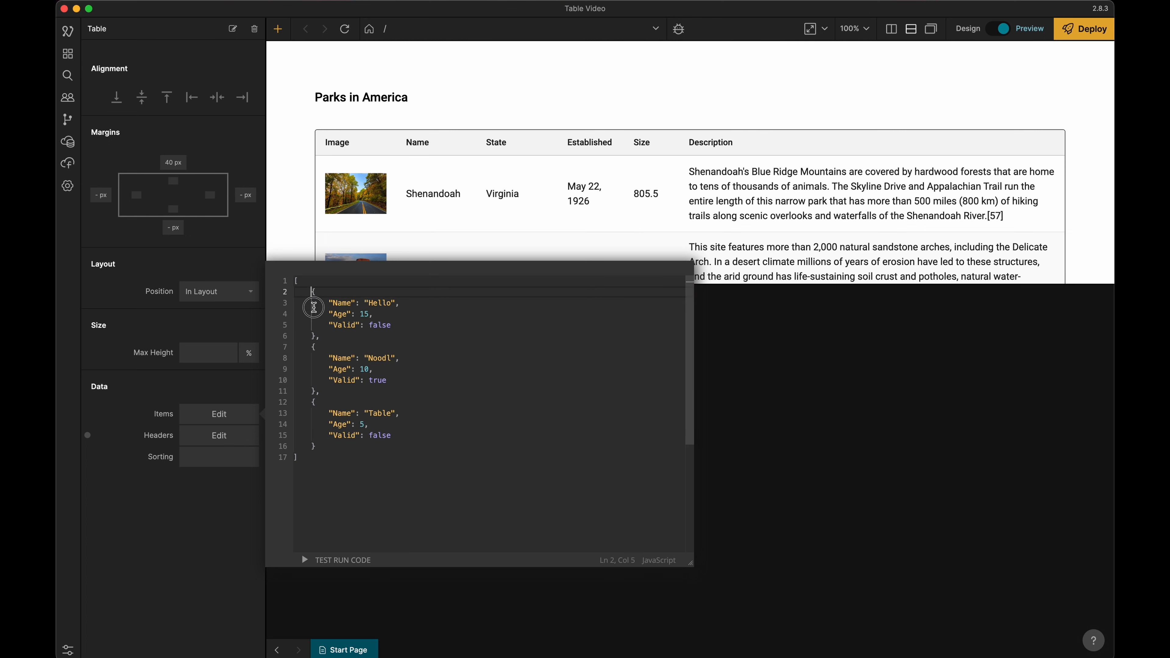
left_click_drag(313, 307, 323, 446)
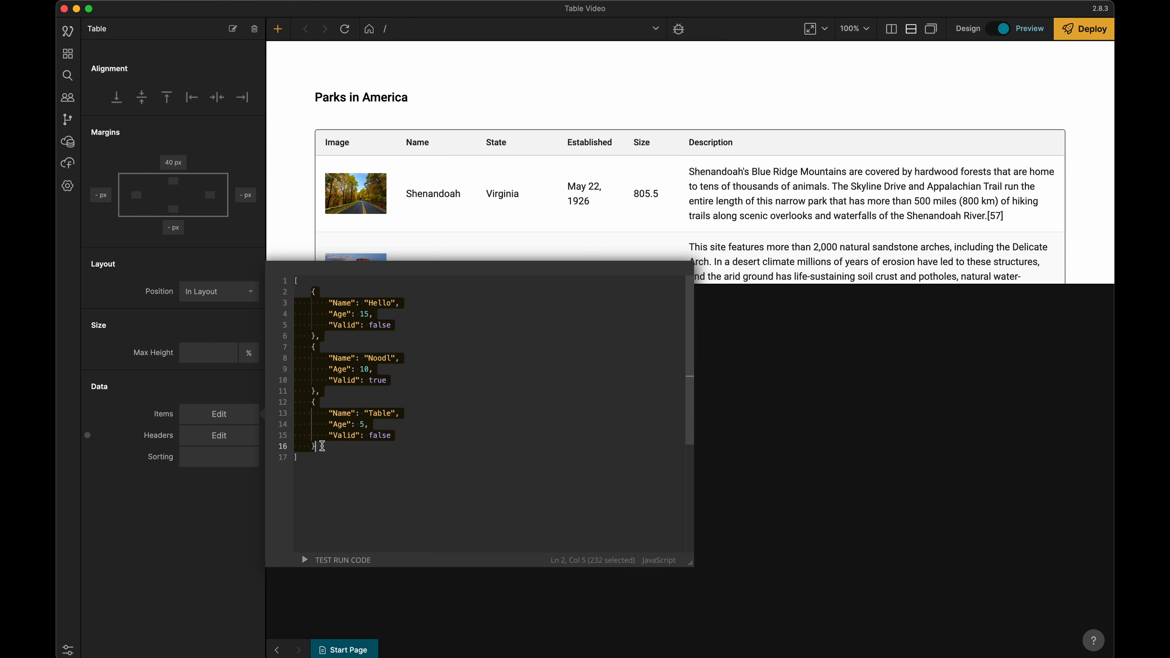
key("Delete")
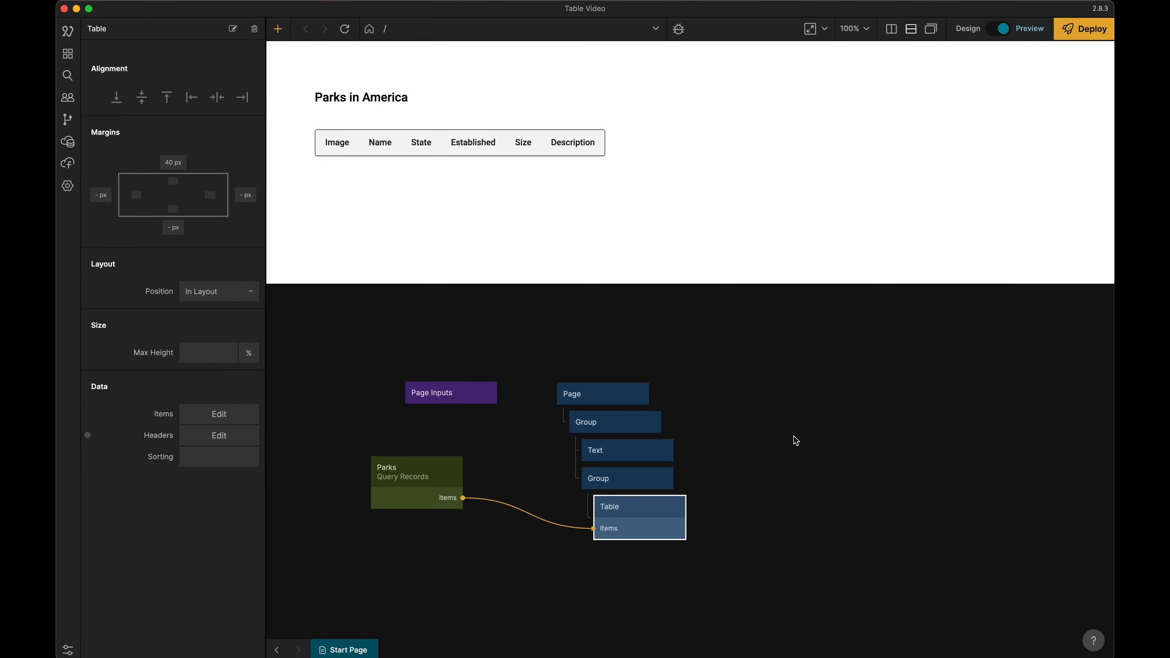
mouse_move(495, 177)
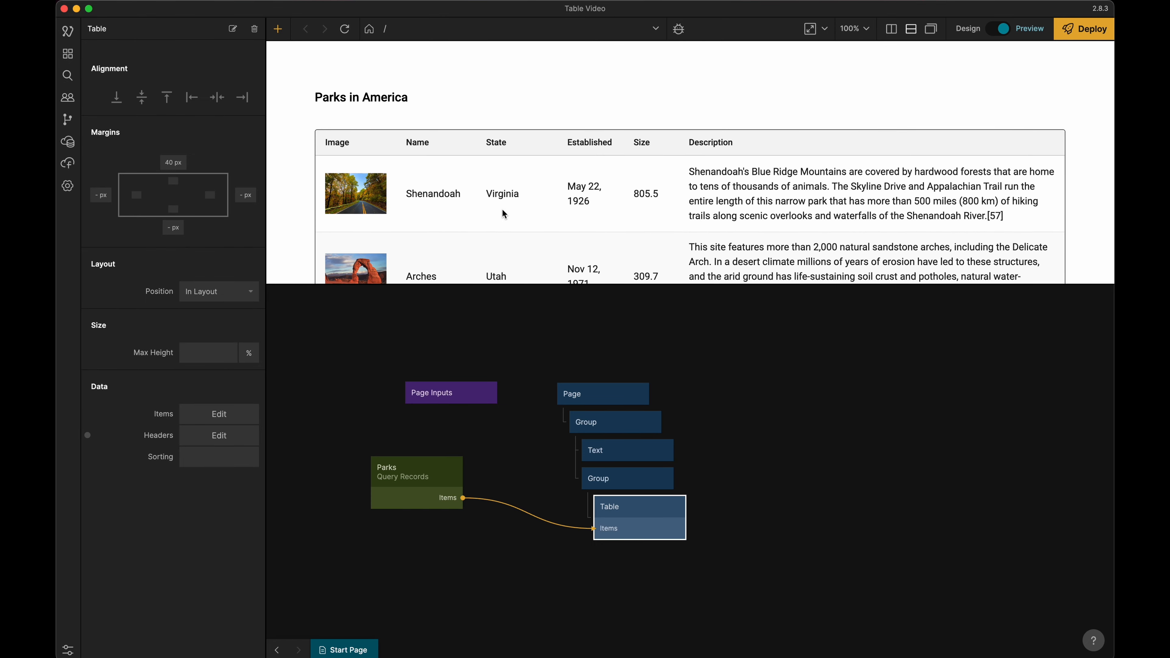
mouse_move(471, 237)
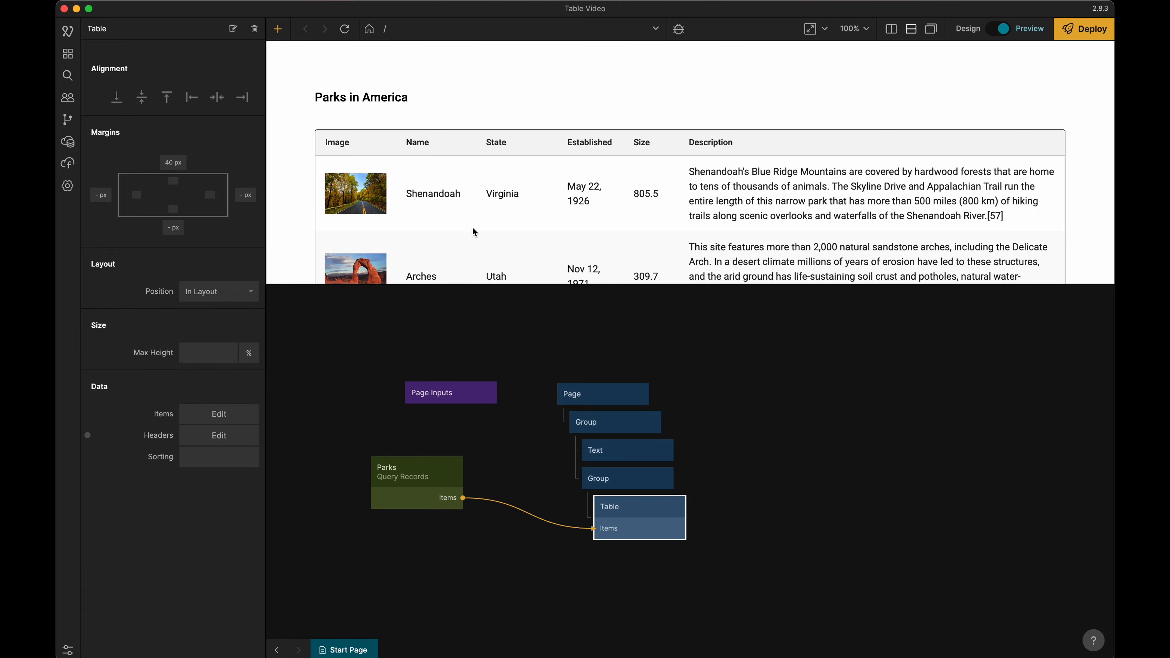
- Scroll the preview to check the repopulated park rows like Shenandoah, Arches and Kenai Fjords
scroll("down", 3)
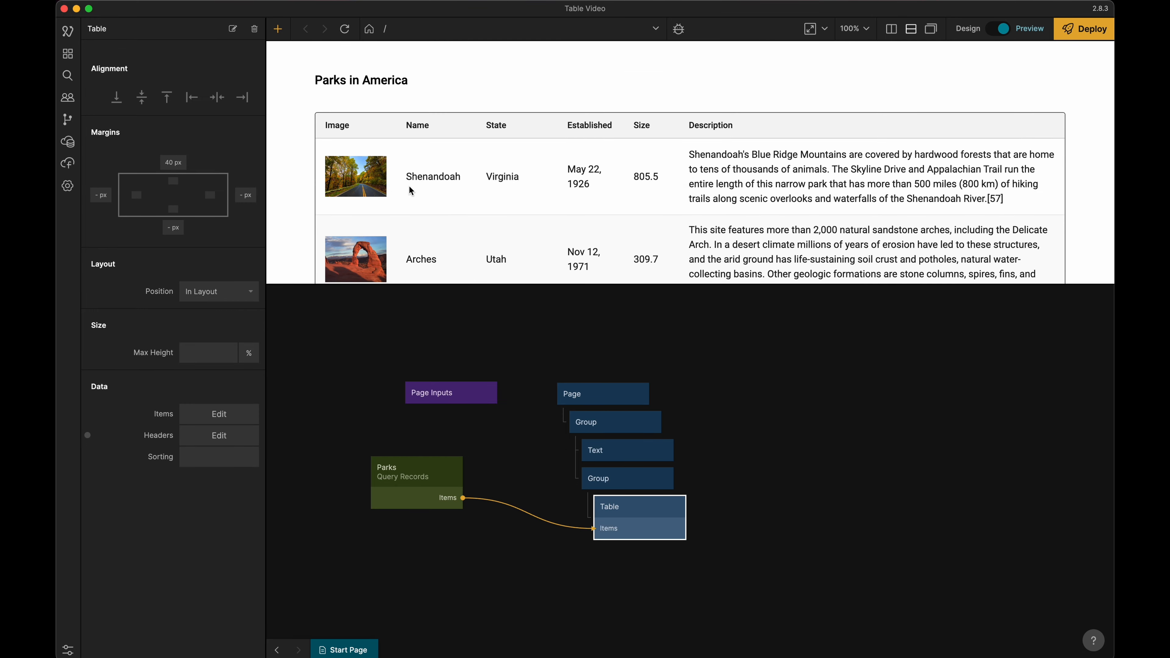
scroll("down", 3)
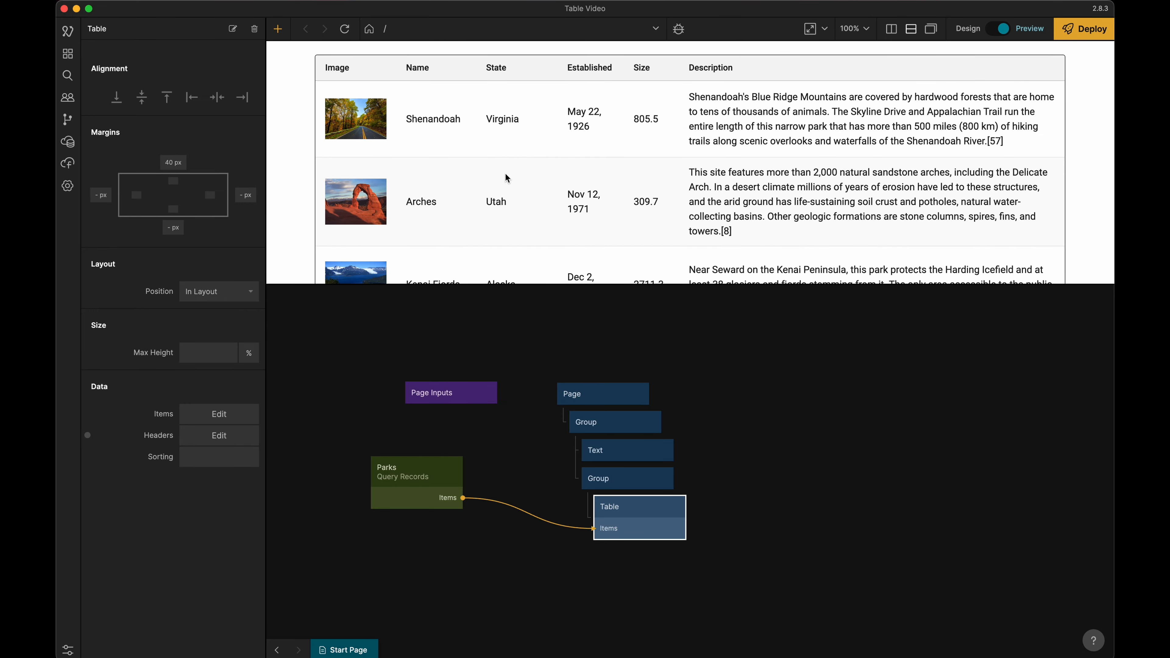